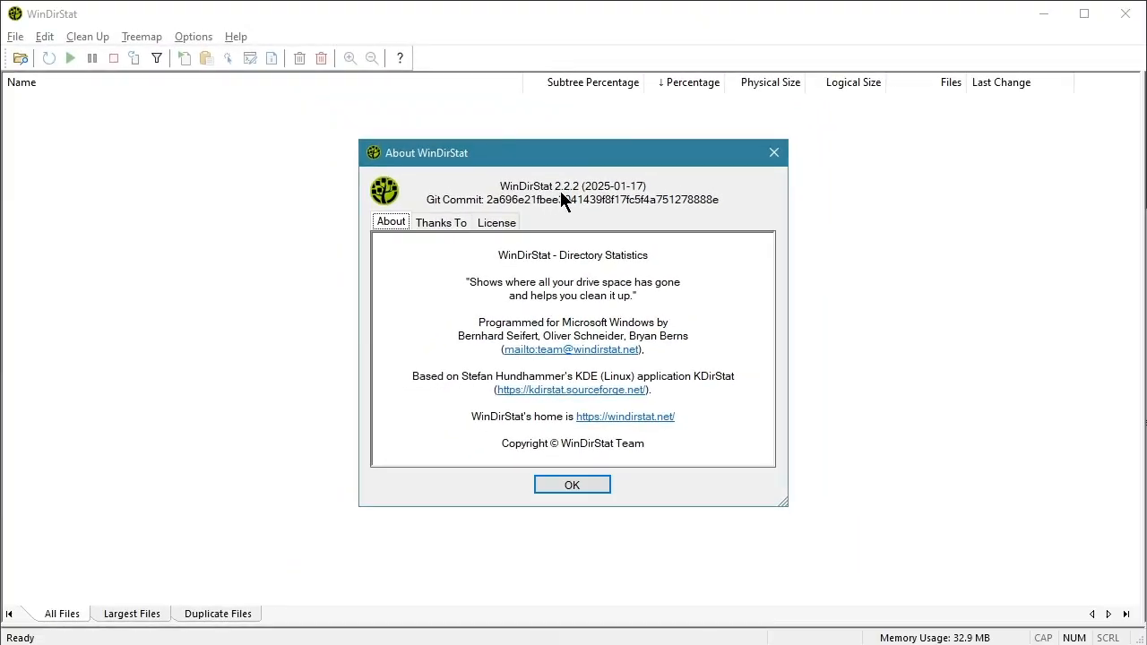
mouse_move(574, 213)
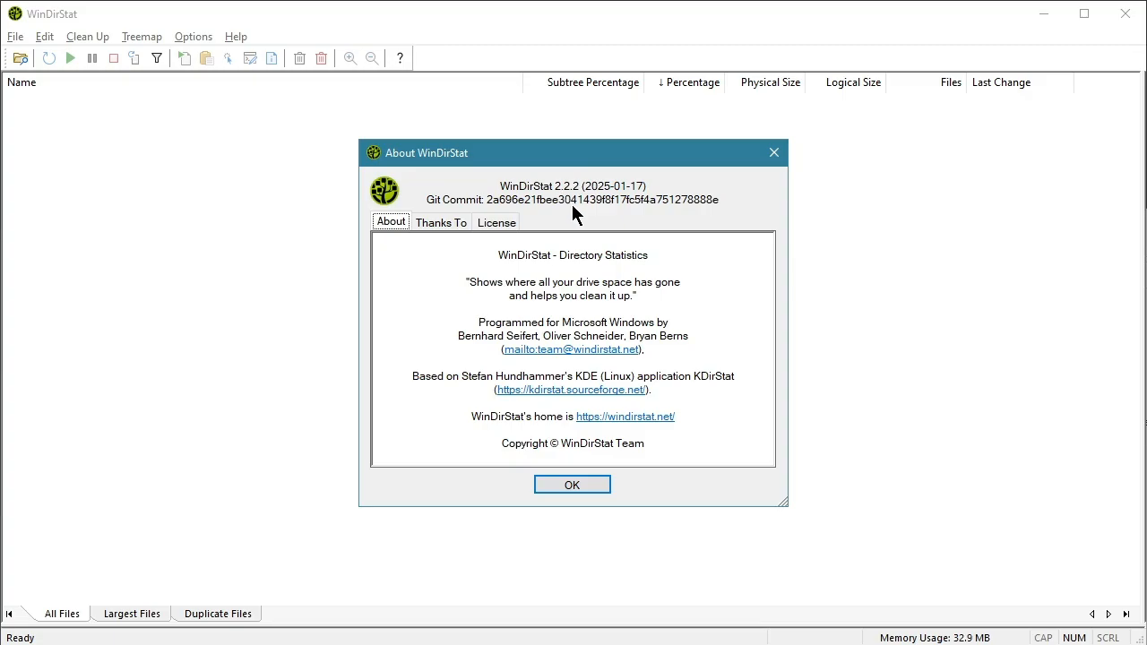
mouse_move(565, 205)
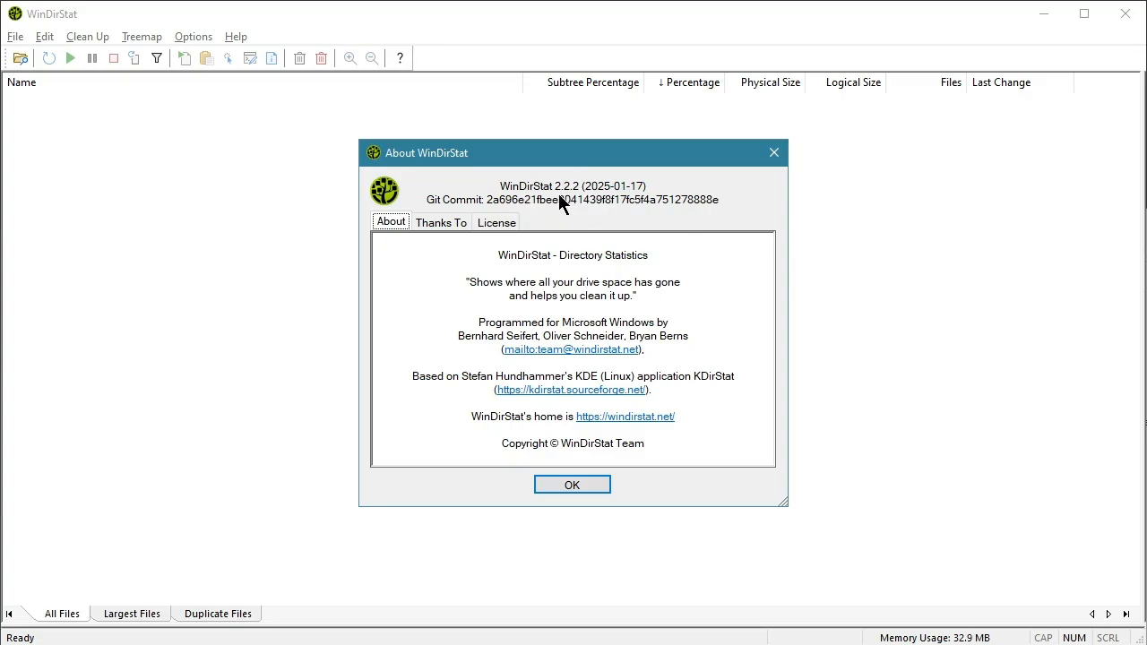
mouse_move(493, 205)
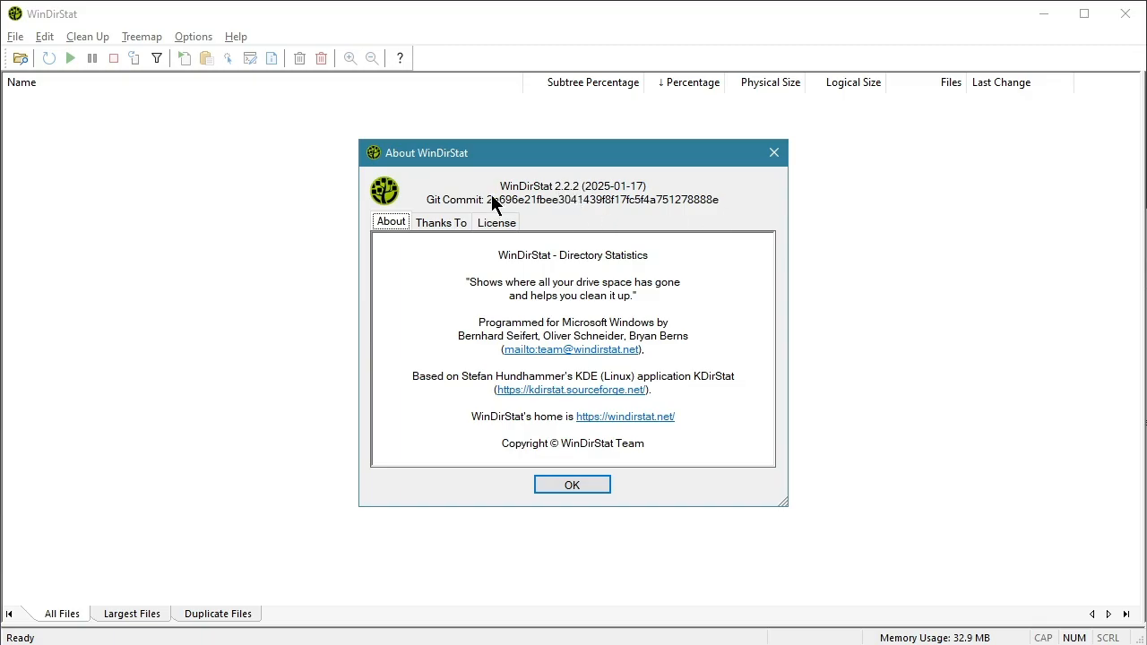
mouse_move(696, 464)
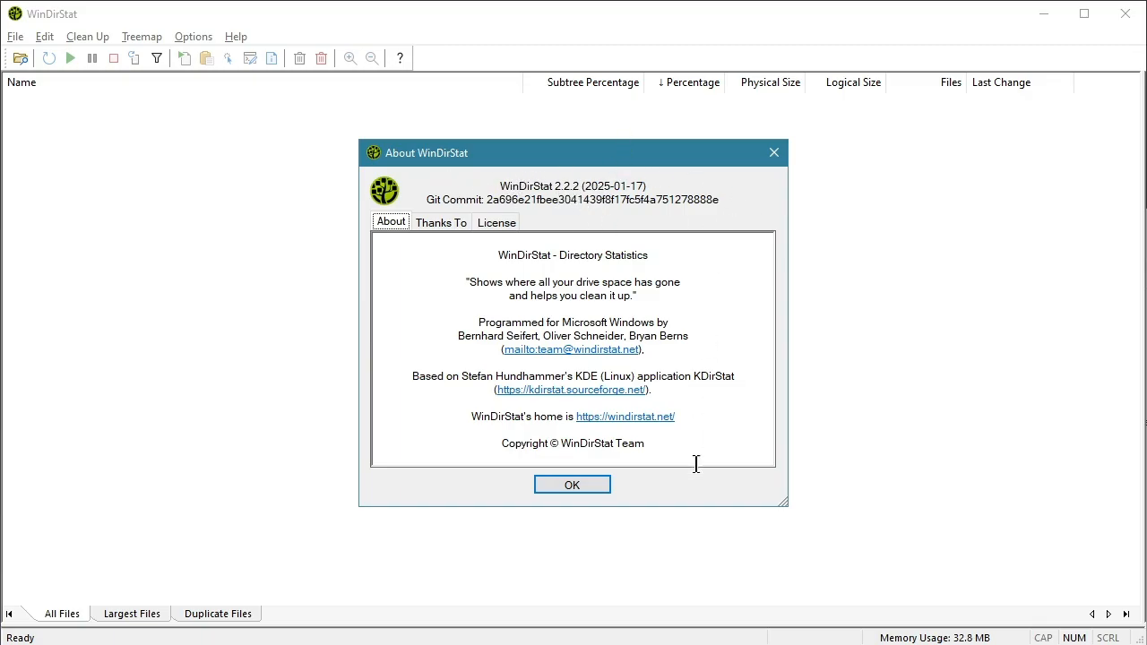
mouse_move(683, 242)
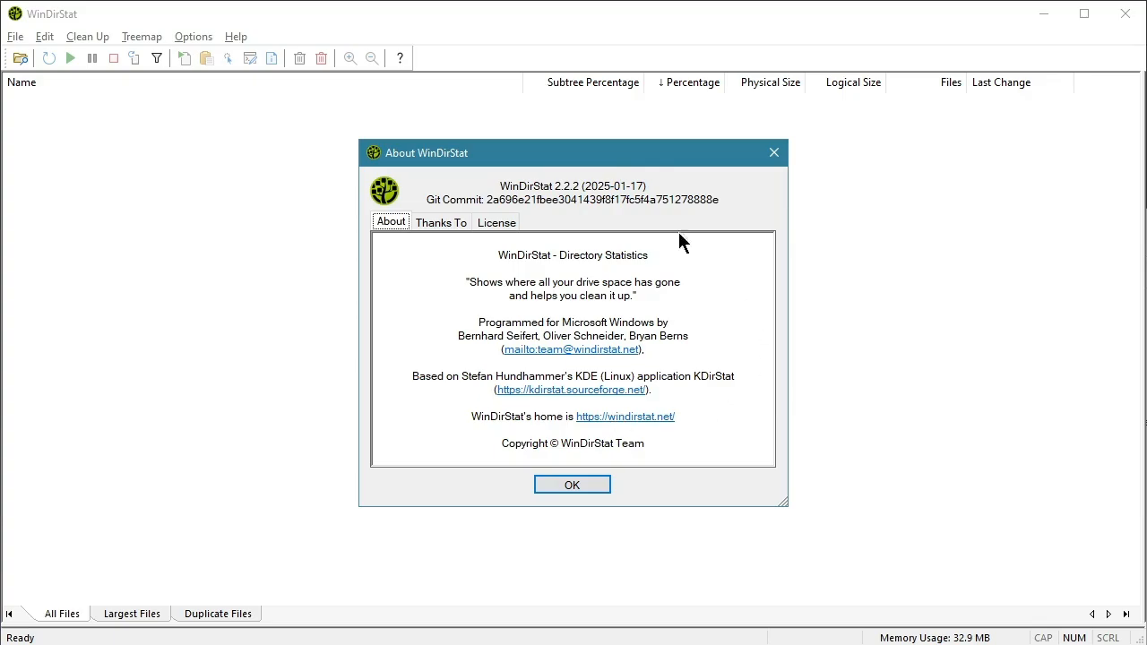
mouse_move(572, 198)
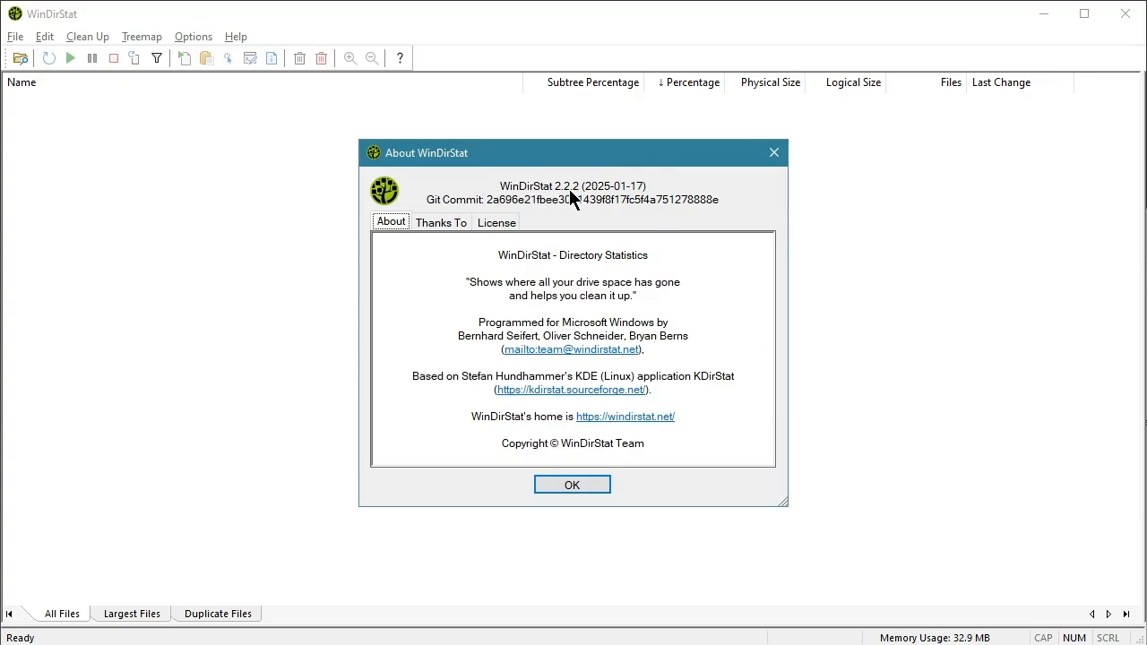
Step: Dismiss the About box and start an Individual Folder scan of the user's AppData path
left_click(572, 484)
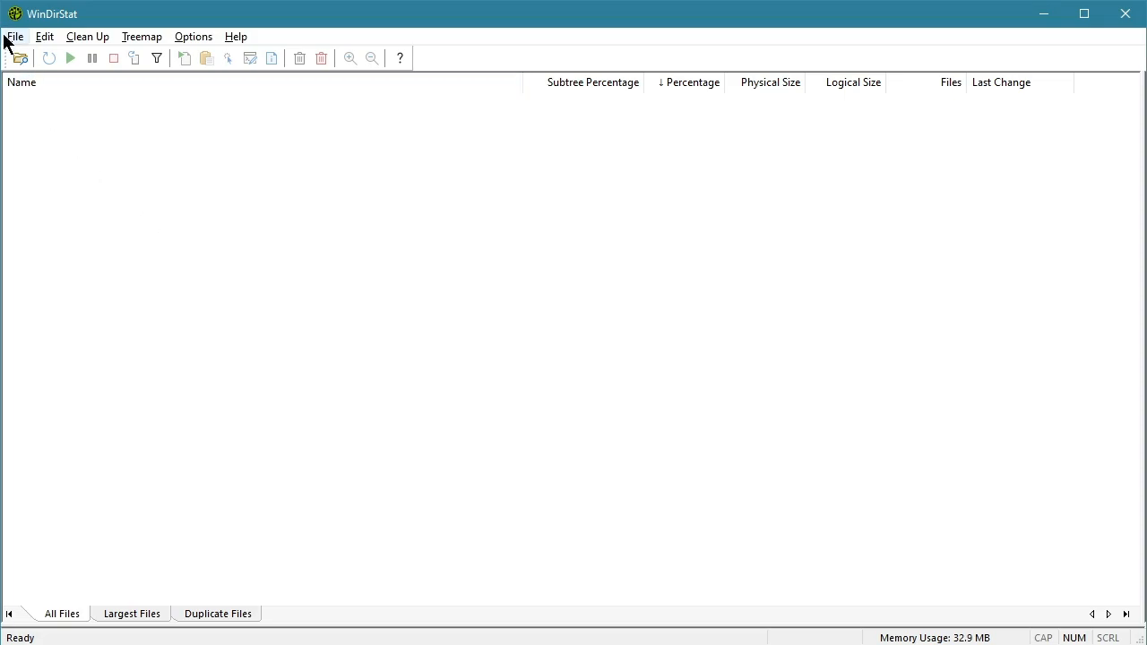
left_click(20, 57)
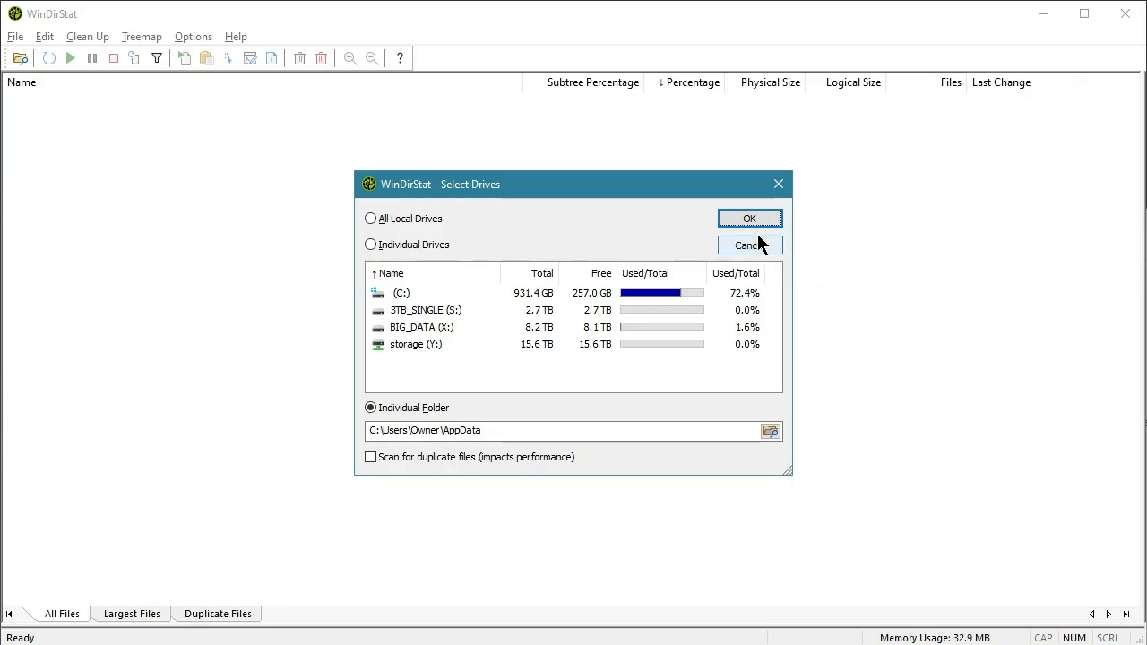
left_click(749, 219)
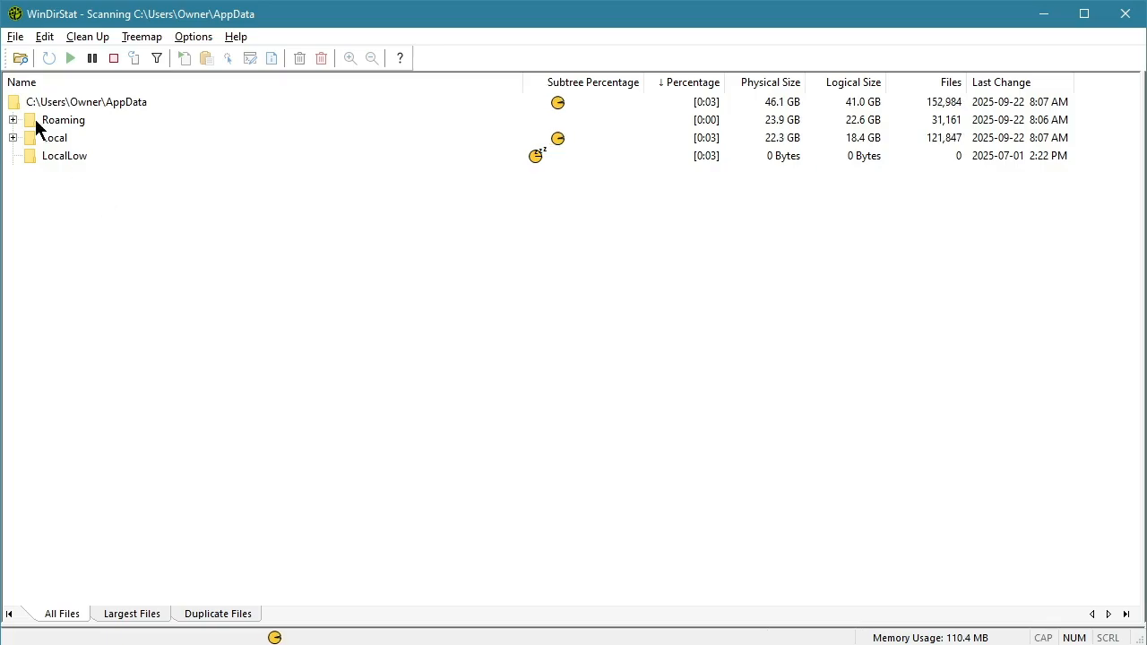
left_click(20, 57)
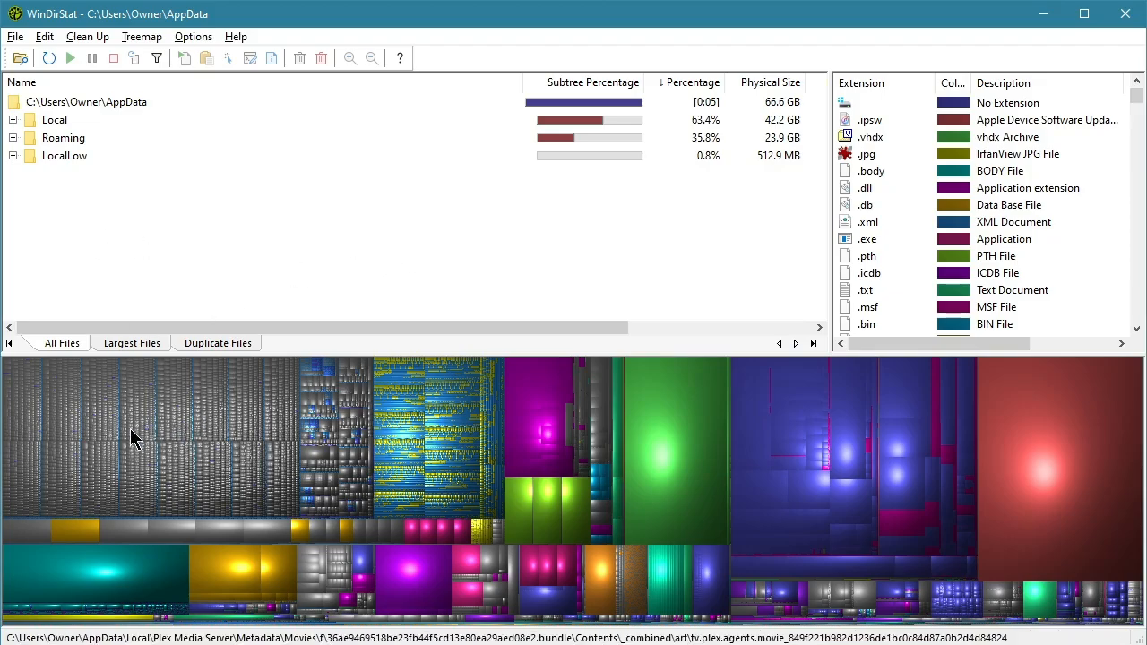
left_click(86, 100)
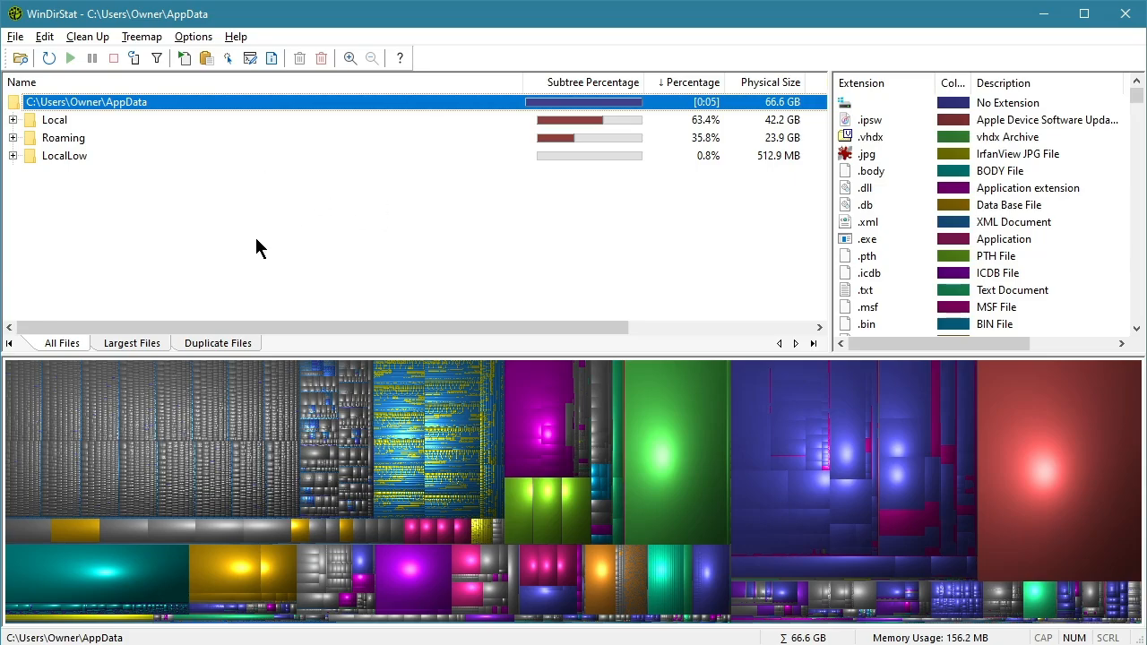
mouse_move(56, 172)
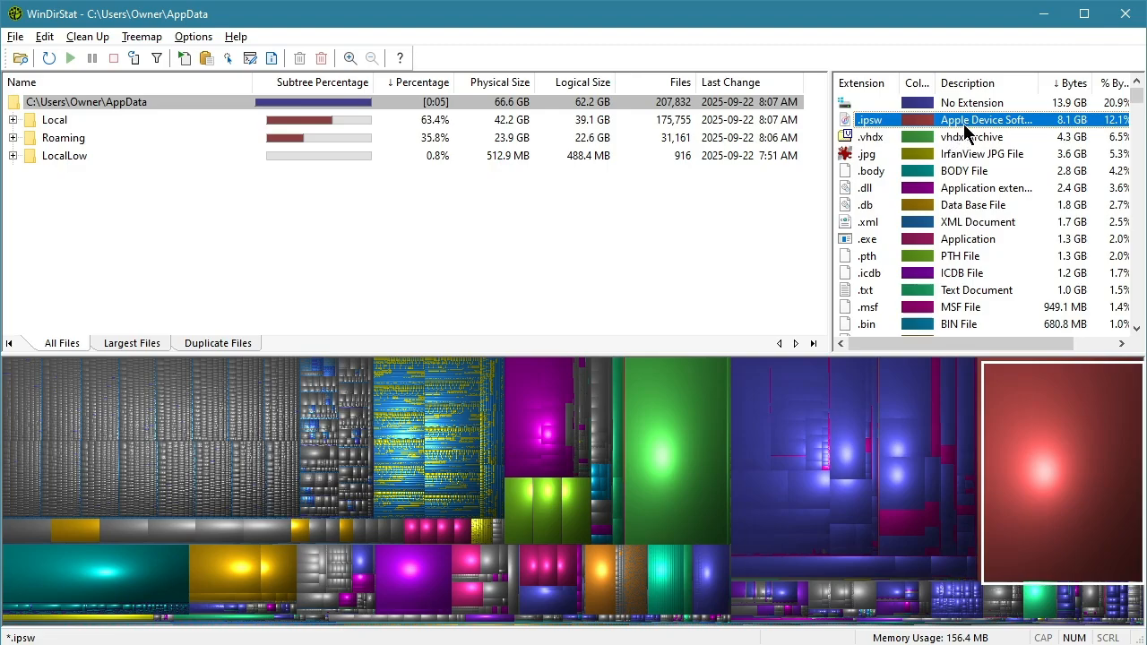
left_click(871, 136)
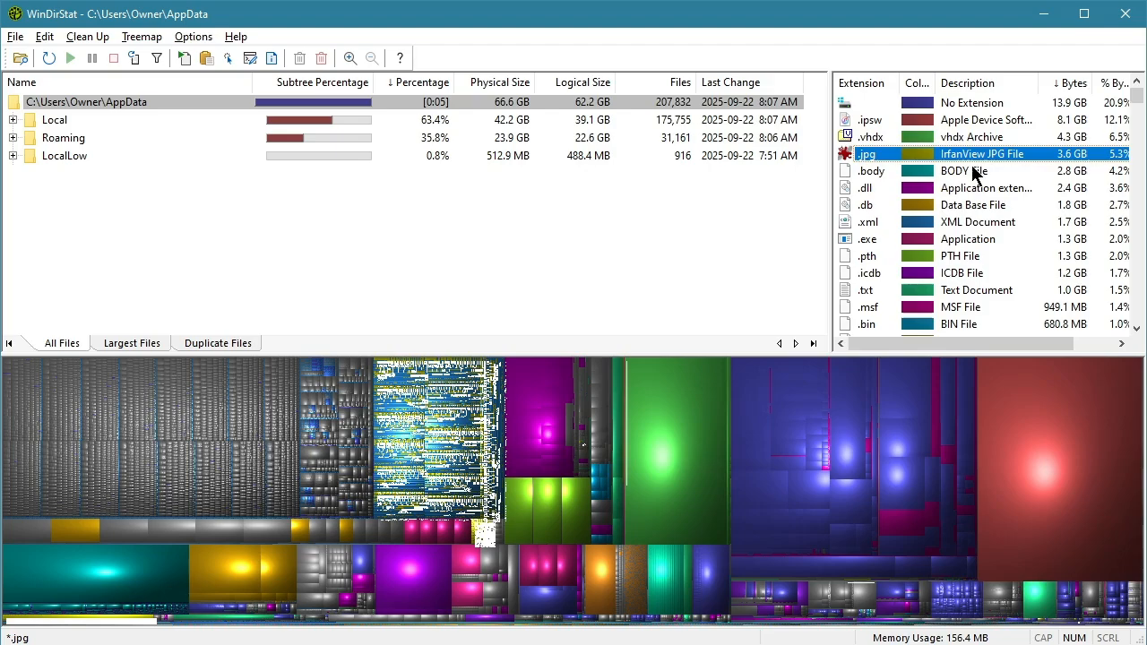
mouse_move(1133, 97)
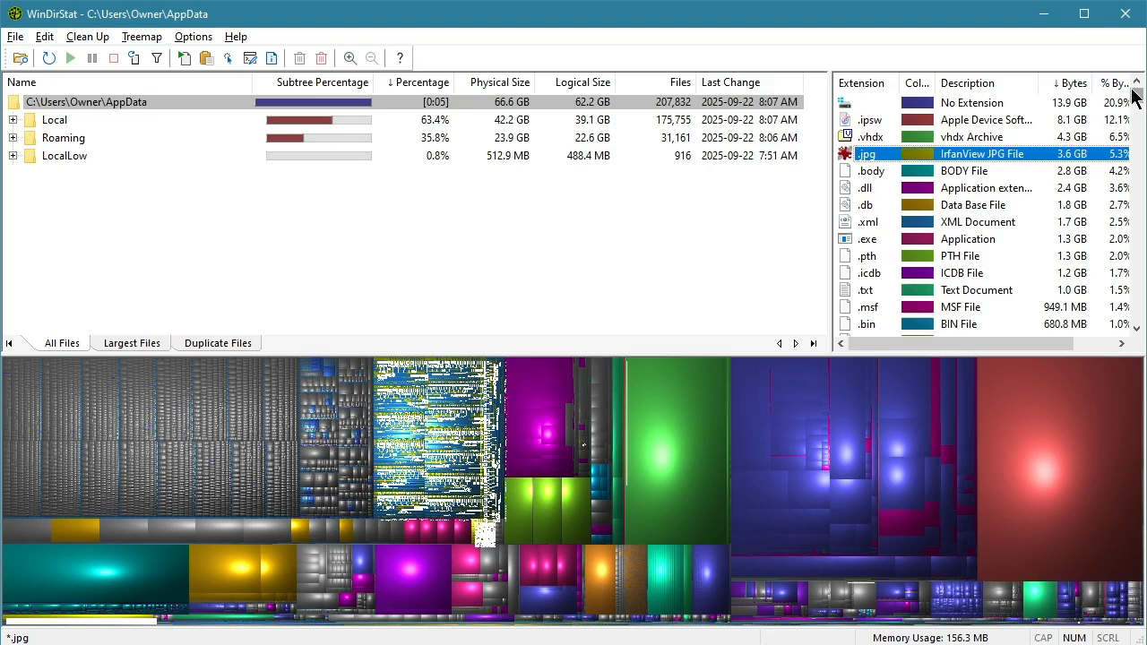
left_click(971, 102)
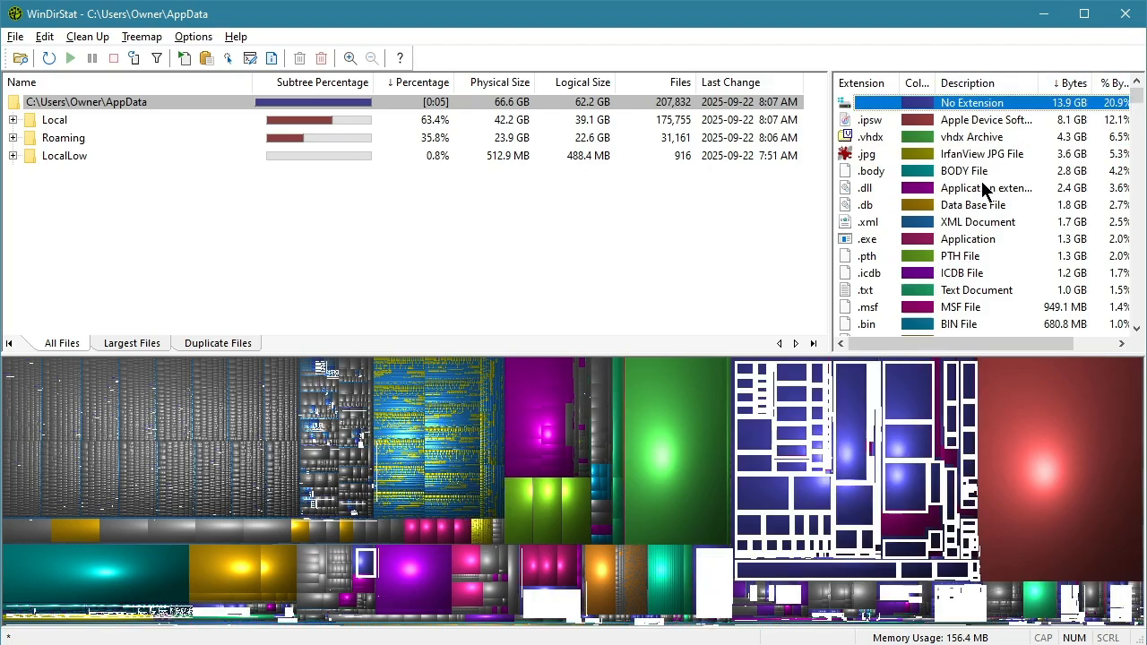
left_click(968, 188)
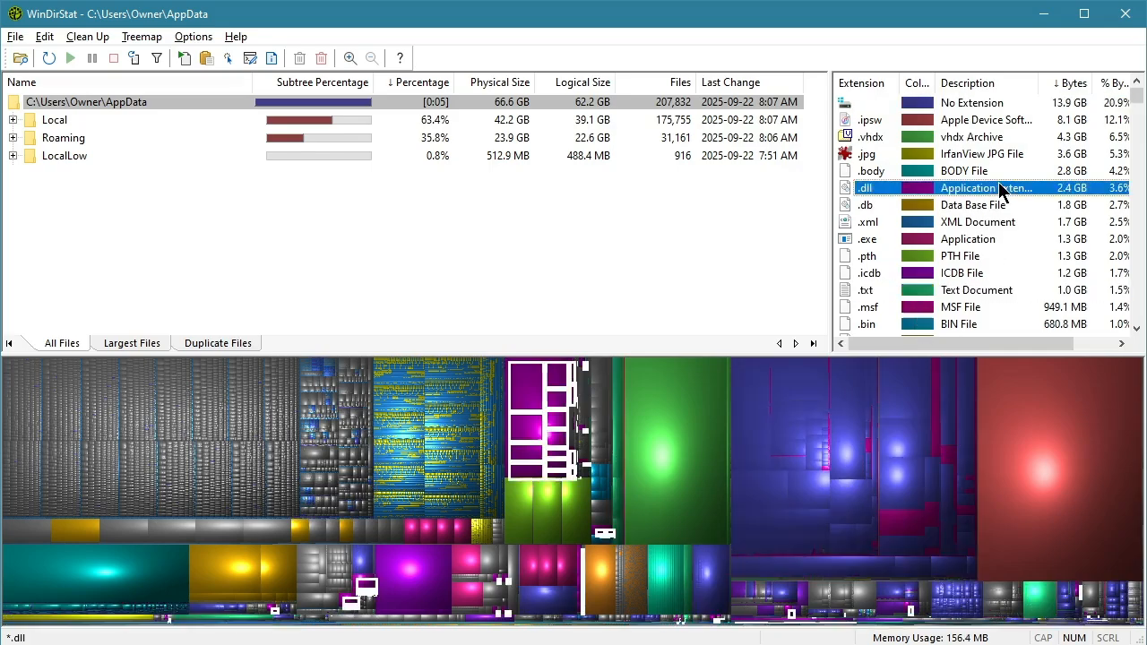
left_click(867, 238)
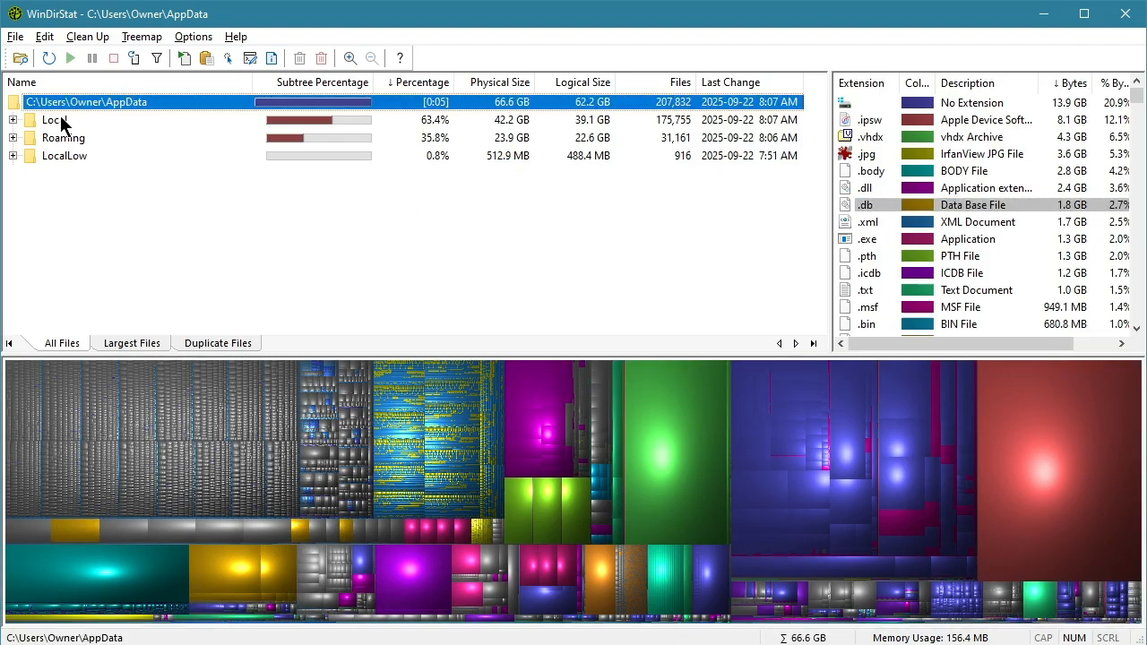
left_click(62, 136)
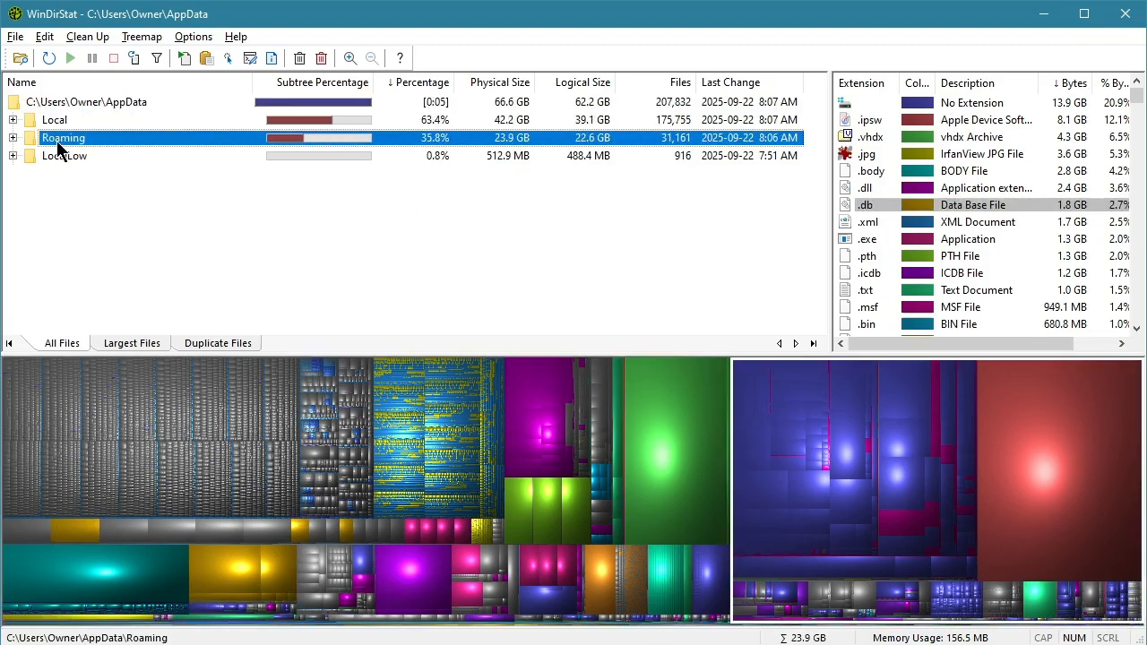
left_click(64, 154)
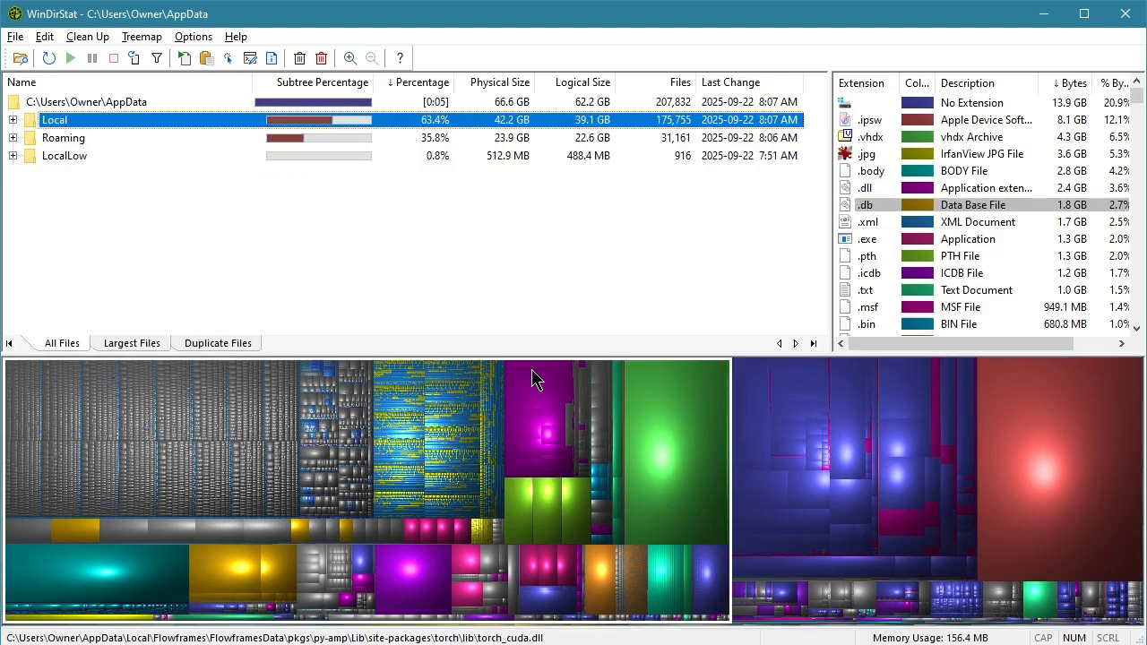
mouse_move(660, 482)
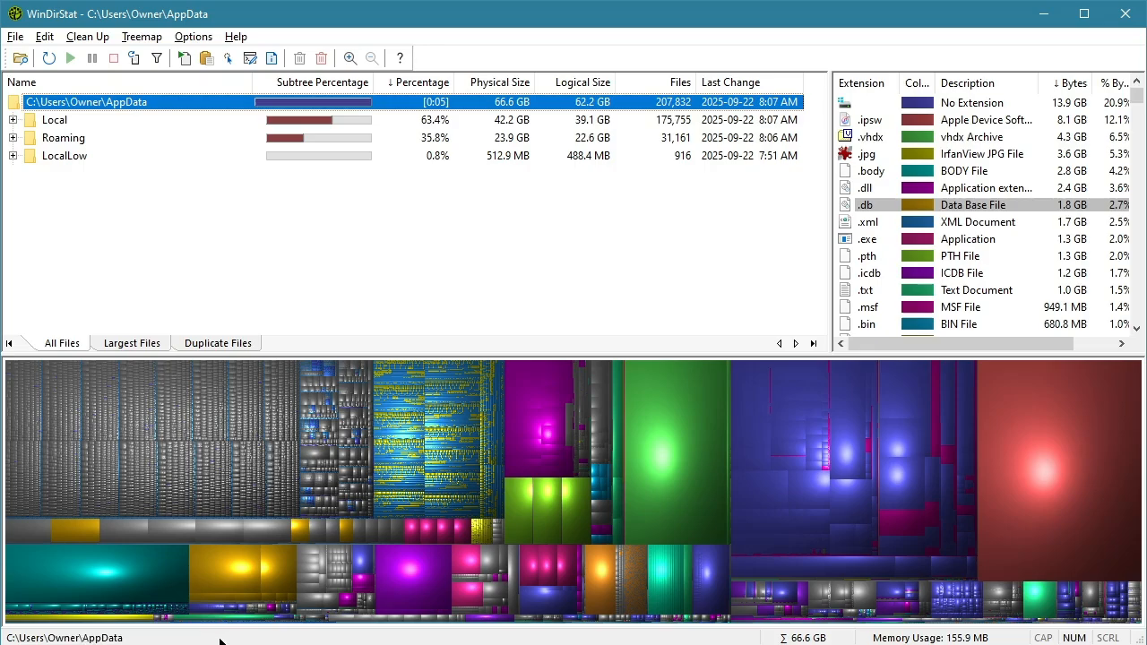
mouse_move(234, 237)
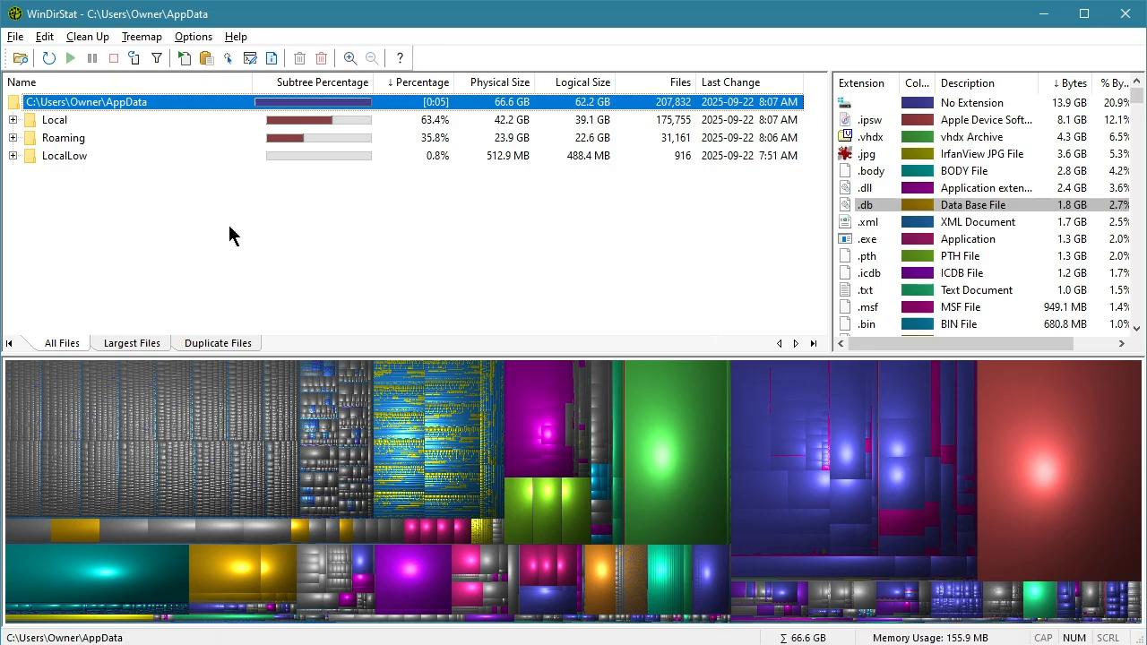
mouse_move(86, 129)
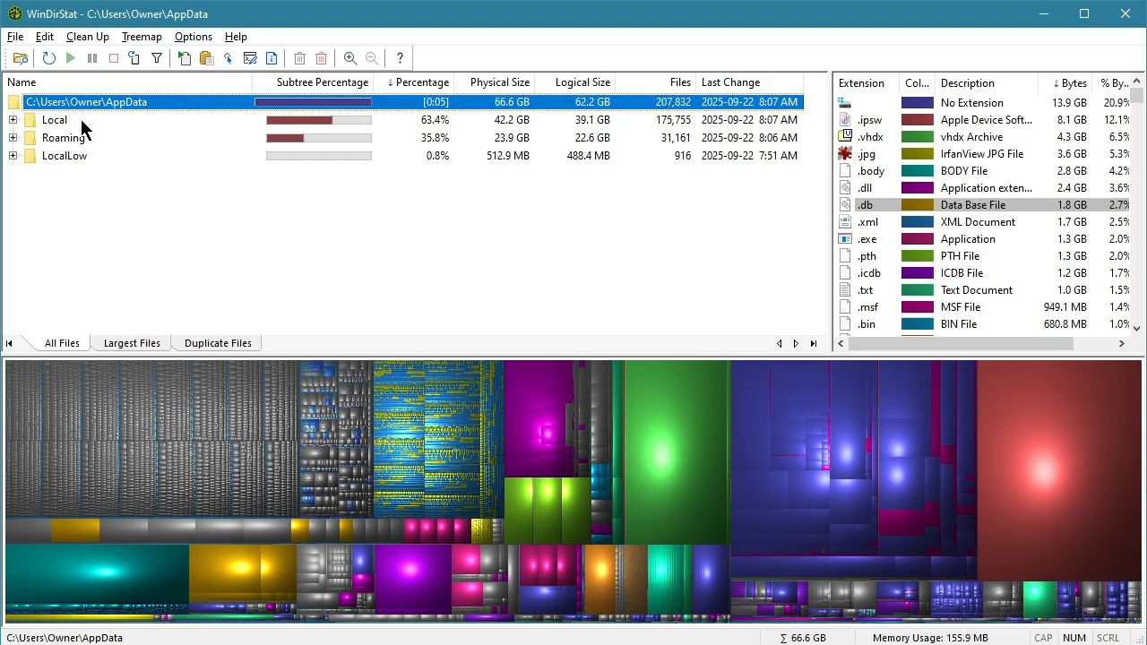
mouse_move(75, 122)
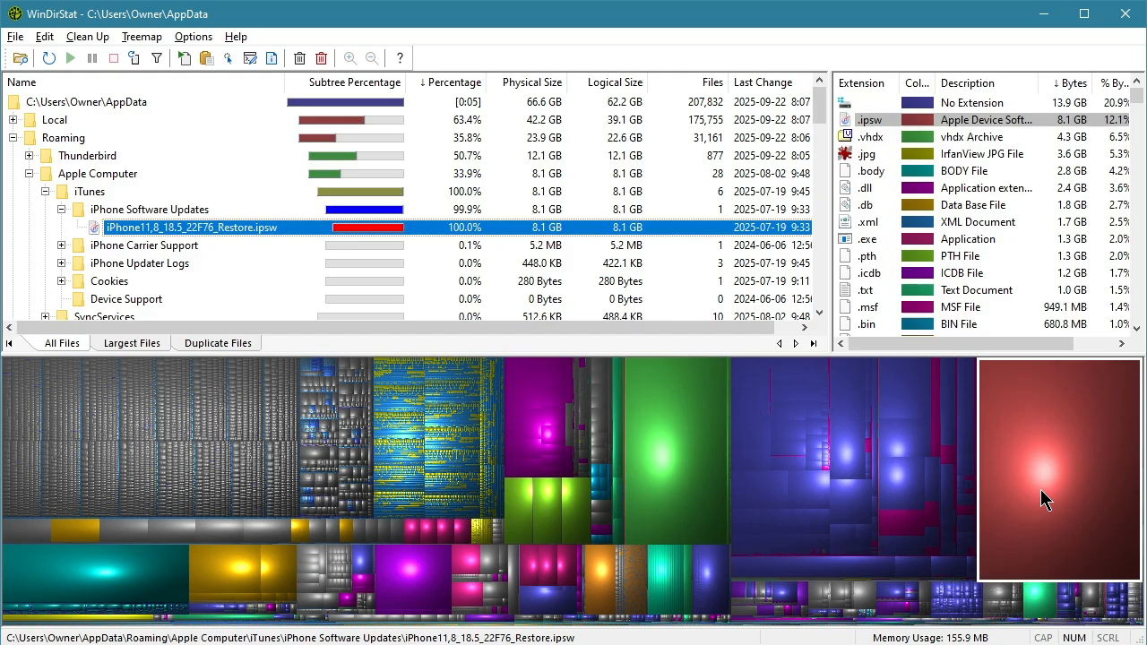
mouse_move(996, 440)
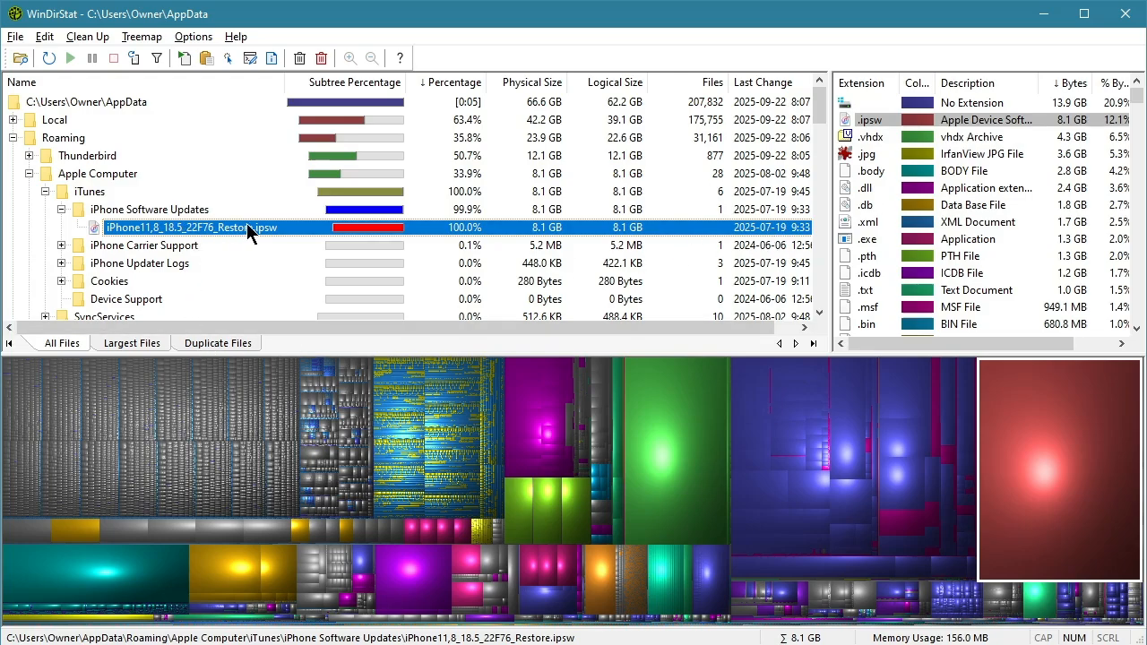
mouse_move(258, 233)
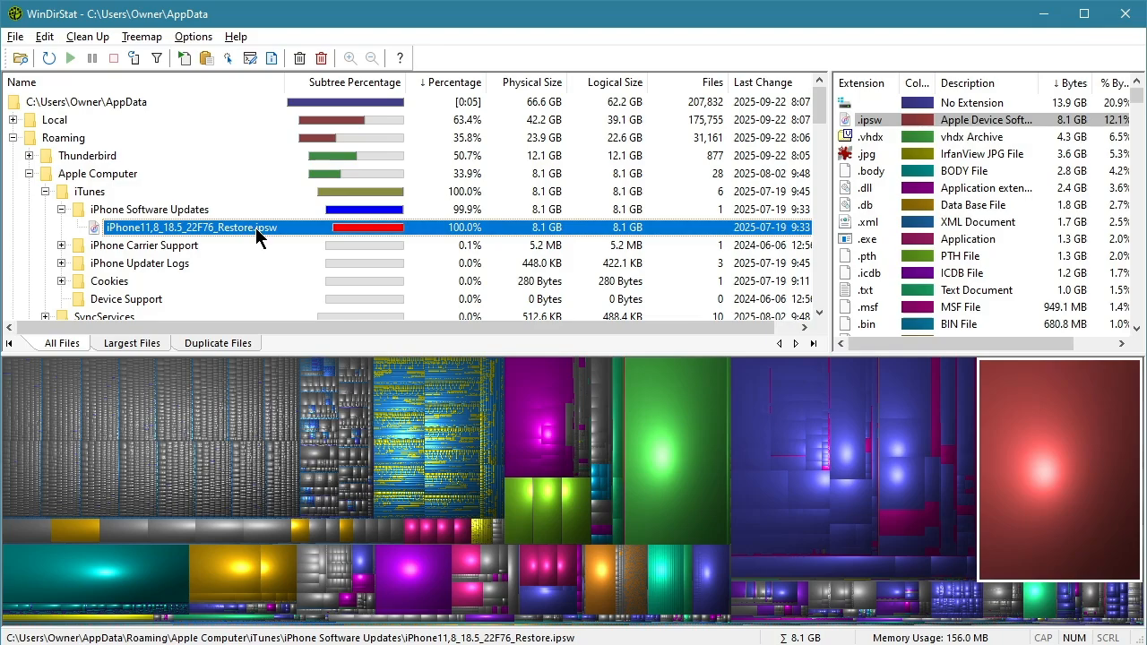
Step: Bring up the context actions for the 8.1 GB iPhone .ipsw restore file under iTunes software updates
right_click(190, 226)
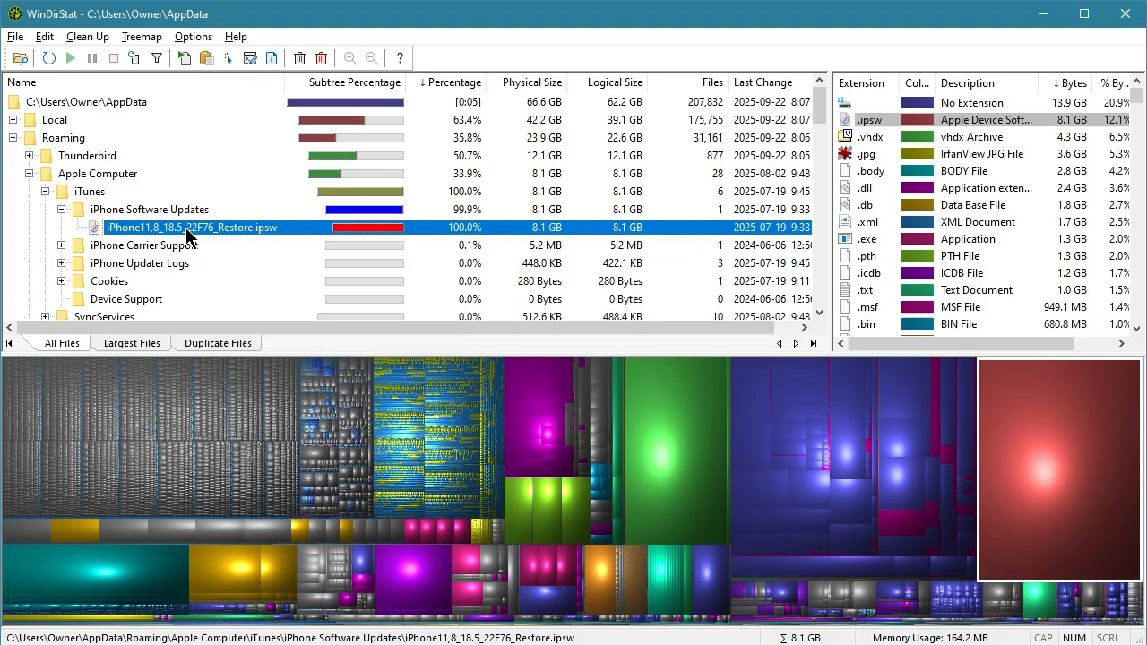
right_click(190, 226)
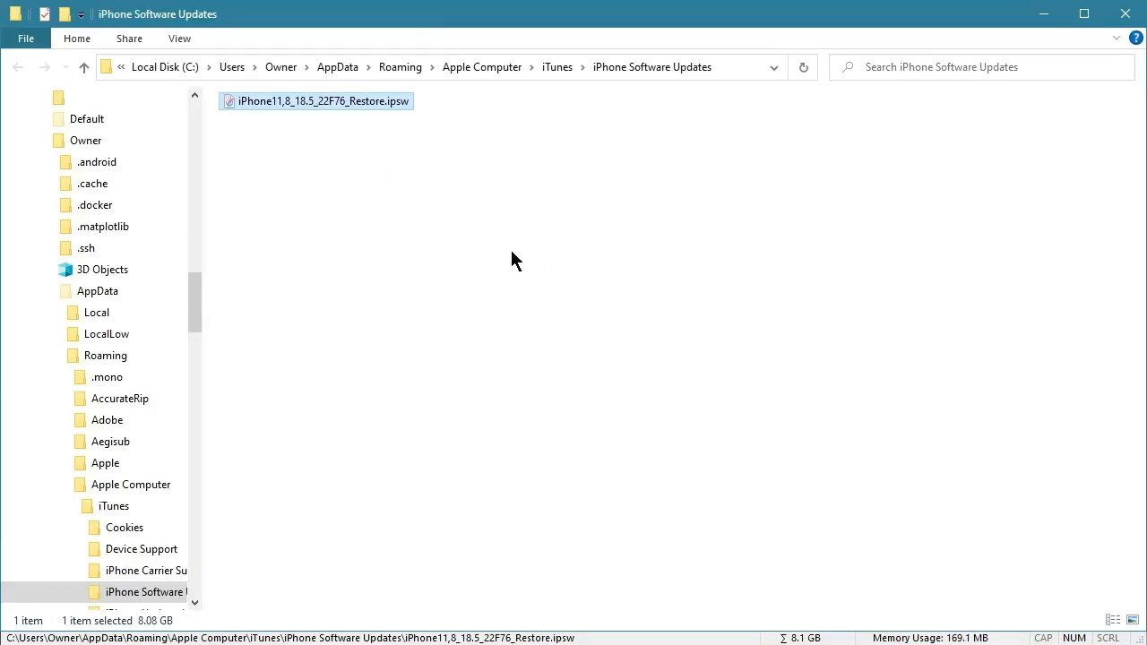
mouse_move(204, 327)
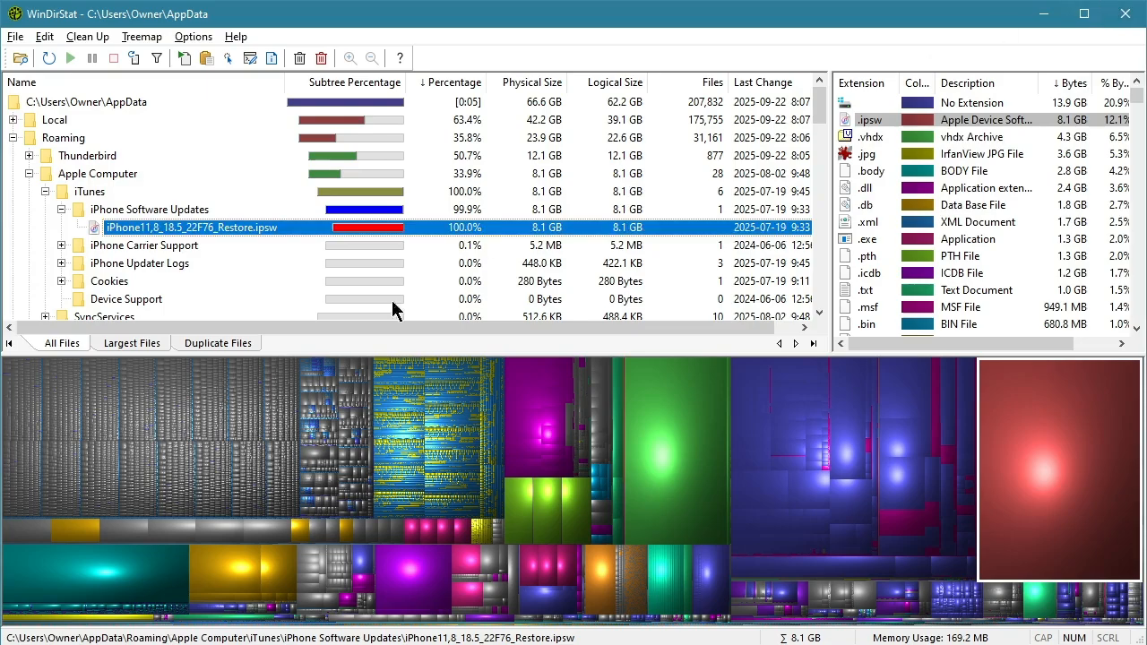
right_click(190, 226)
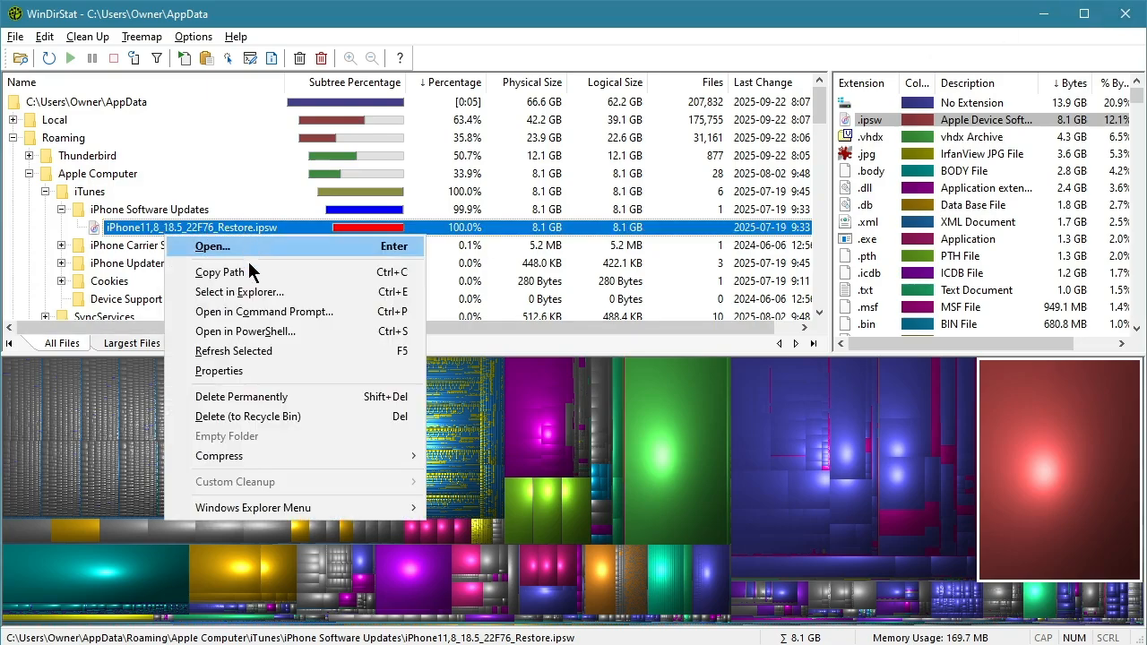
mouse_move(240, 291)
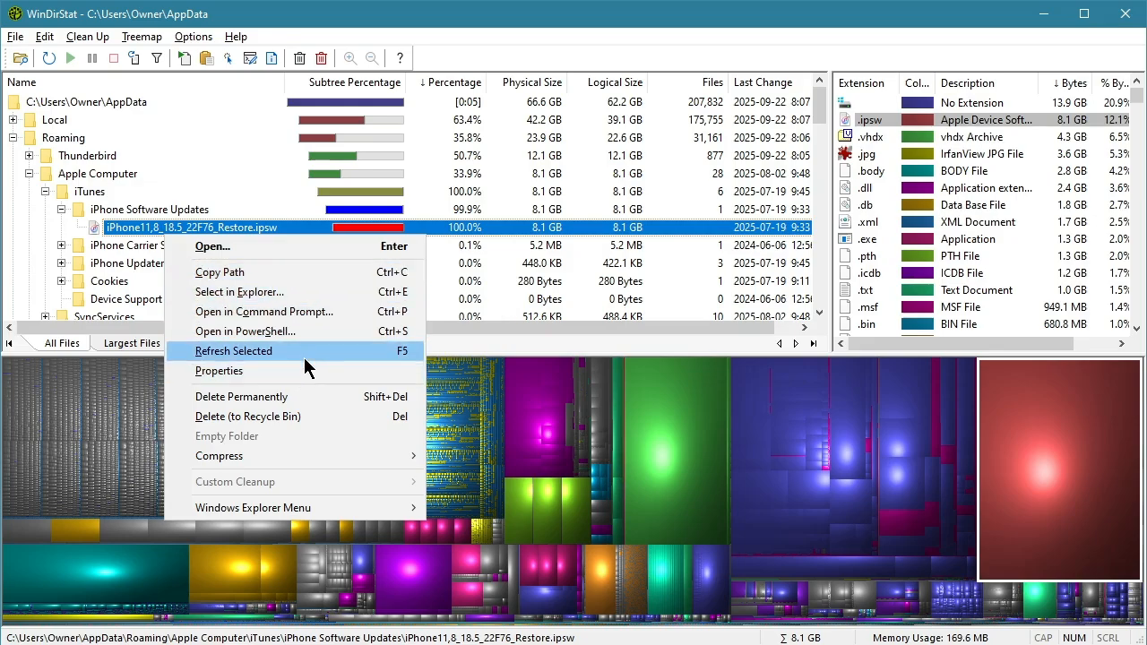
mouse_move(330, 415)
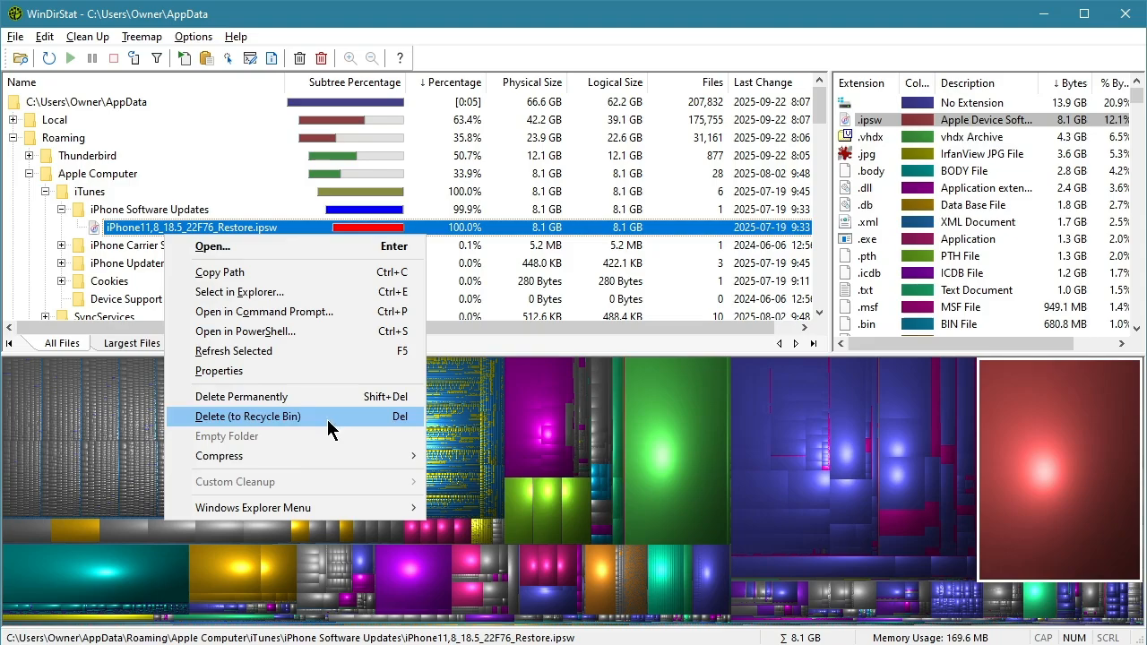
mouse_move(218, 457)
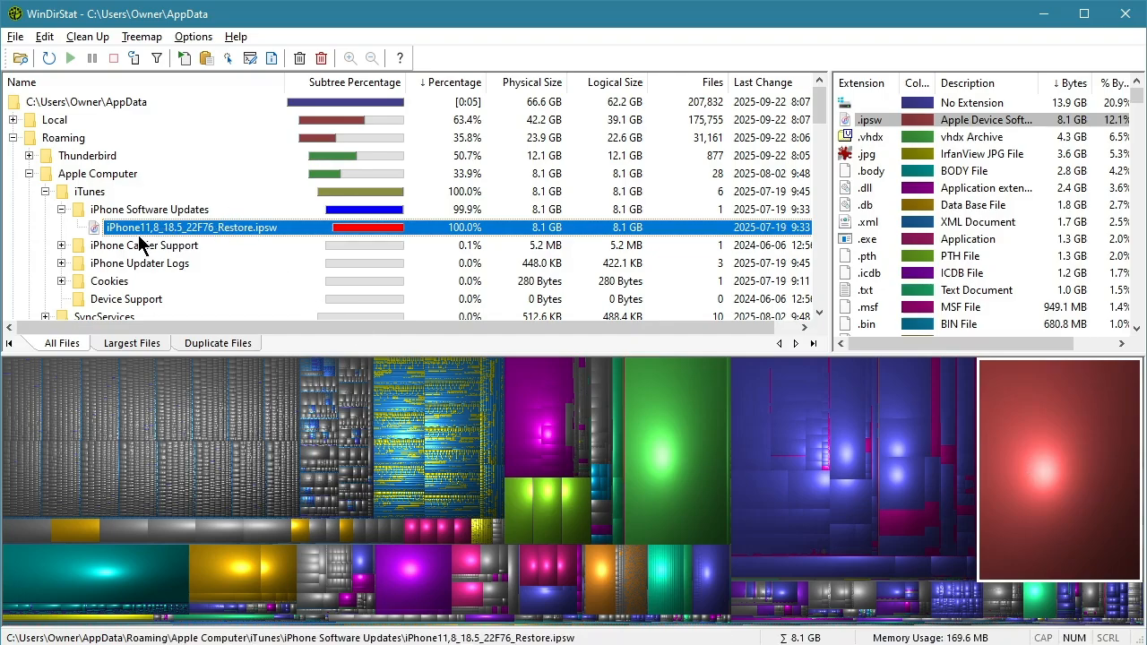
mouse_move(147, 241)
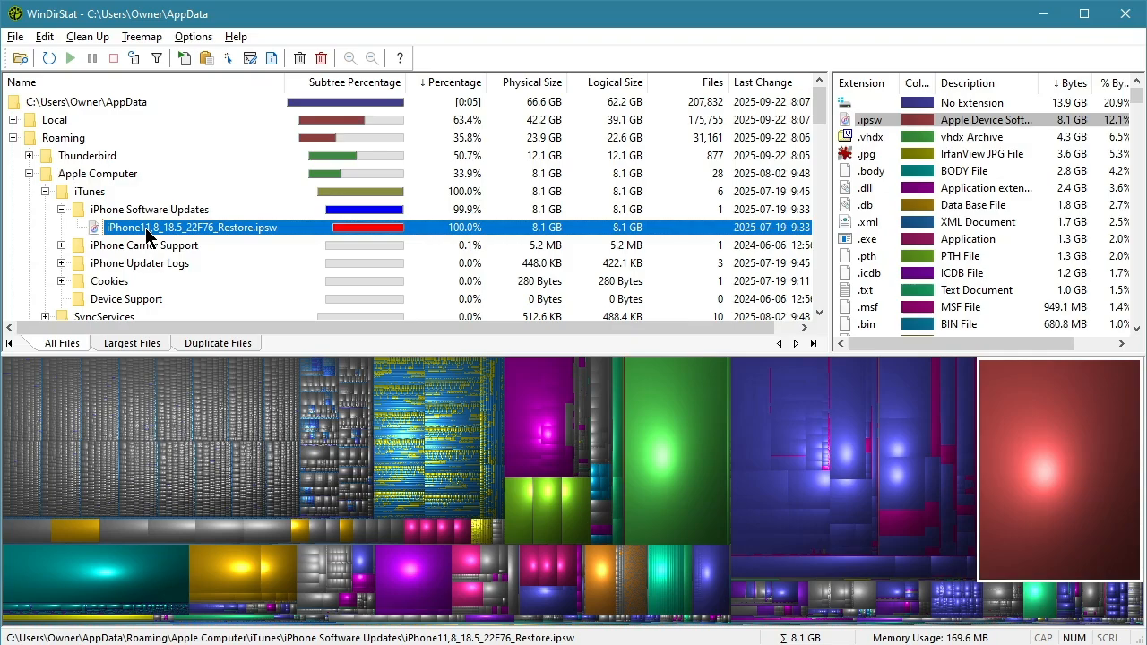
mouse_move(129, 237)
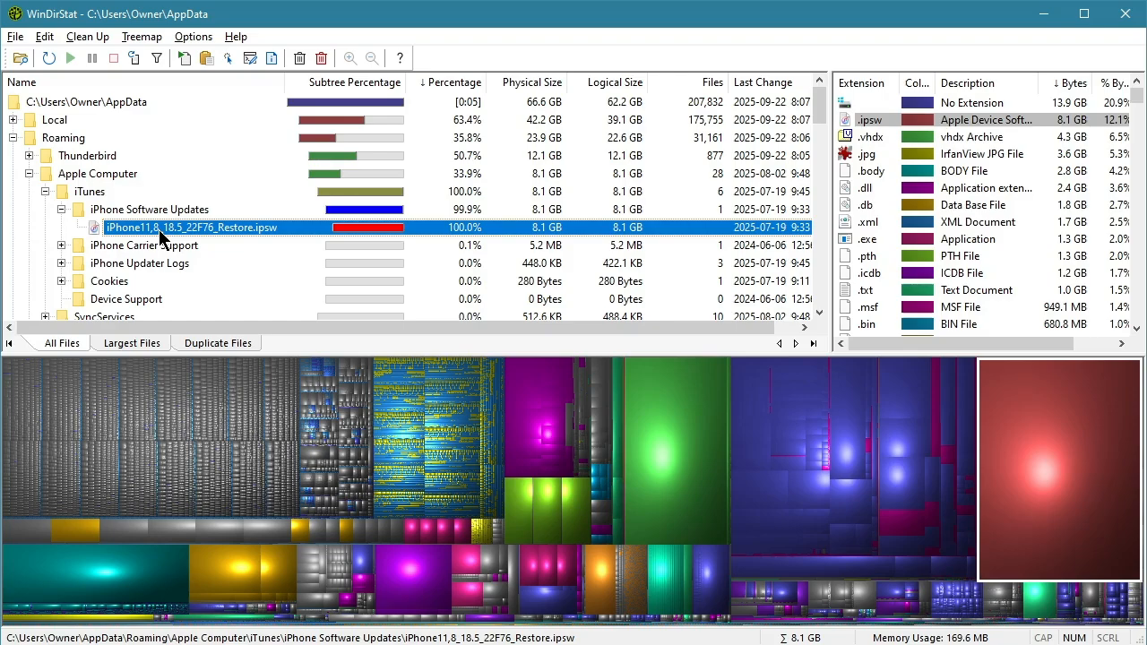
Step: Permanently delete the 8.1 GB .ipsw restore file (Shift+Del) and confirm the warning
right_click(190, 226)
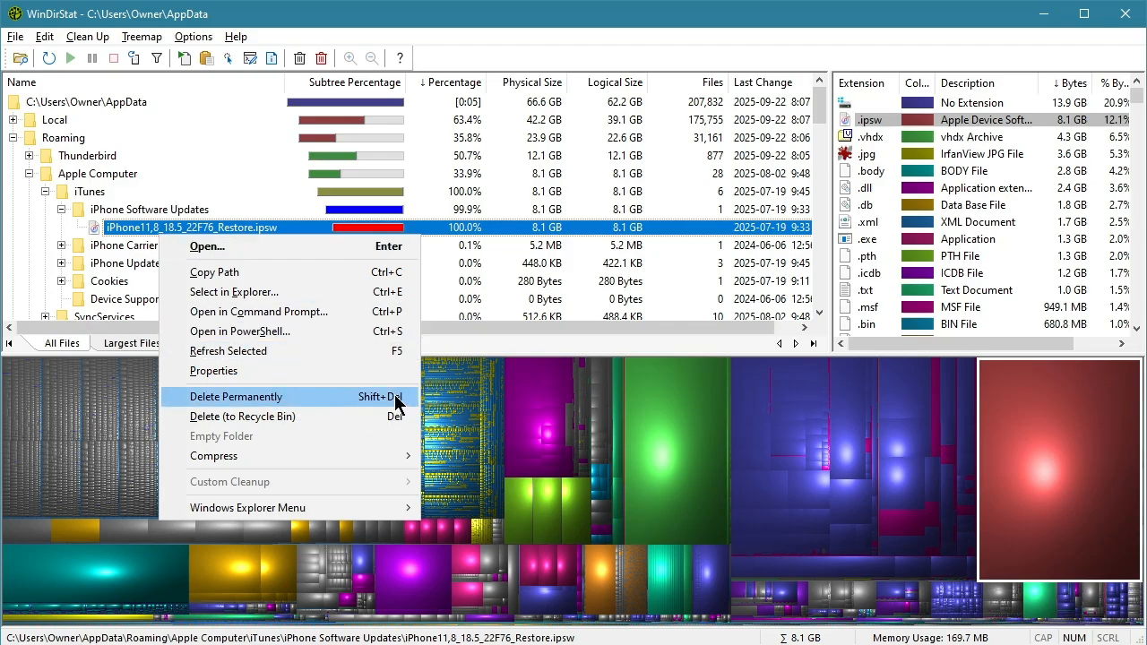
mouse_move(391, 416)
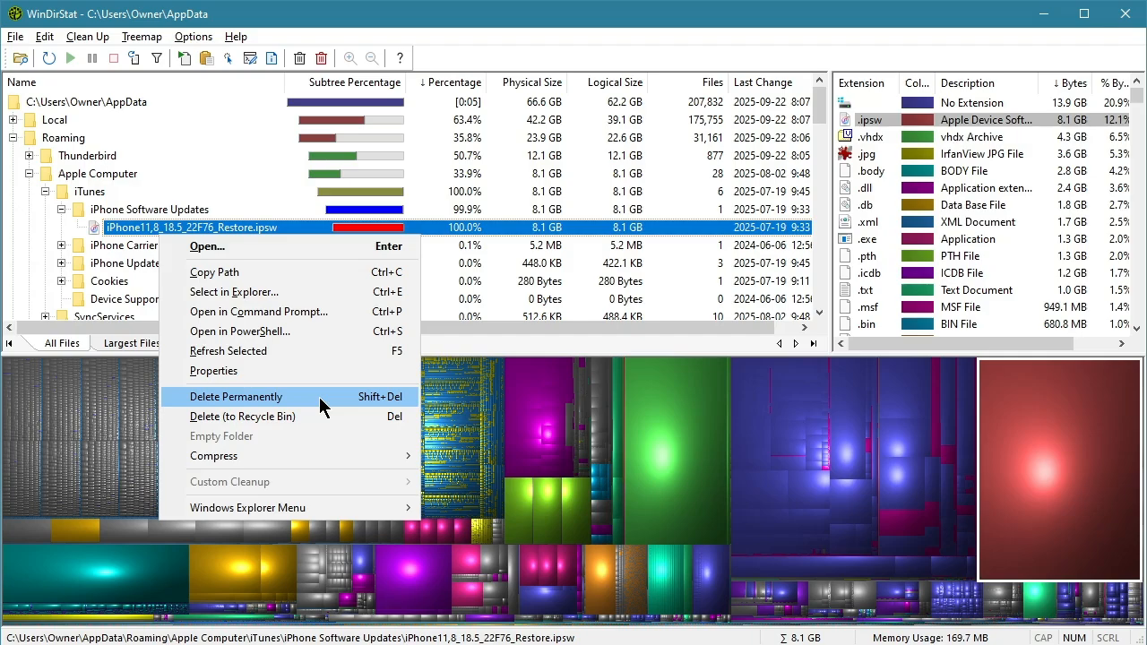
mouse_move(211, 249)
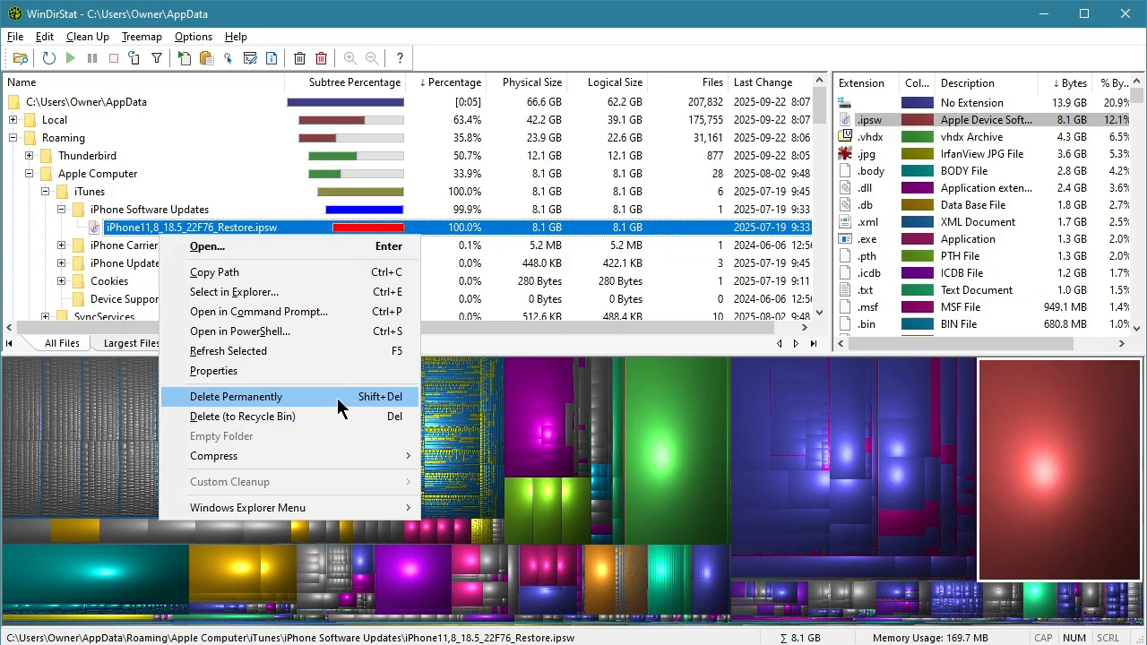
left_click(237, 396)
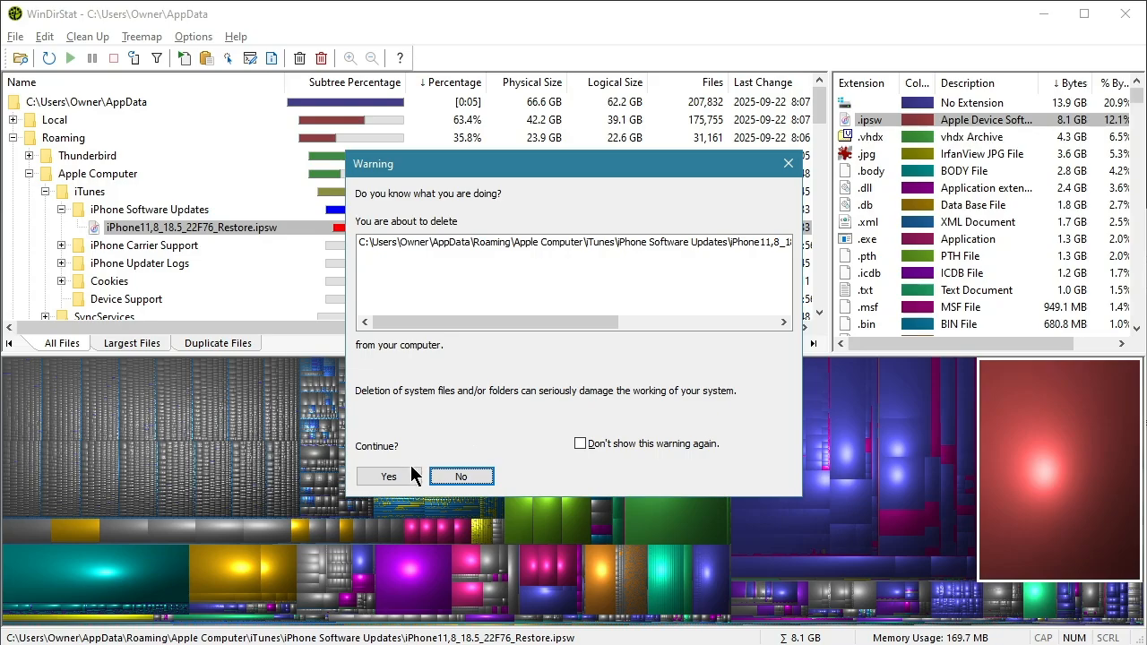
mouse_move(529, 208)
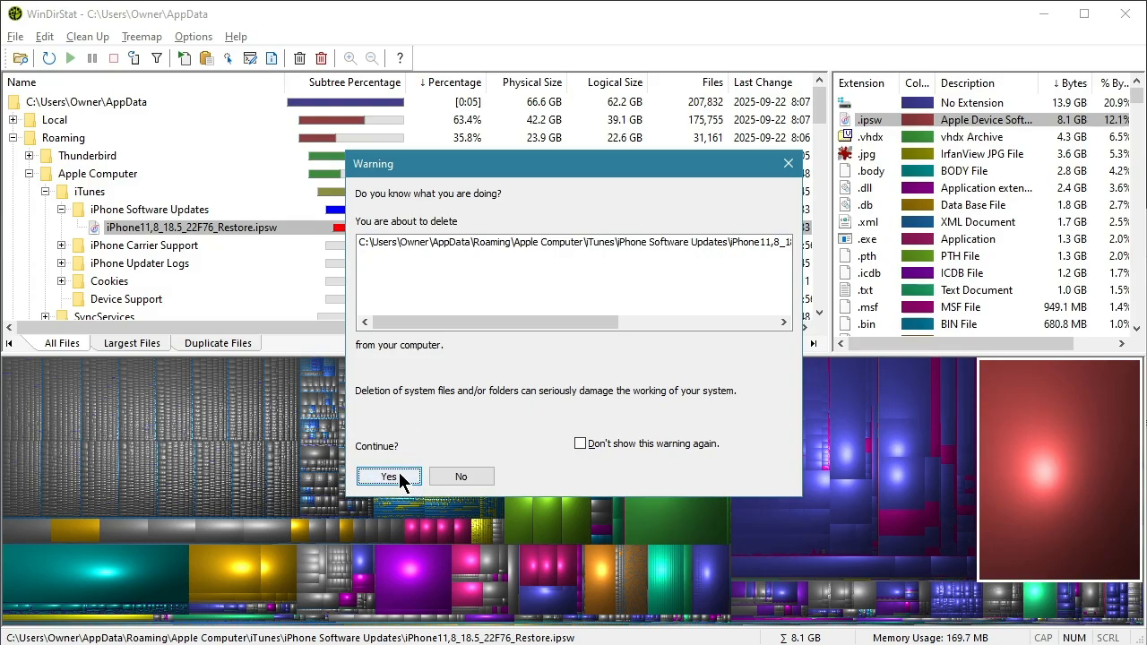
mouse_move(405, 484)
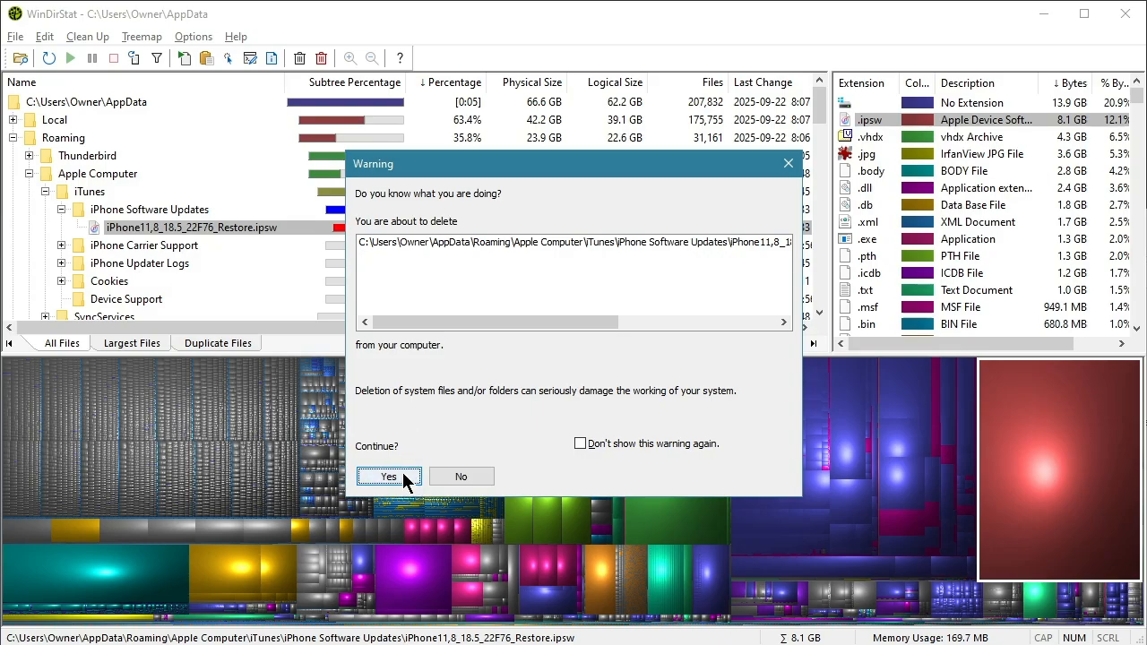
mouse_move(959, 483)
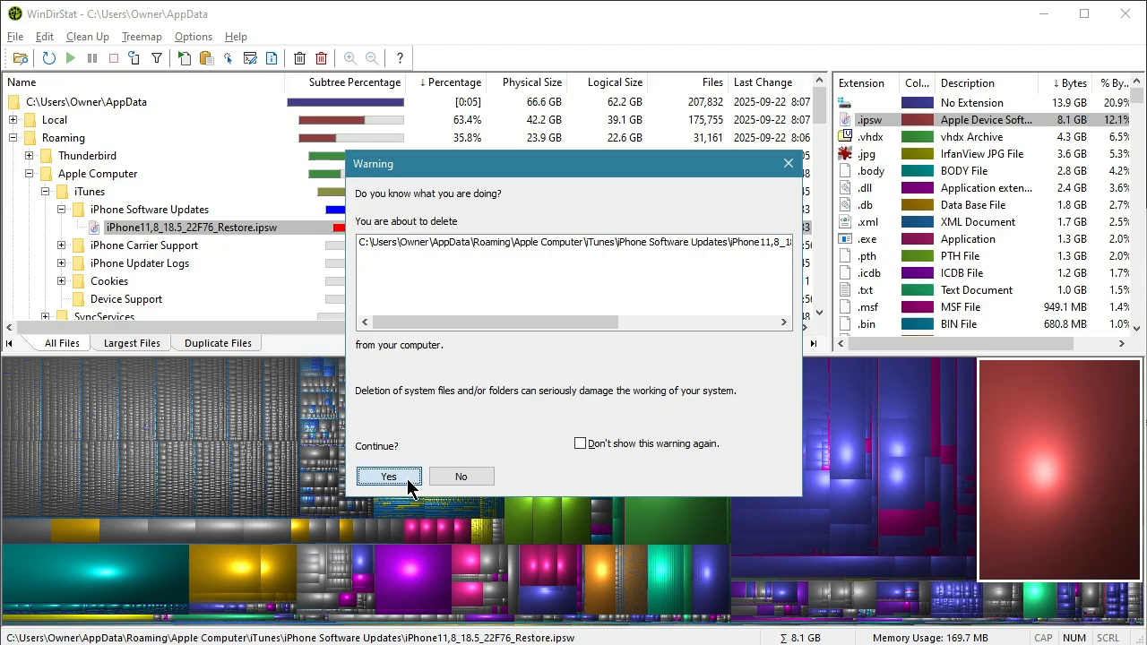
left_click(388, 476)
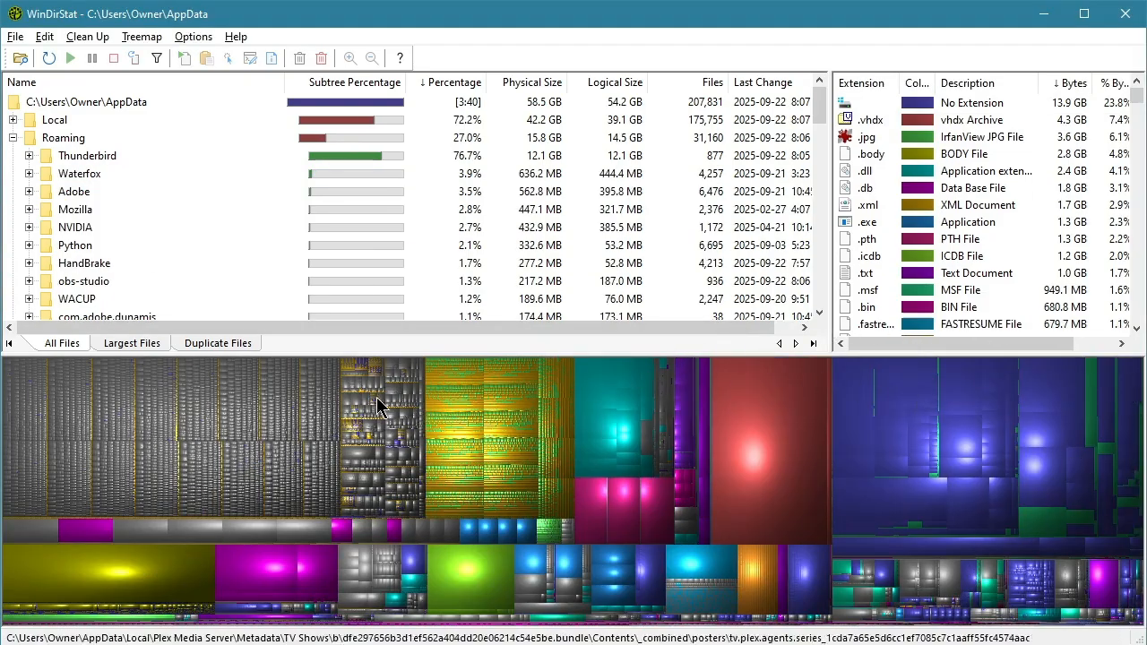
mouse_move(666, 476)
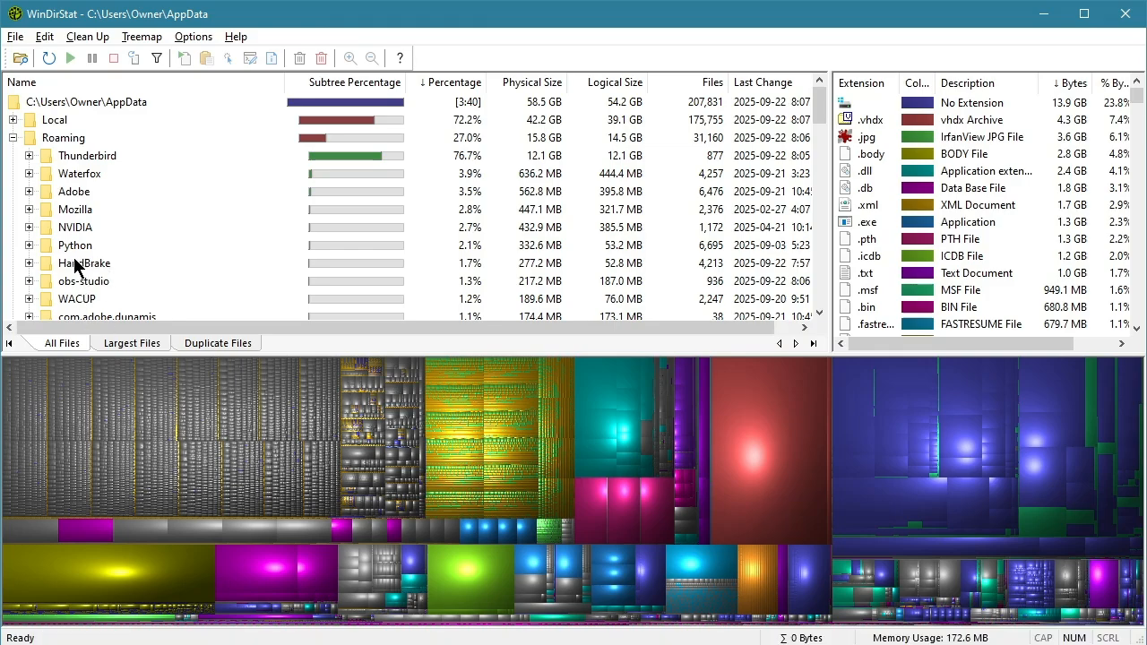
Step: Delete the logs folder inside Roaming\HandBrake from File Explorer
left_click(82, 262)
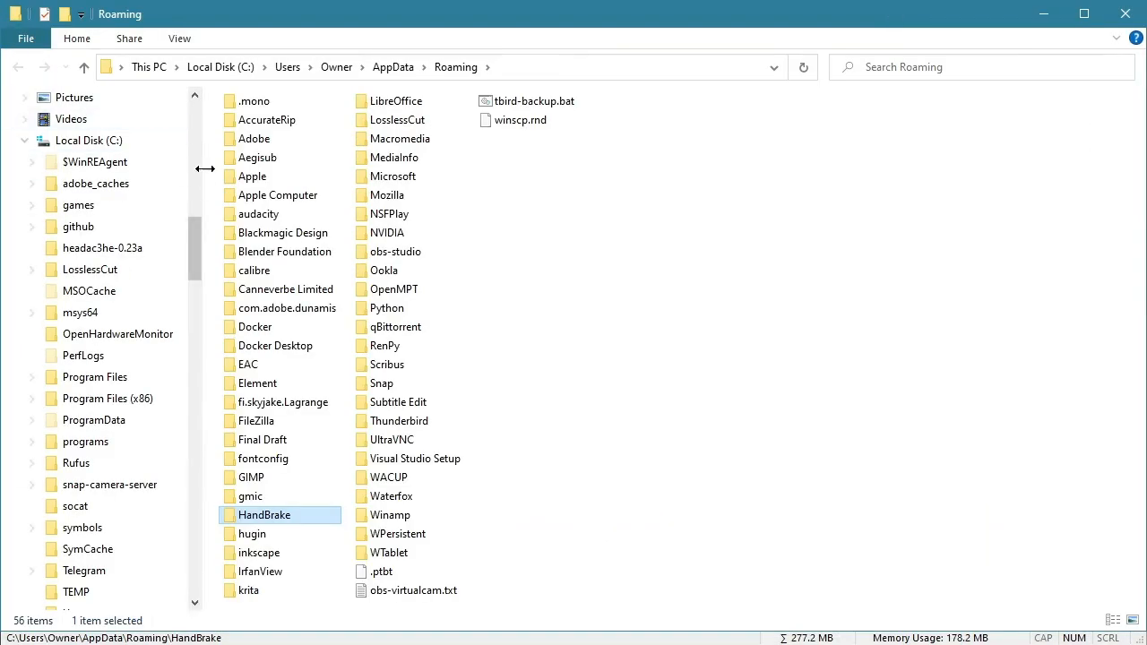
double_click(264, 514)
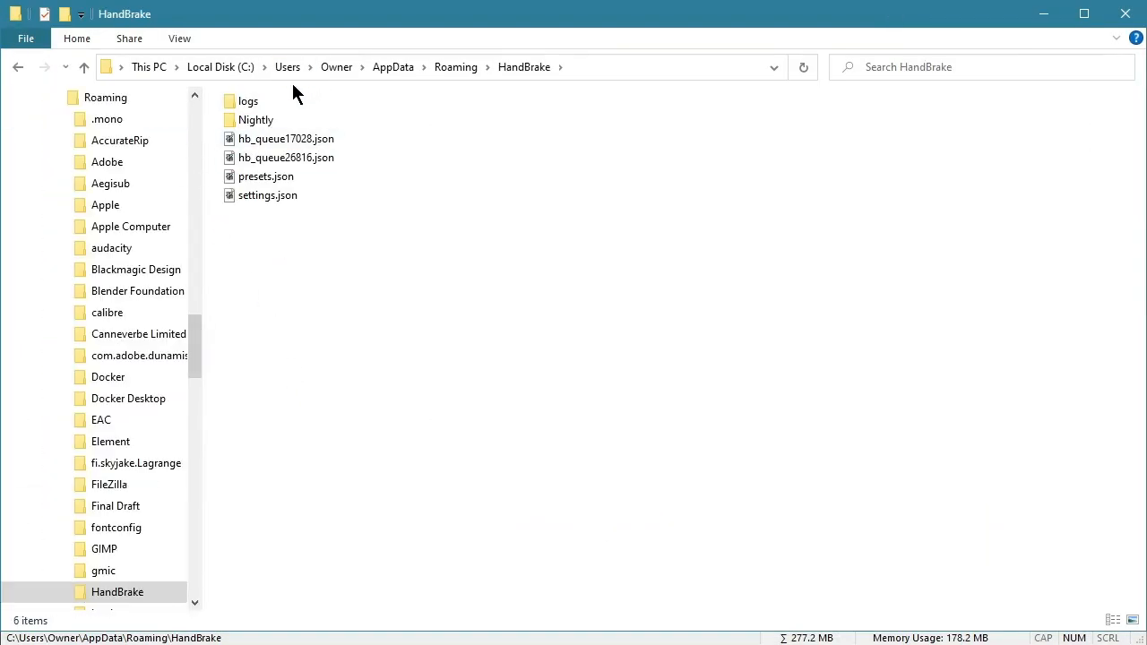
right_click(247, 101)
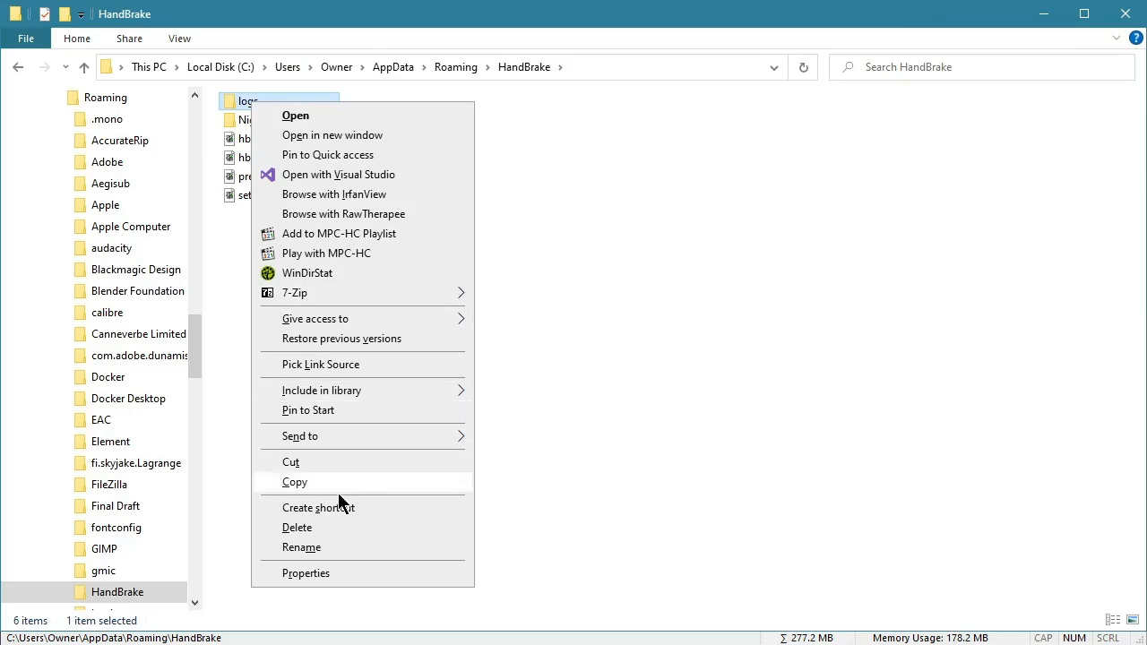
left_click(298, 527)
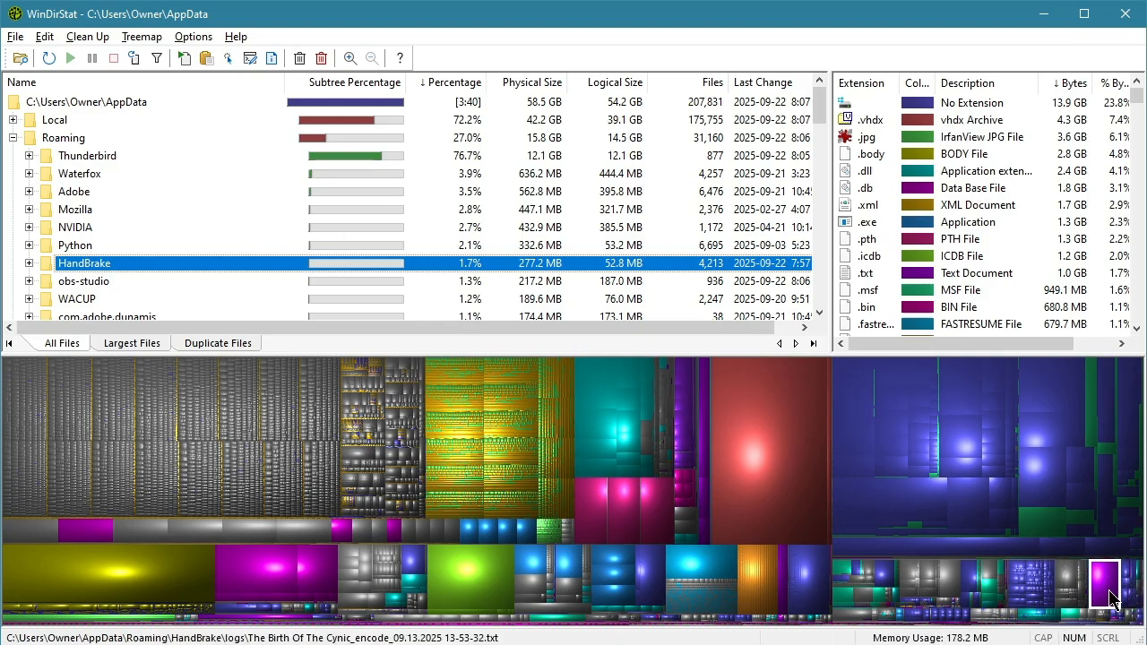
mouse_move(513, 499)
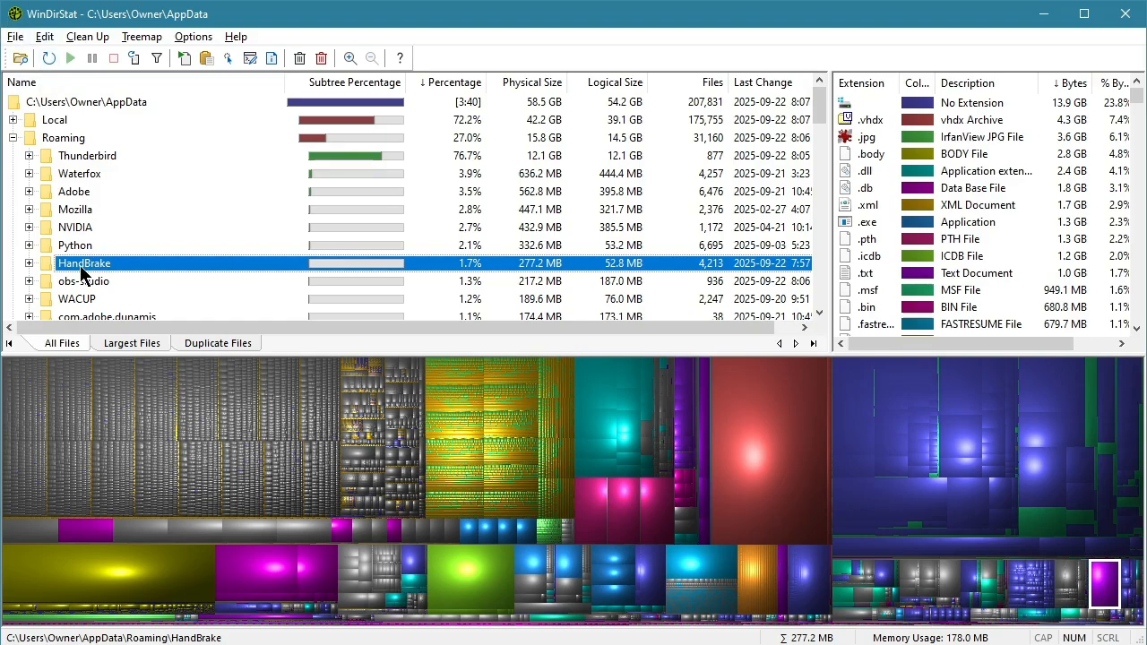
Step: Refresh the HandBrake entry via its context menu so it re-reads to about 12.5 MB
right_click(83, 261)
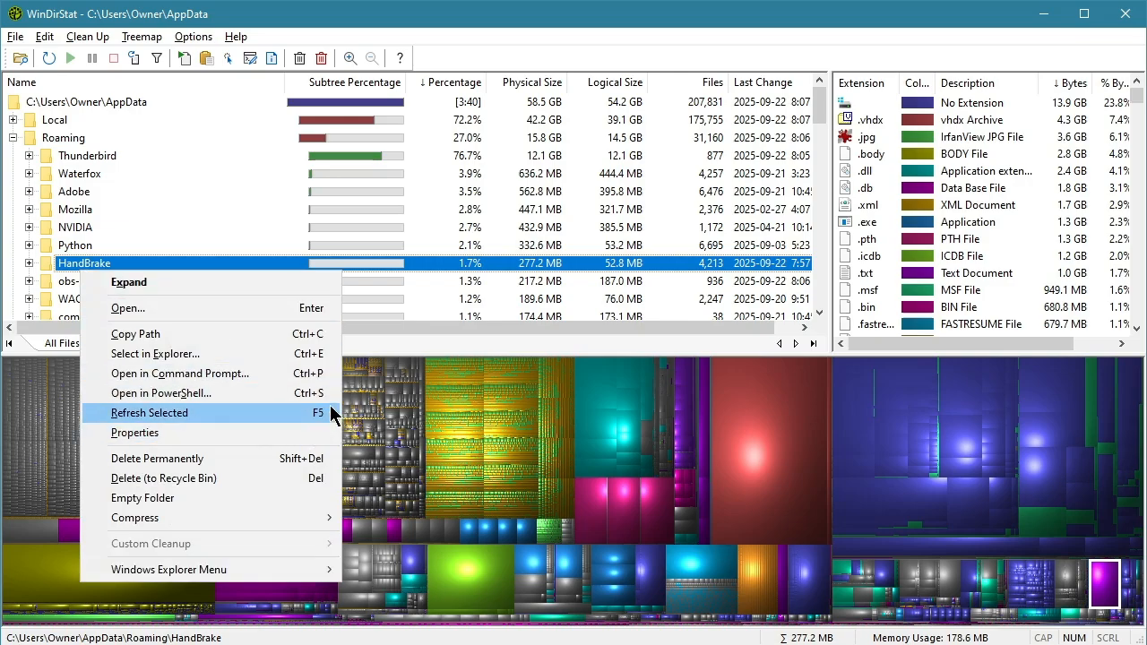
mouse_move(176, 421)
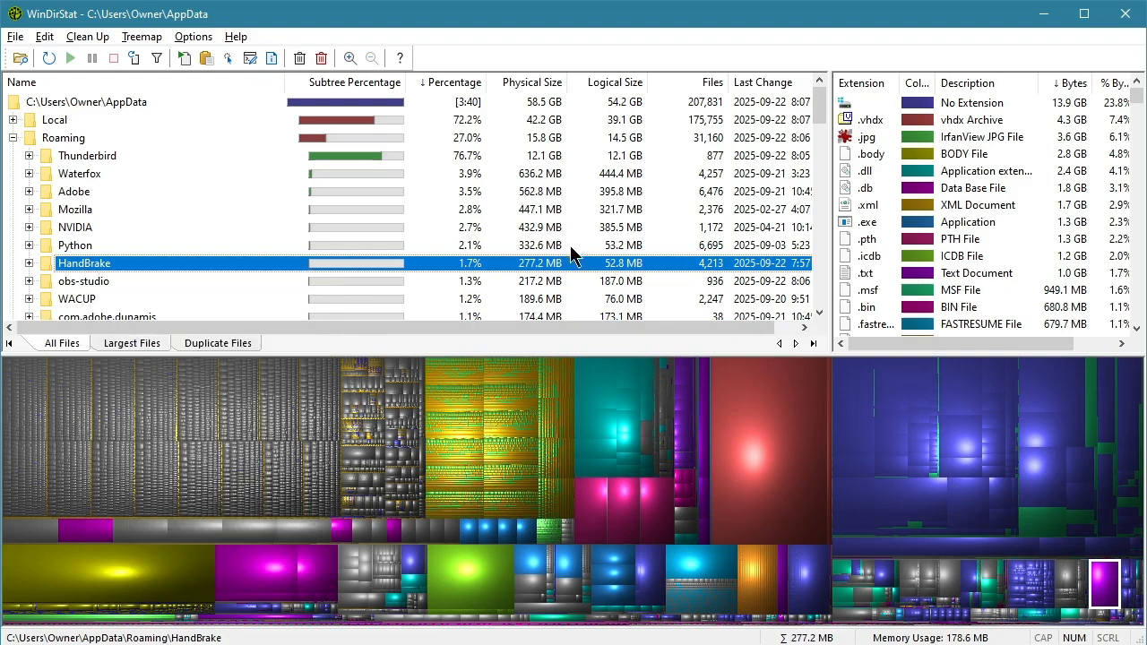
mouse_move(717, 271)
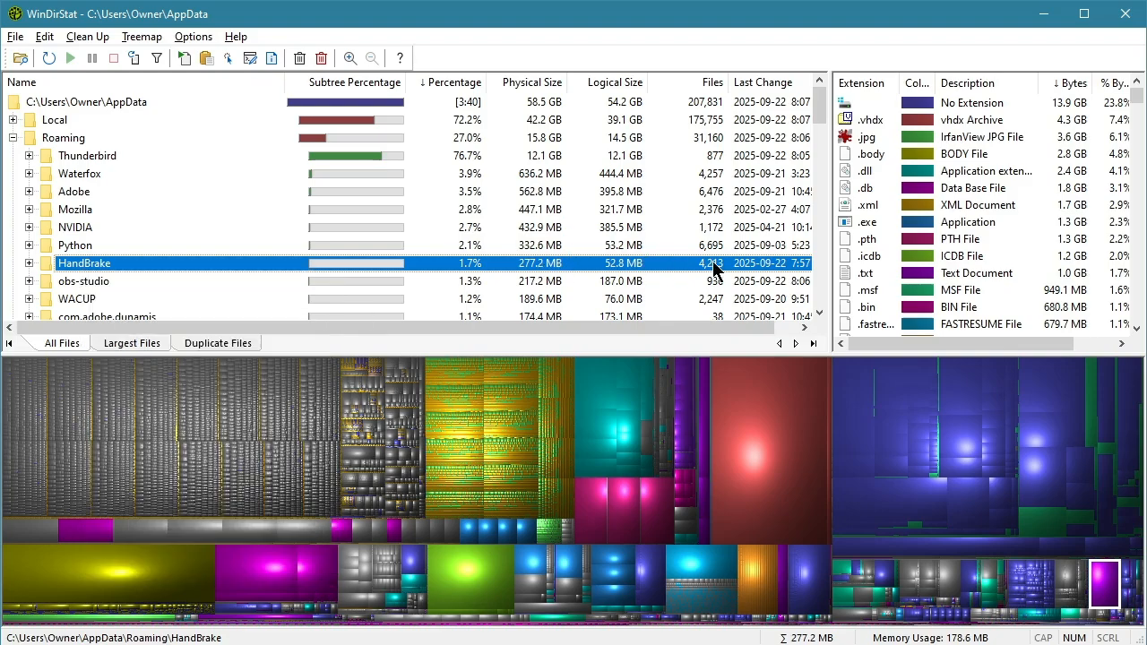
right_click(84, 262)
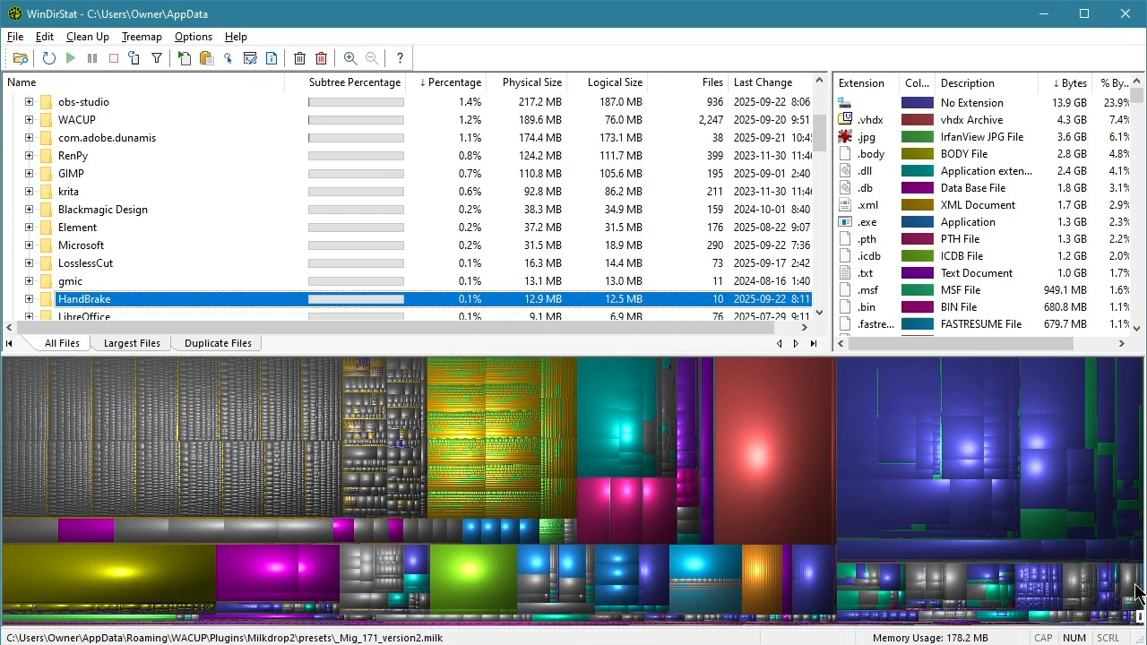
mouse_move(619, 470)
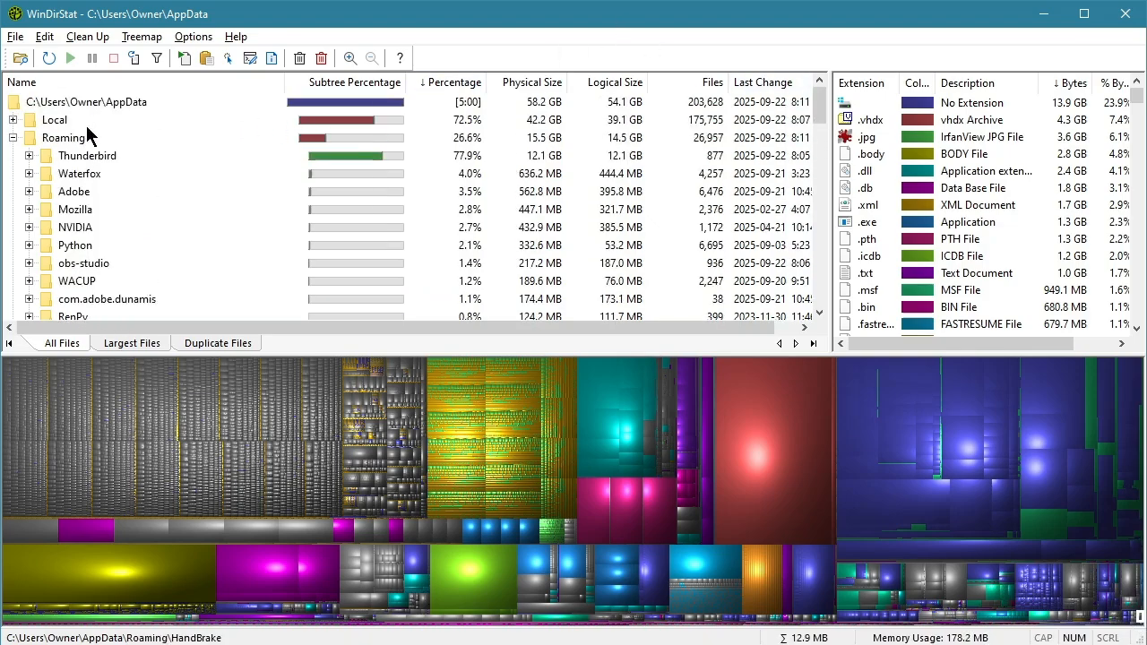
Step: Collapse Roaming, expand Local > Flowframes logs and delete the 276 MB cuda log .txt, confirming the warning
left_click(86, 154)
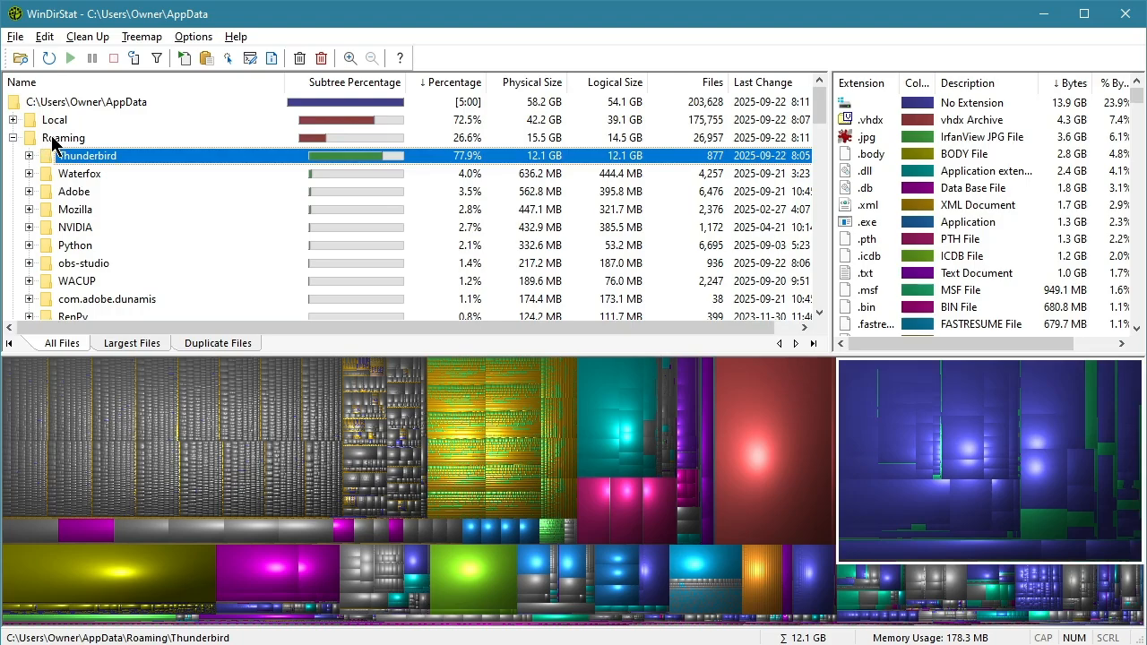
left_click(54, 118)
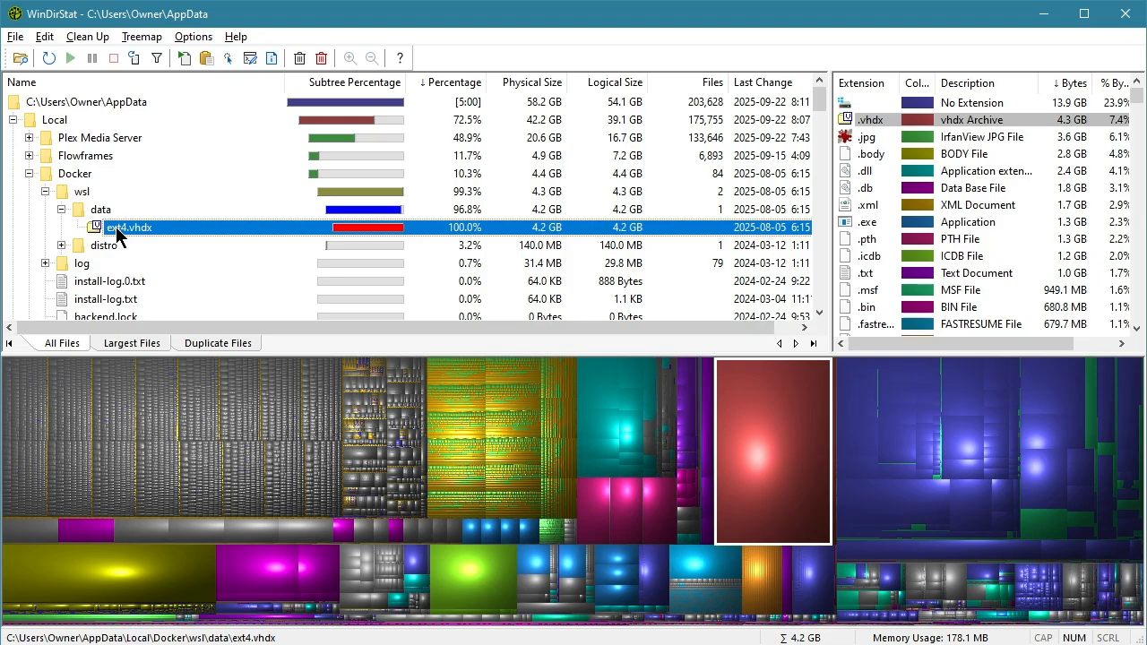
mouse_move(61, 222)
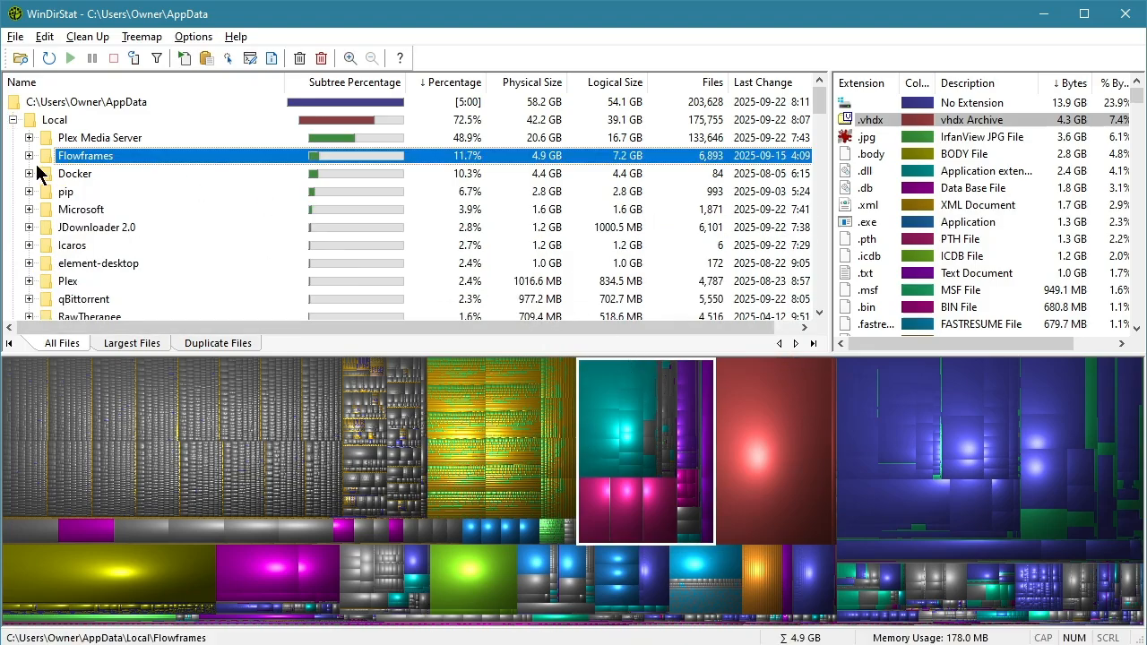
left_click(29, 154)
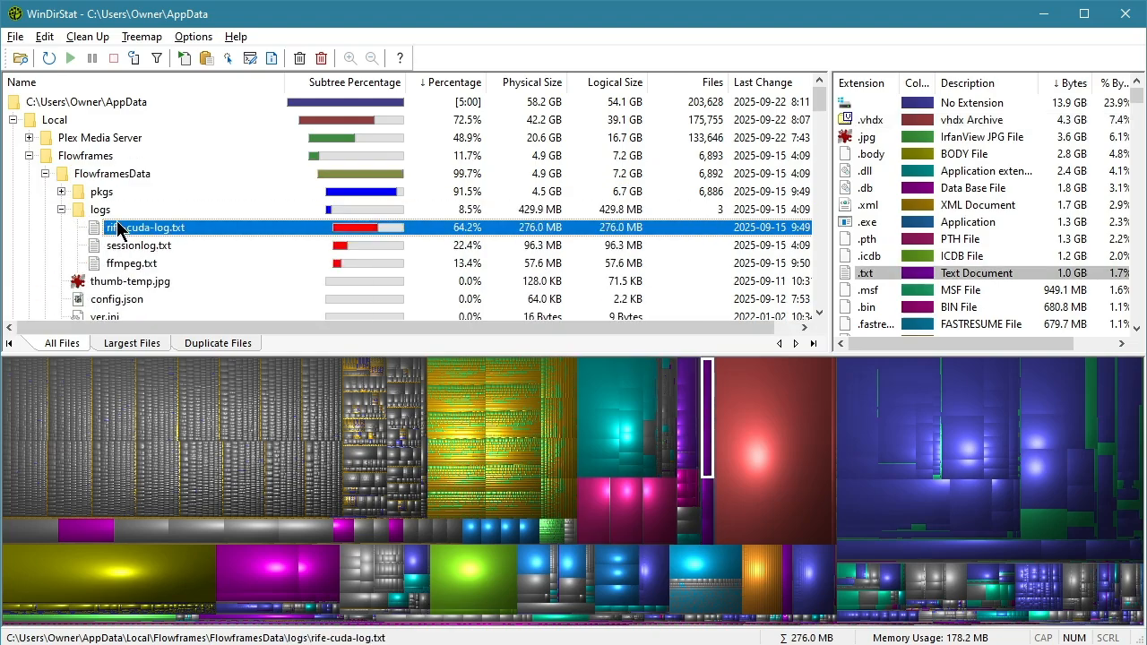
left_click(298, 58)
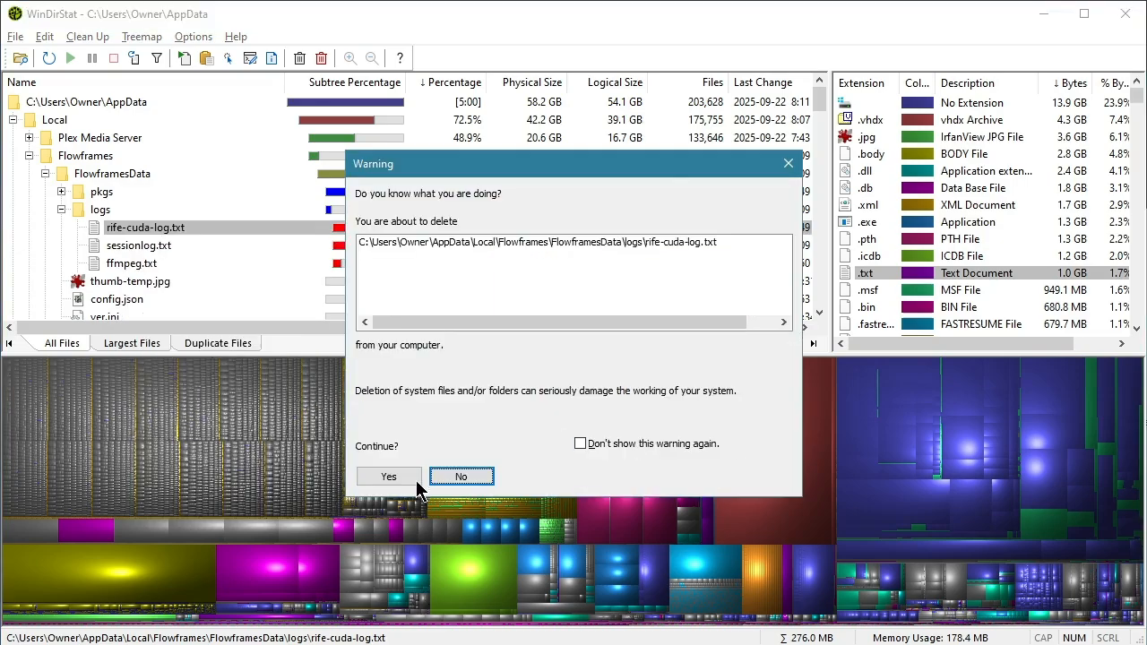
left_click(388, 476)
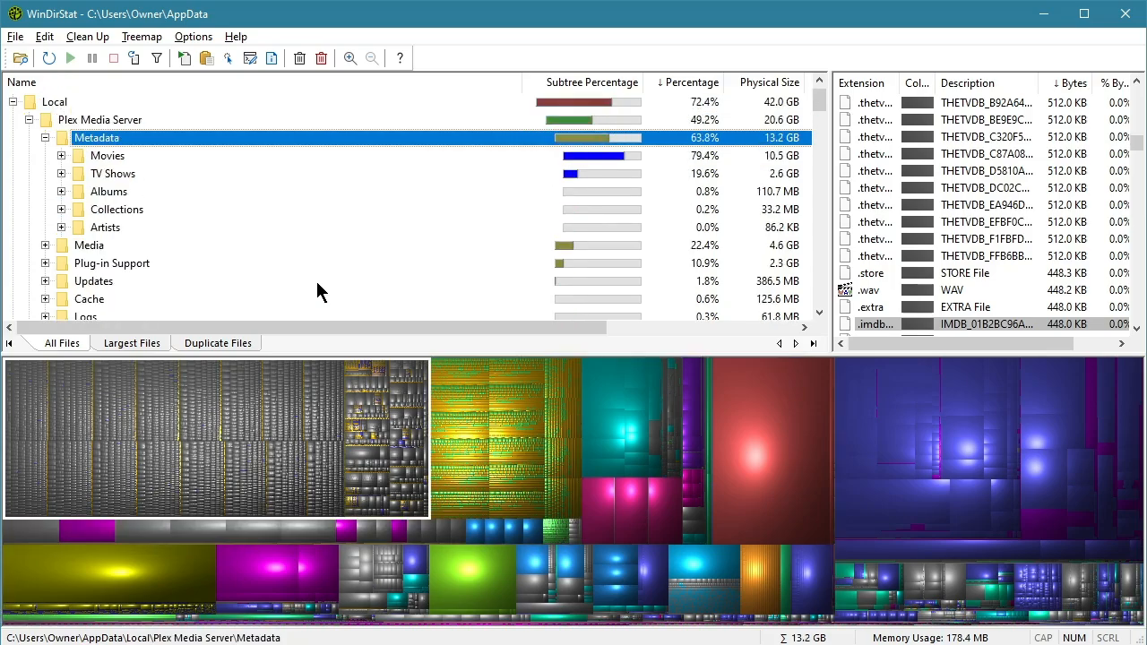
Step: Browse the Plex Metadata > Movies bundle folders, then collapse Metadata
left_click(107, 155)
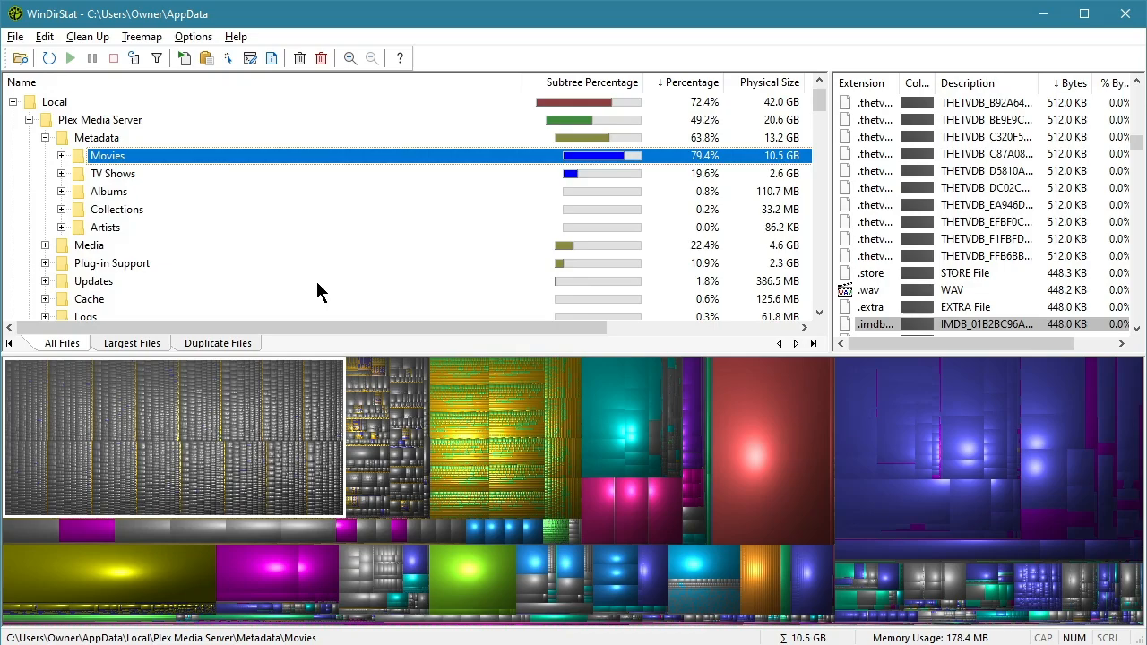
left_click(61, 154)
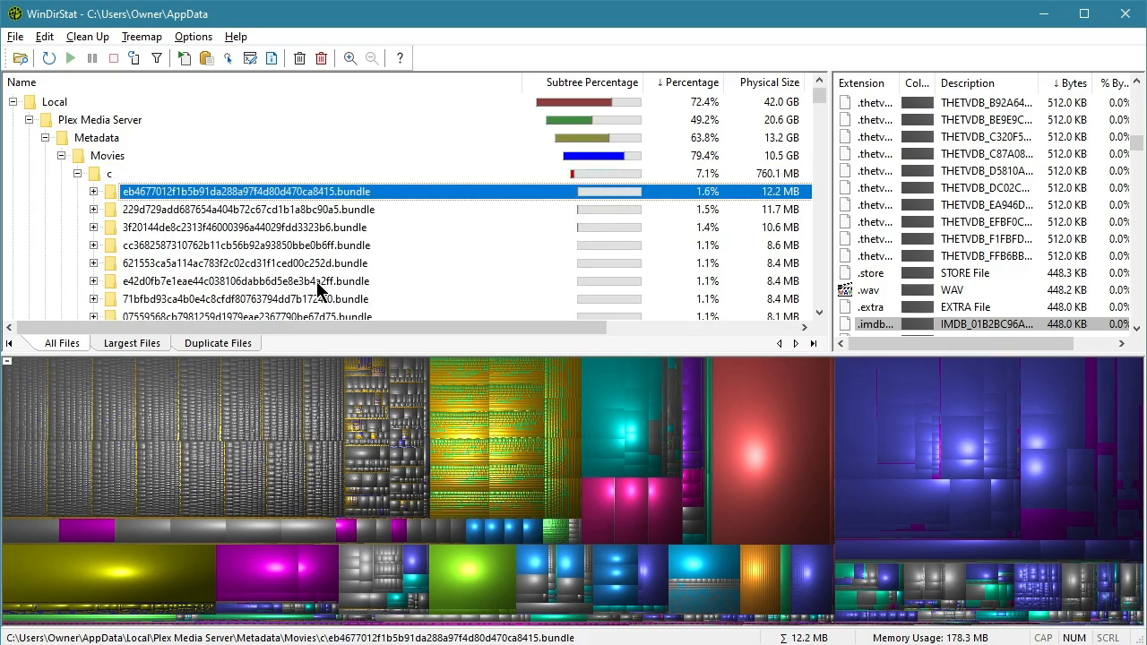
left_click(94, 190)
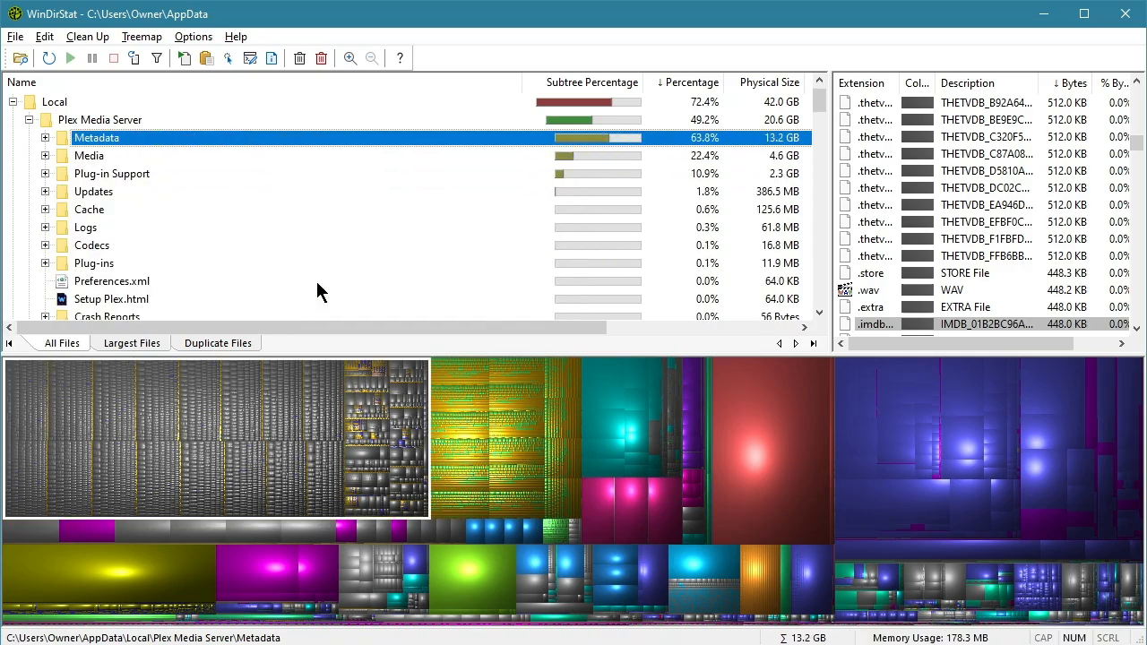
Step: Send the Plex Media Server Logs folder contents to the Recycle Bin
left_click(86, 226)
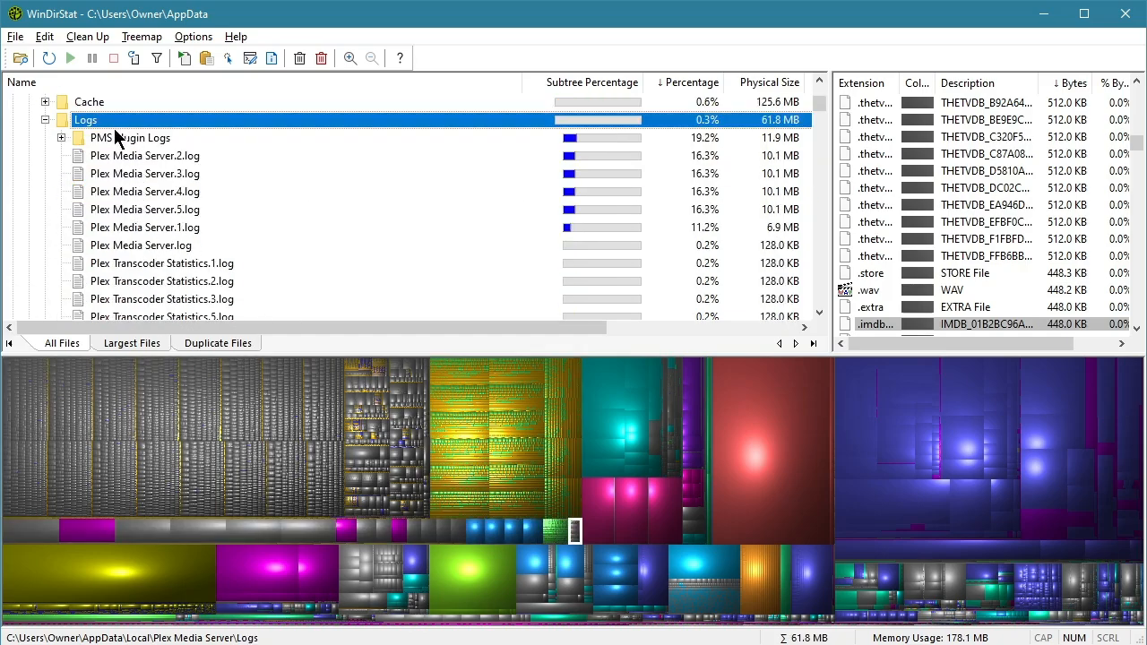
right_click(86, 119)
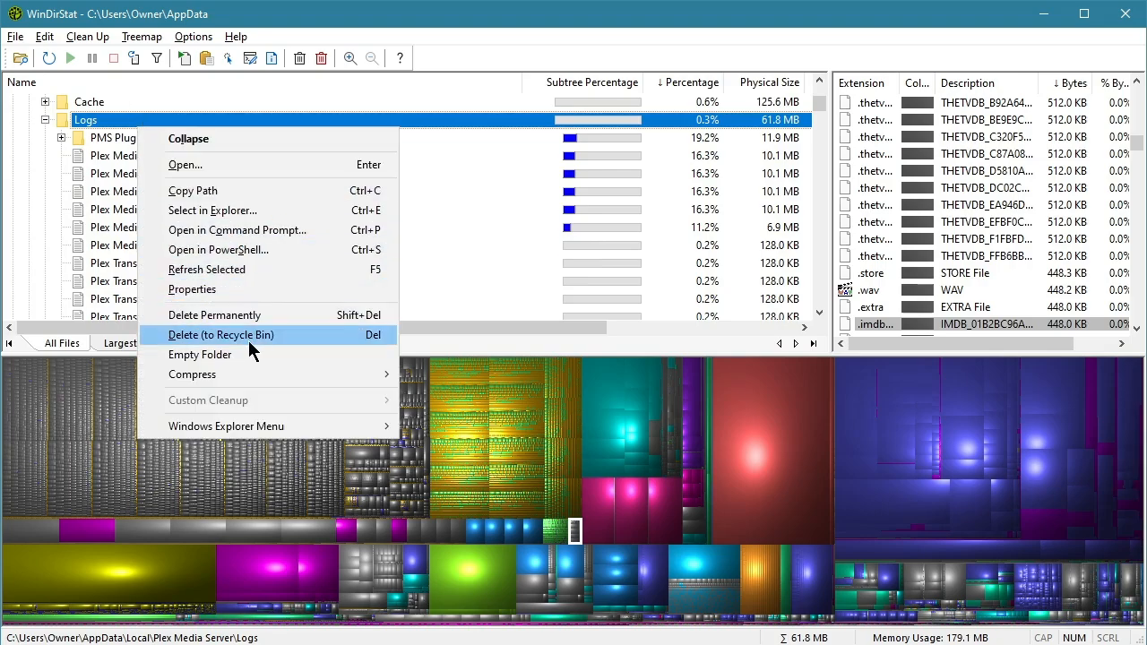
left_click(219, 336)
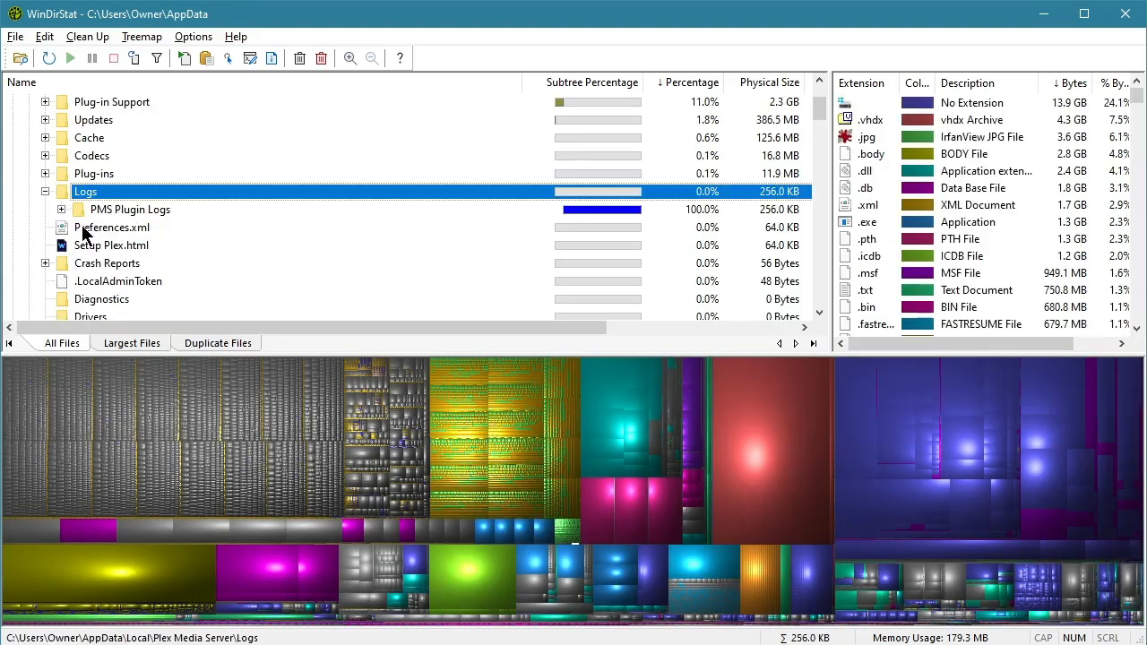
mouse_move(51, 199)
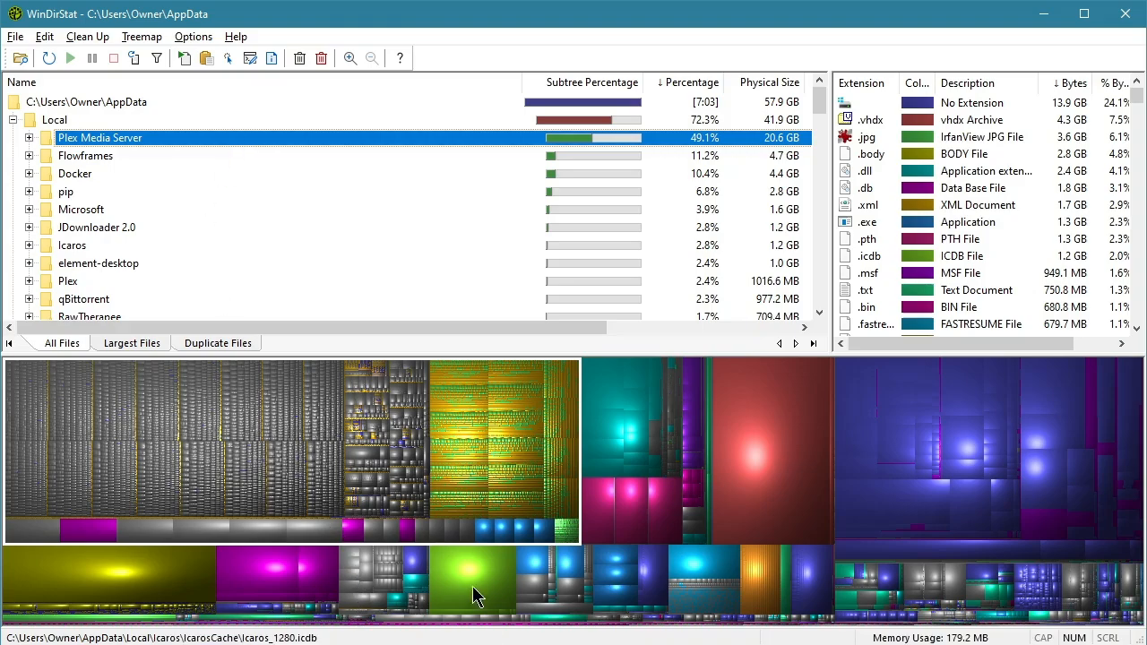
Step: Inspect Icaros > IcarosCache and its Icaros_1280.icdb thumbnail cache file
left_click(474, 577)
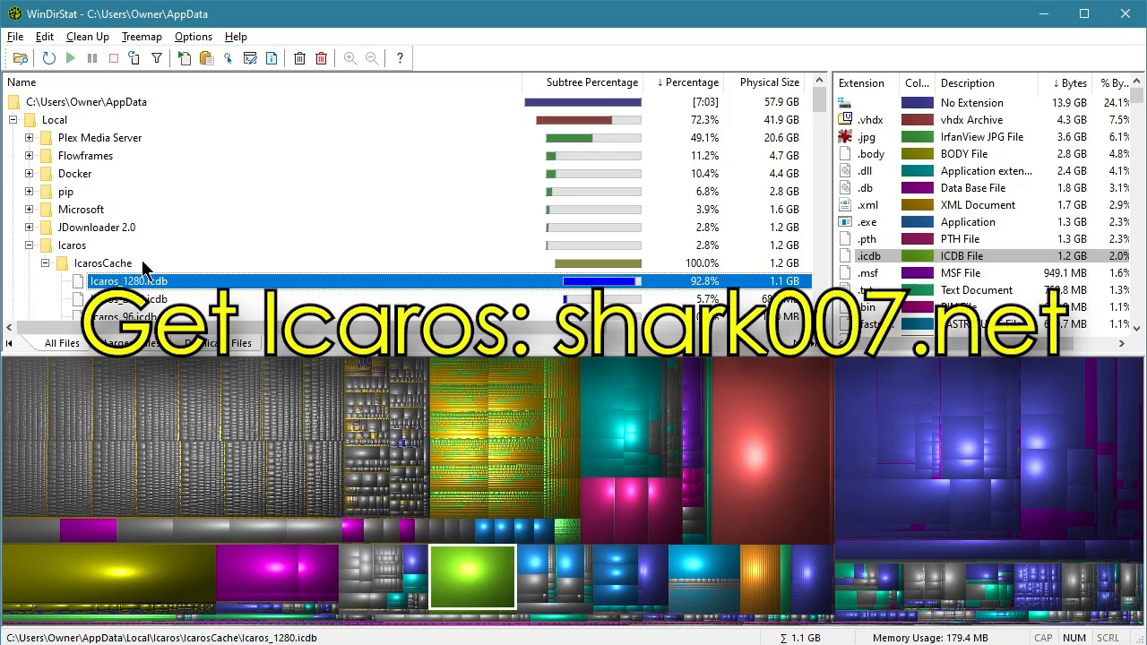
scroll("down", 3)
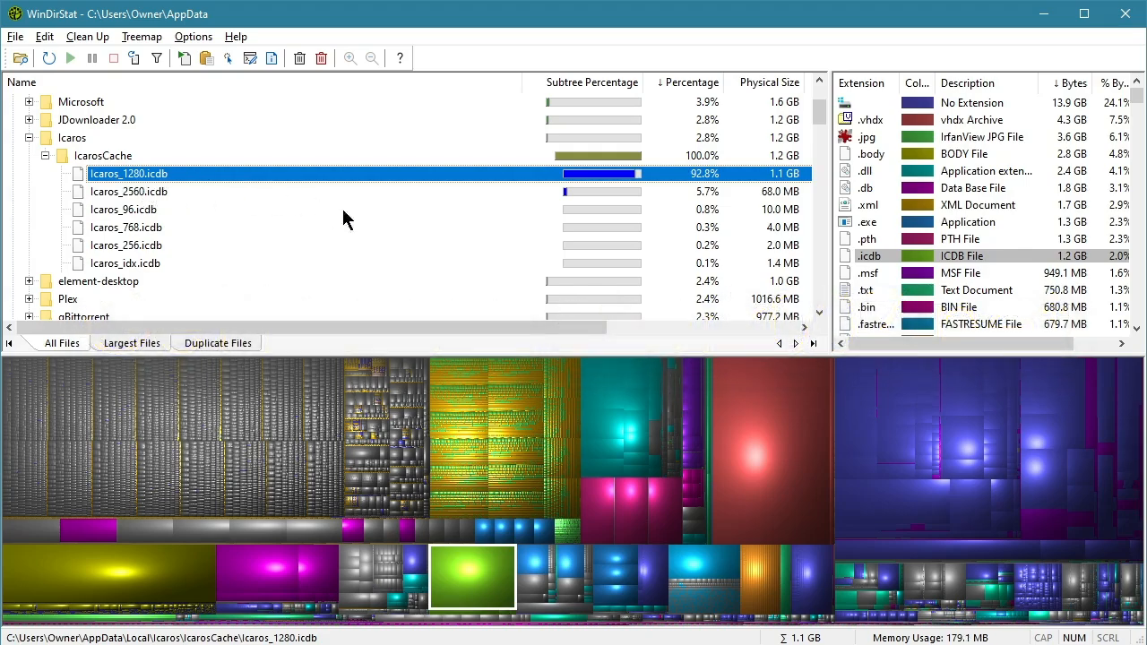
mouse_move(155, 152)
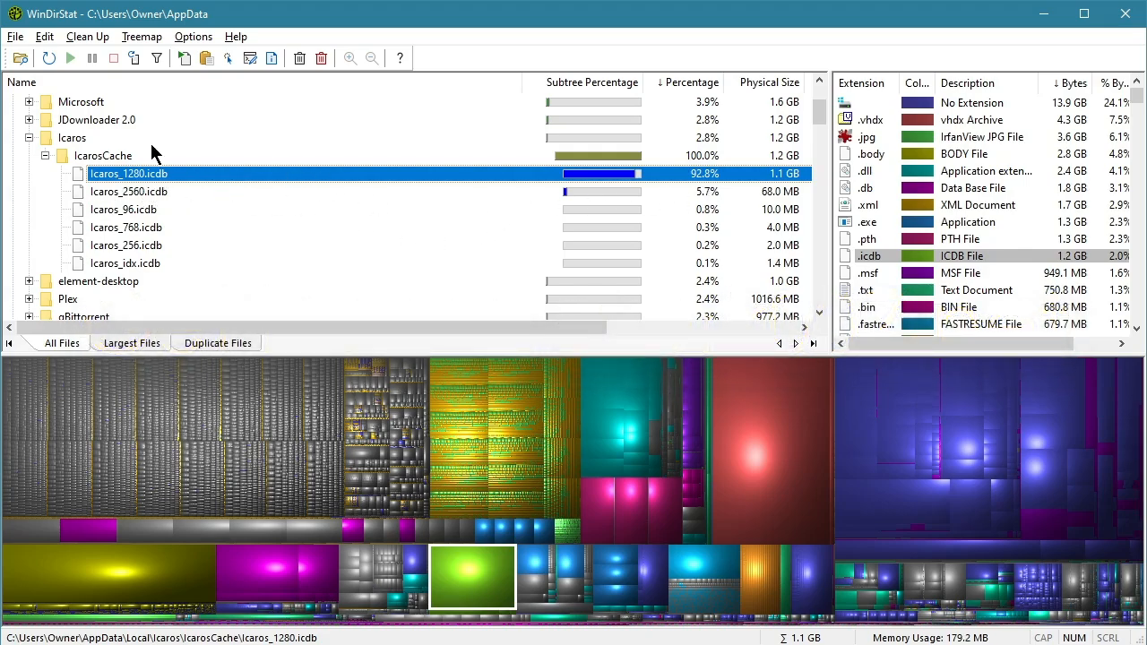
left_click(102, 154)
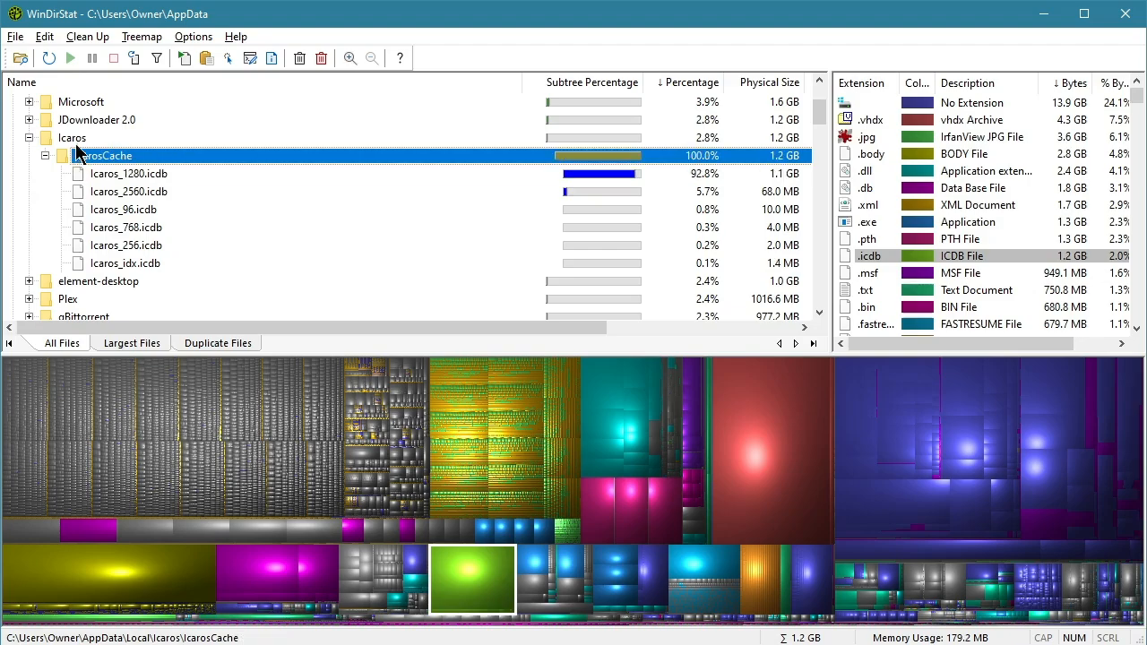
left_click(129, 173)
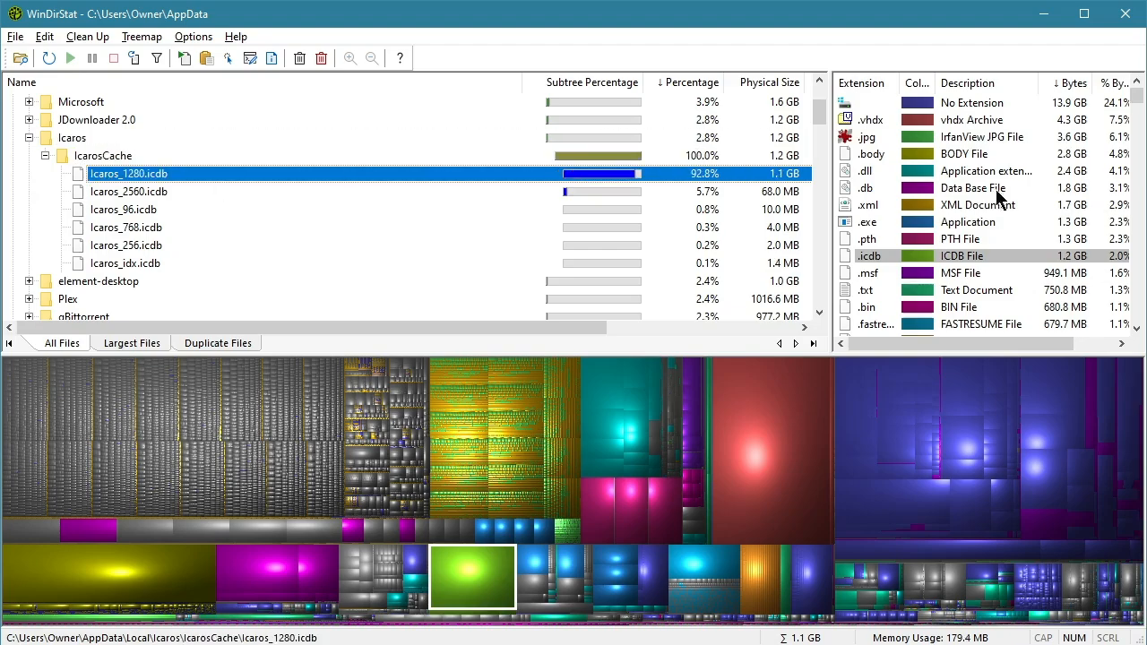
mouse_move(122, 192)
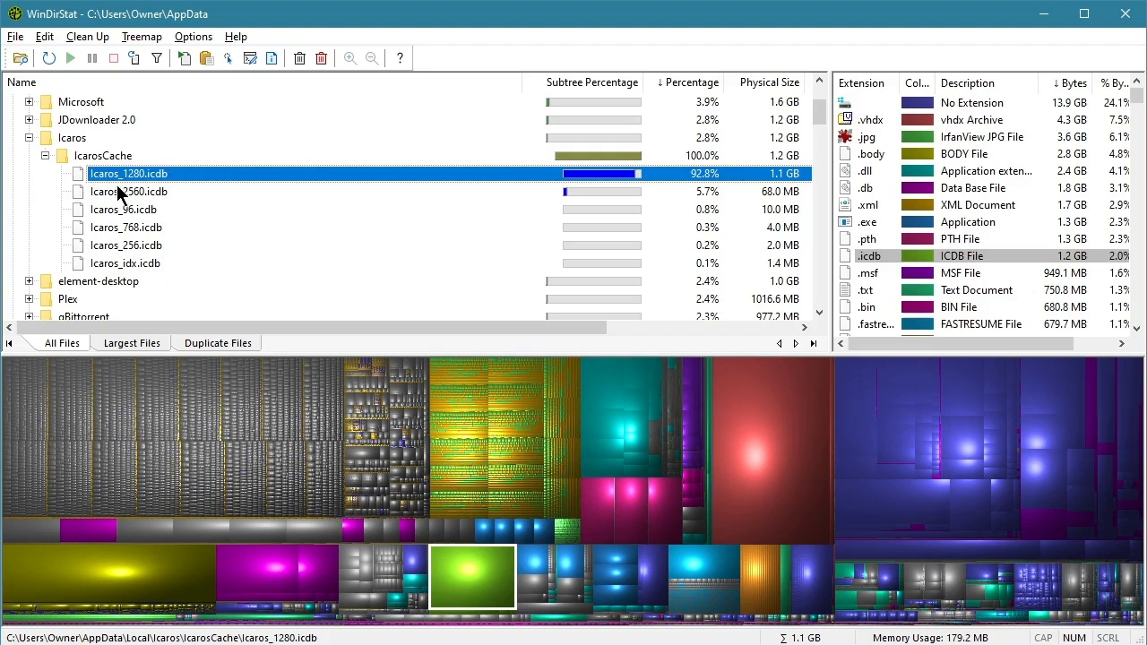
mouse_move(147, 118)
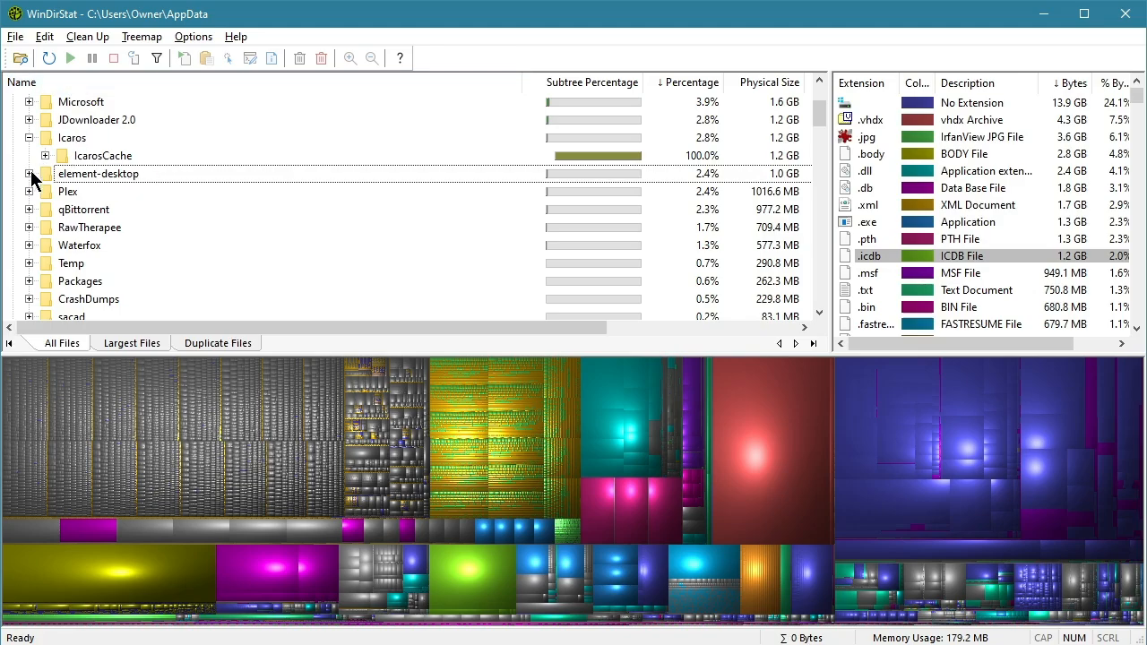
Step: Review element-desktop's app versions, collapse it and highlight the 709 MB RawTherapee folder
left_click(43, 172)
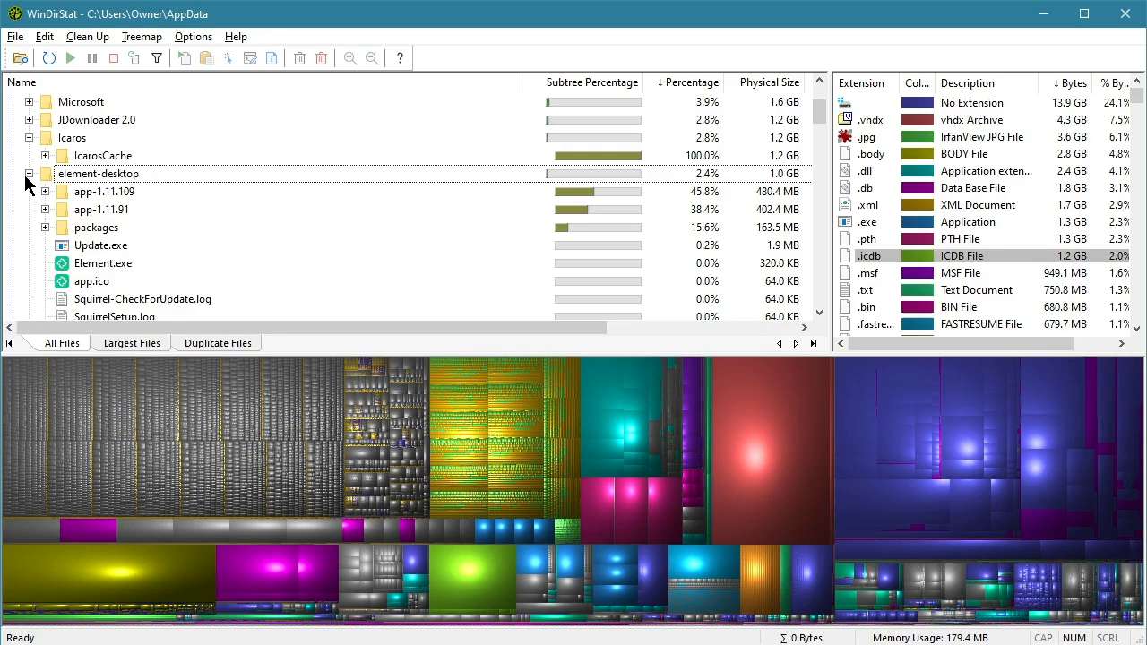
left_click(99, 172)
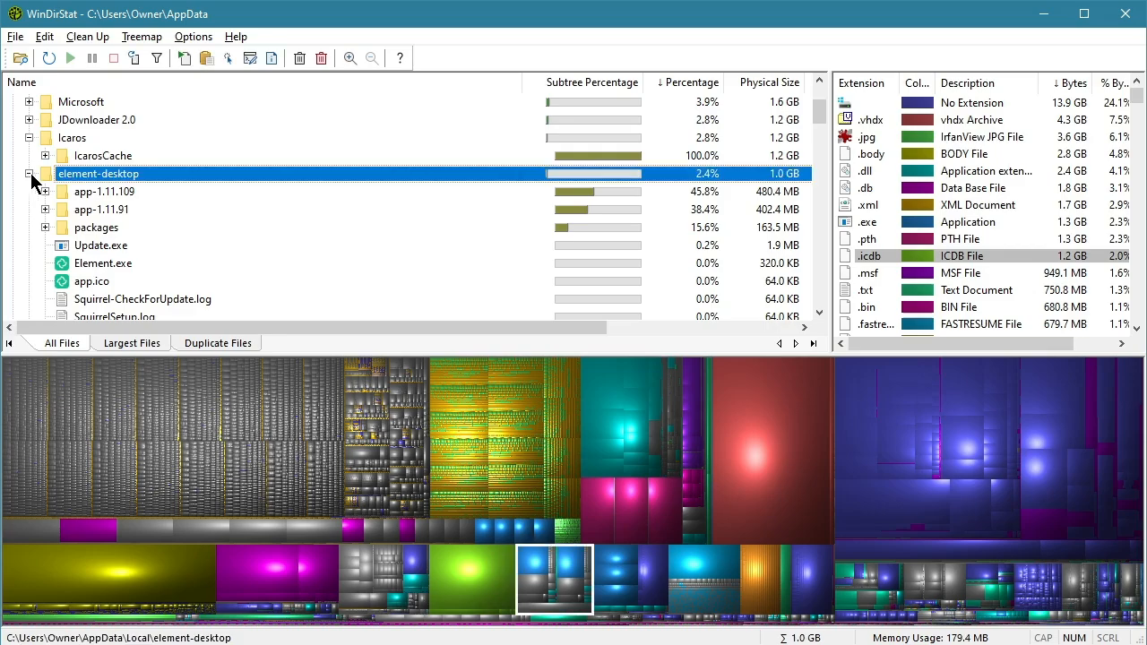
left_click(28, 172)
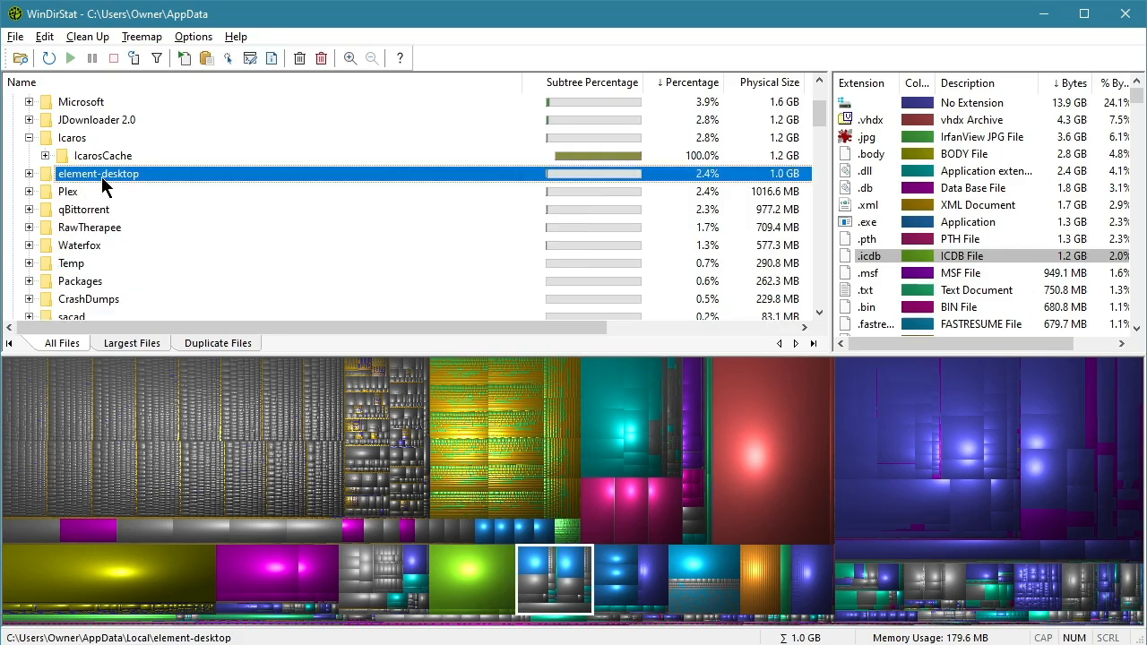
scroll("down", 3)
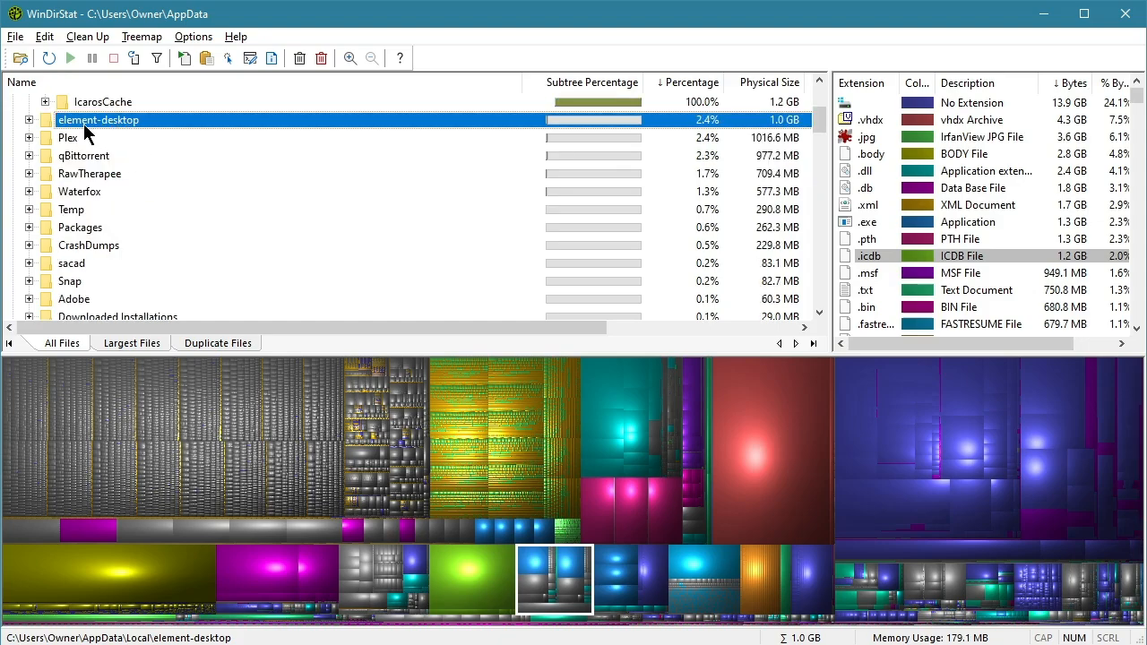
mouse_move(135, 161)
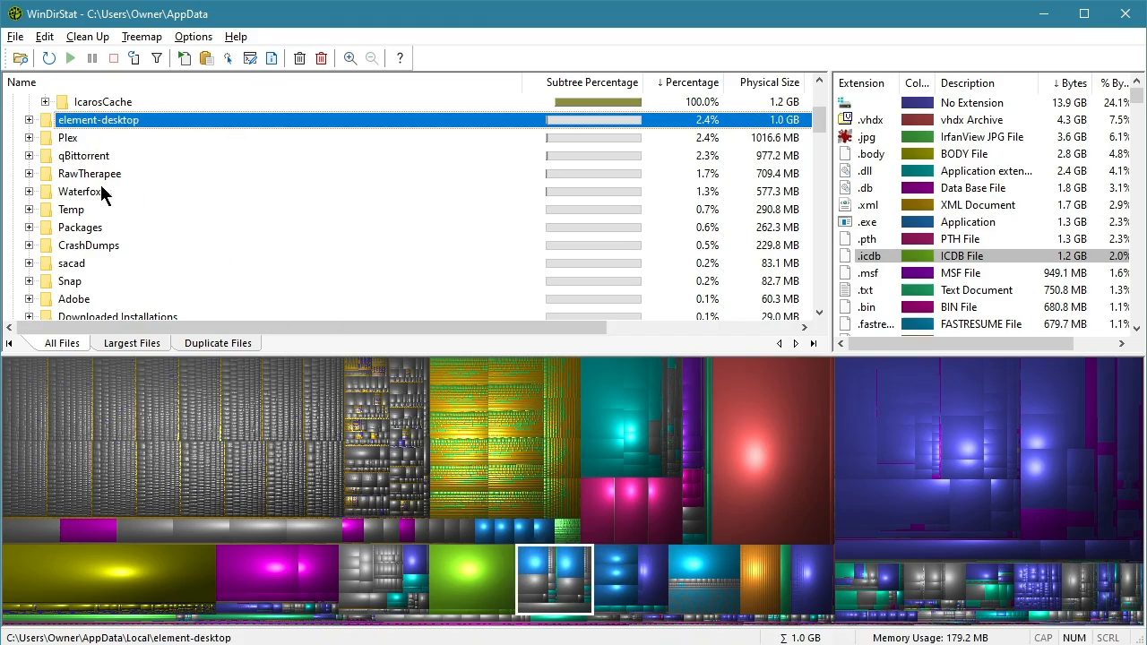
left_click(89, 226)
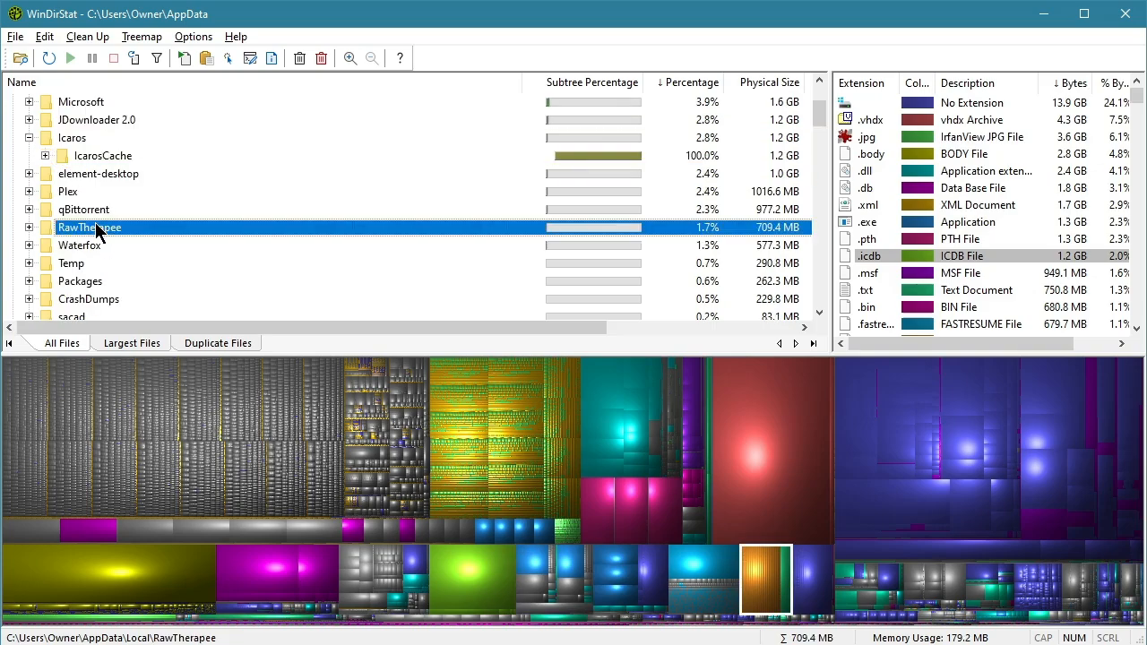
Step: Expand RawTherapee > cache and check its images and data subfolders
left_click(28, 228)
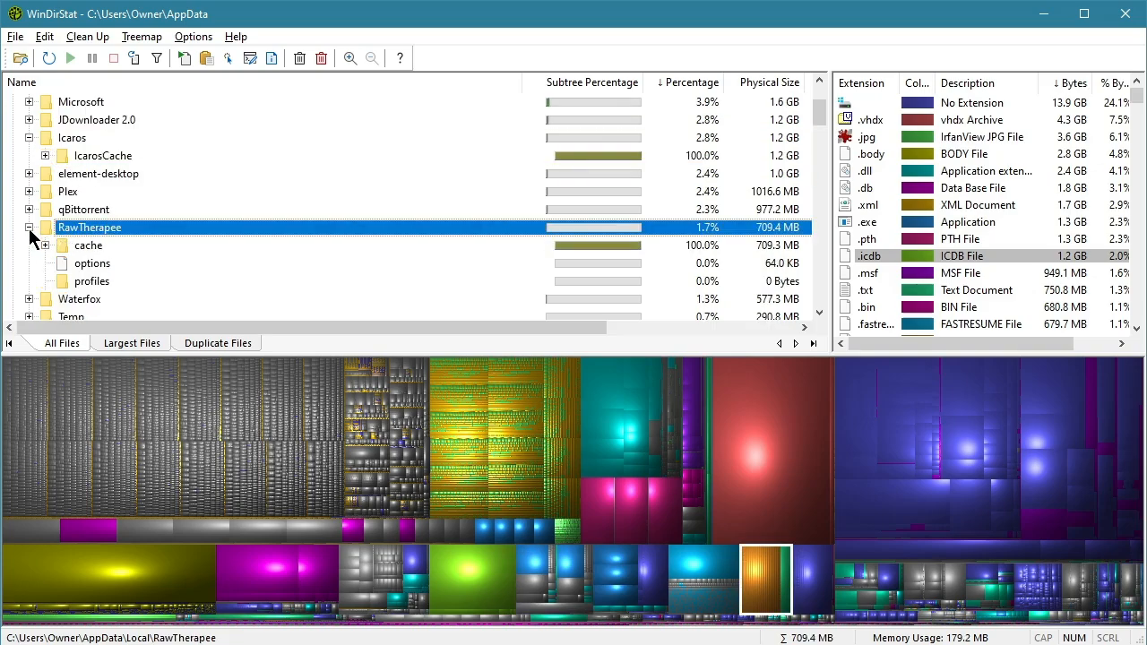
left_click(61, 244)
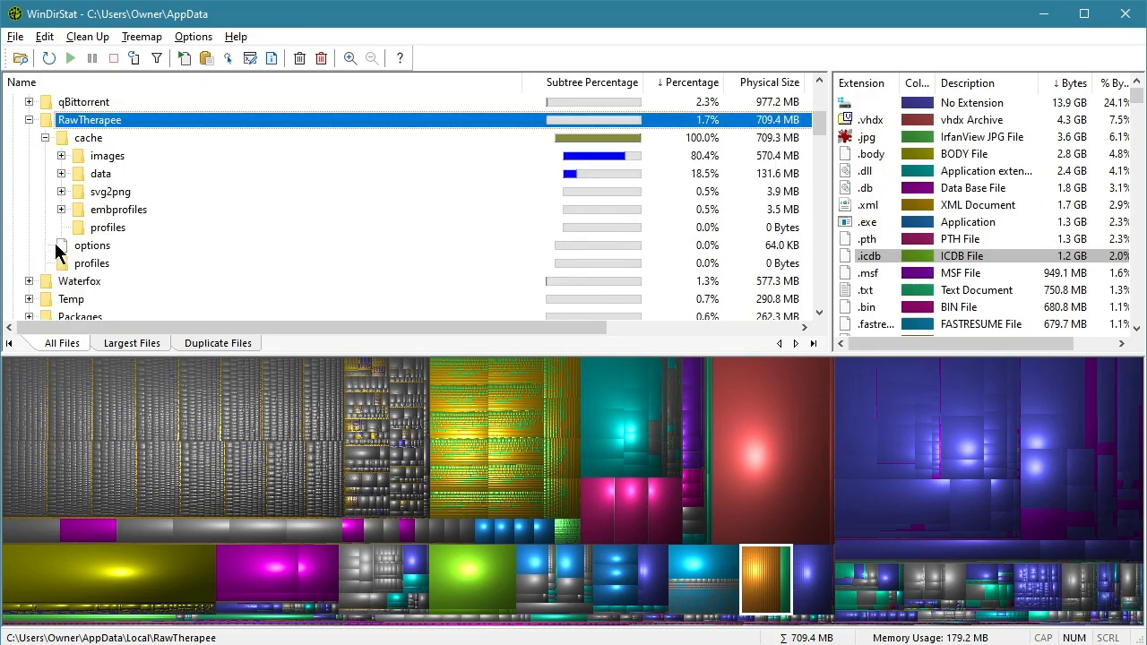
left_click(107, 154)
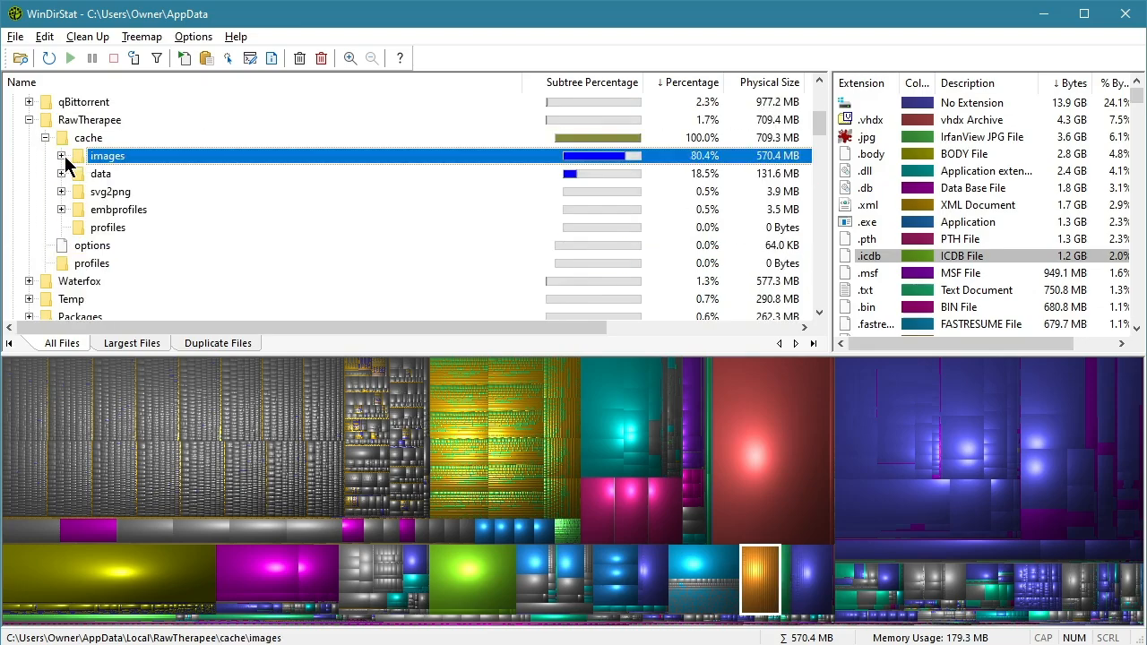
left_click(61, 154)
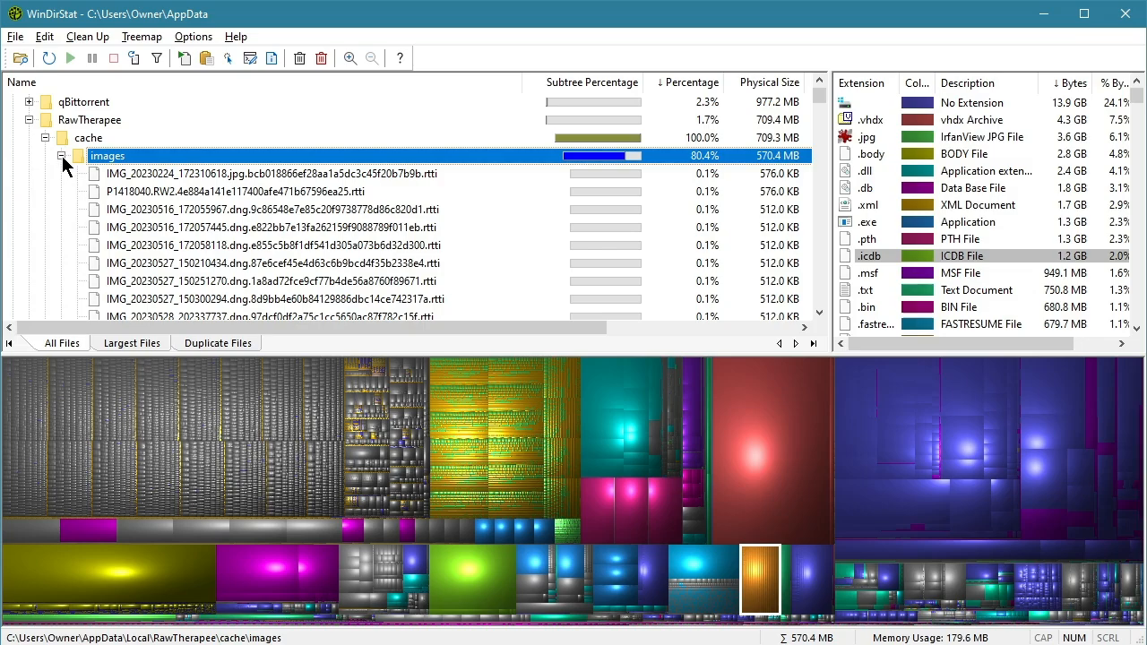
left_click(61, 155)
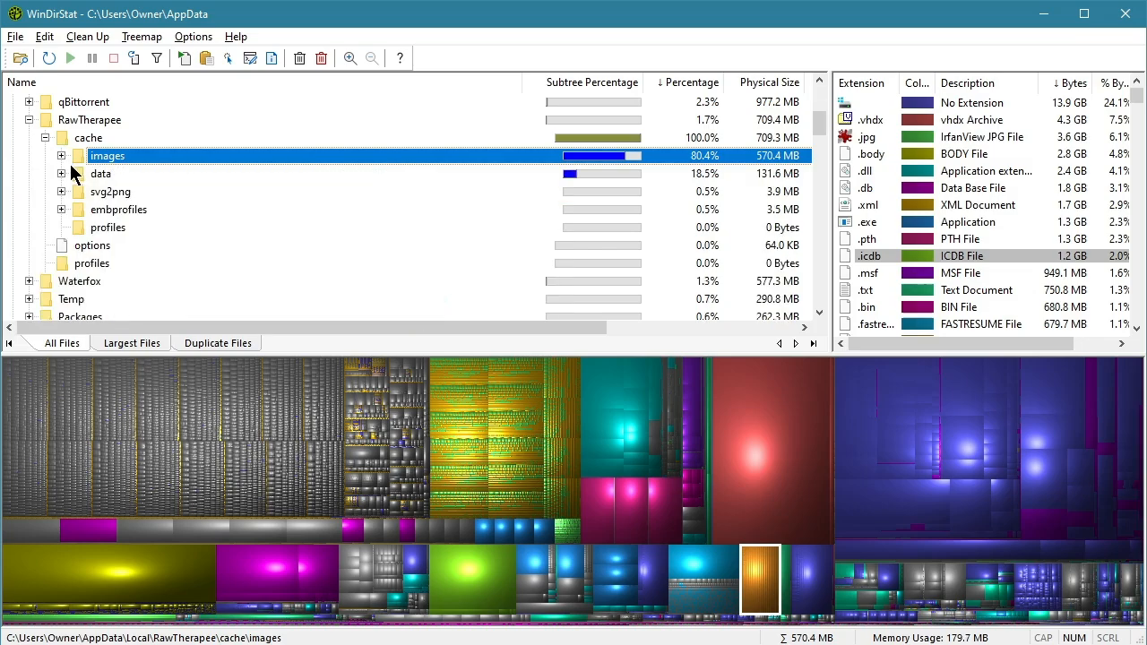
left_click(101, 172)
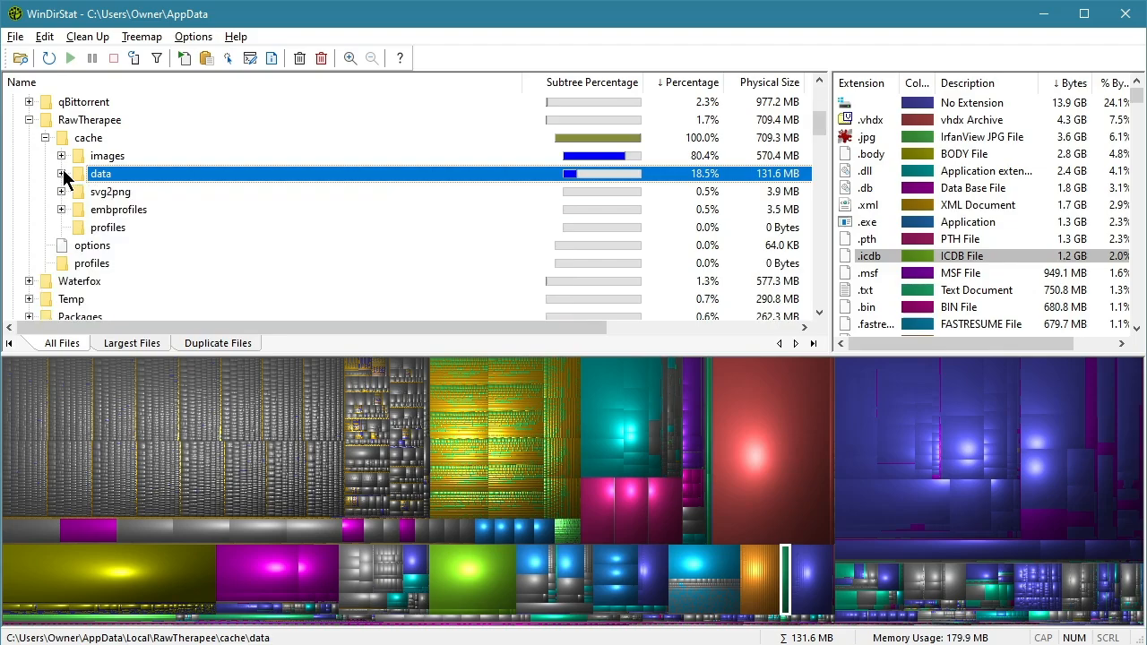
left_click(61, 172)
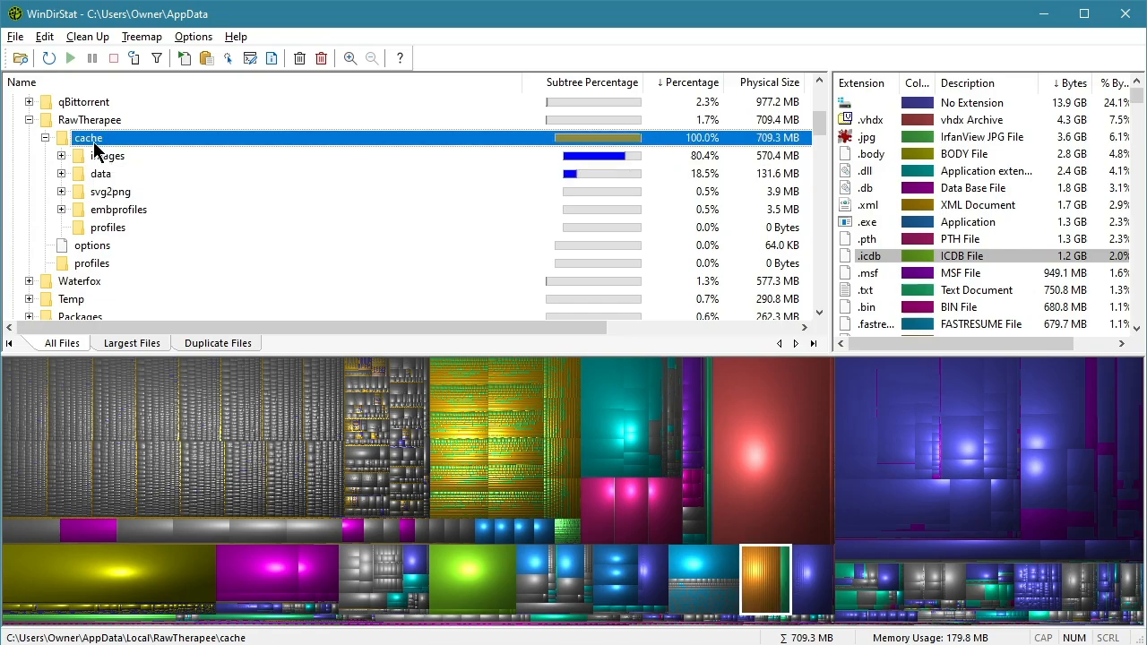
Step: Delete the whole 709 MB RawTherapee cache folder and confirm the warning
left_click(320, 57)
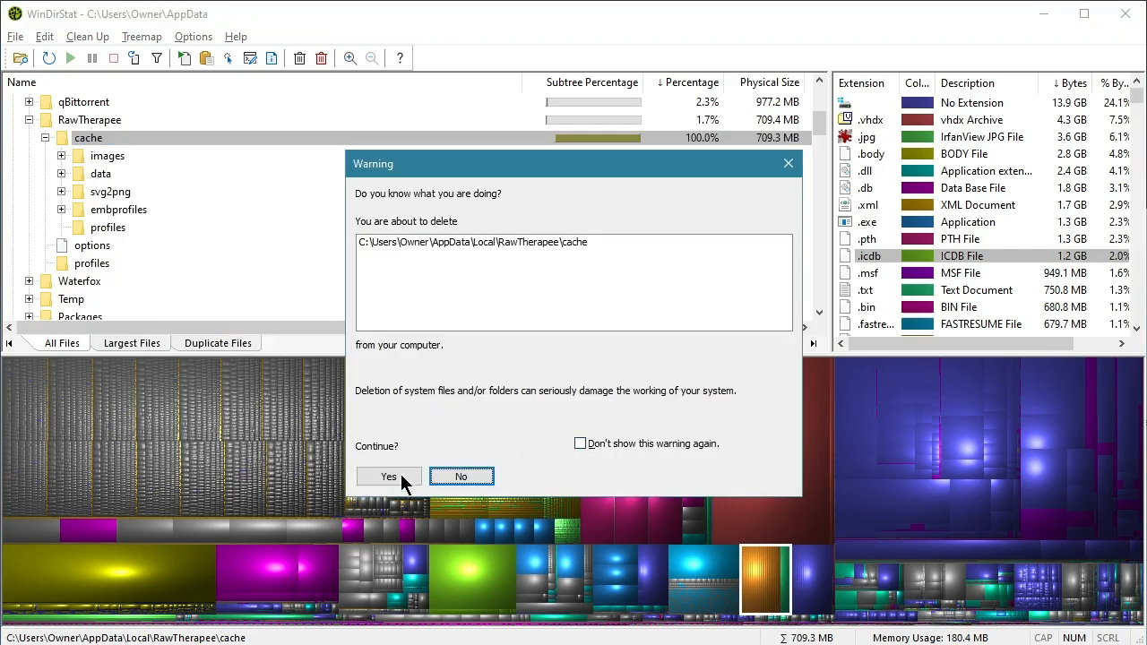
left_click(388, 477)
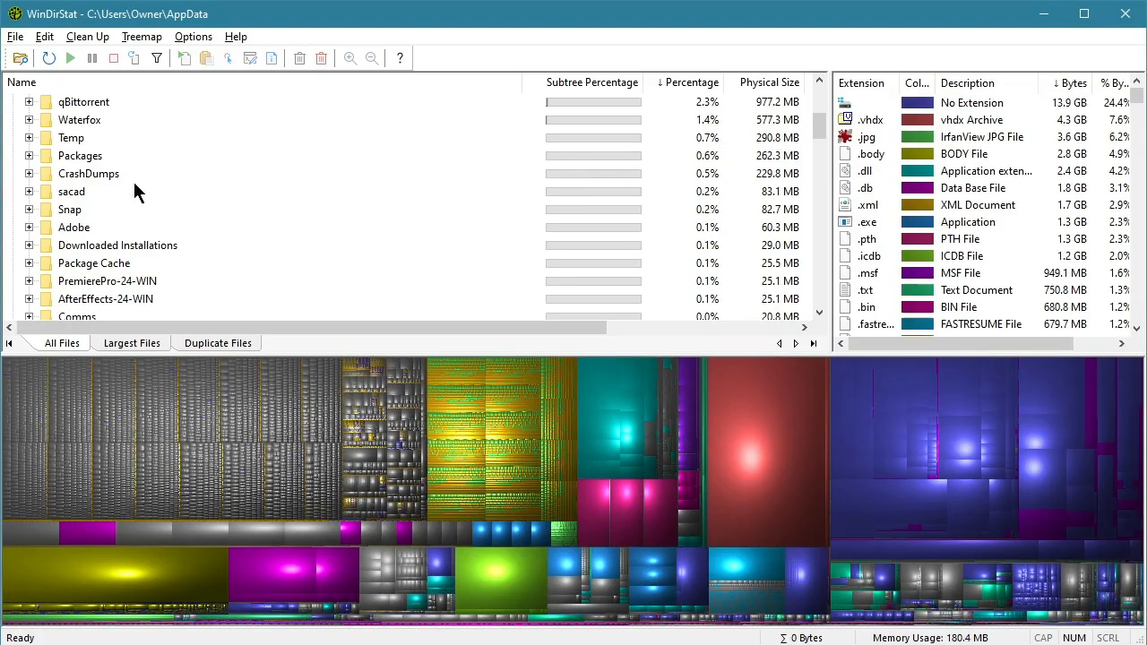
Step: Select and expand the CrashDumps folder to list its .dmp files for removal
left_click(88, 172)
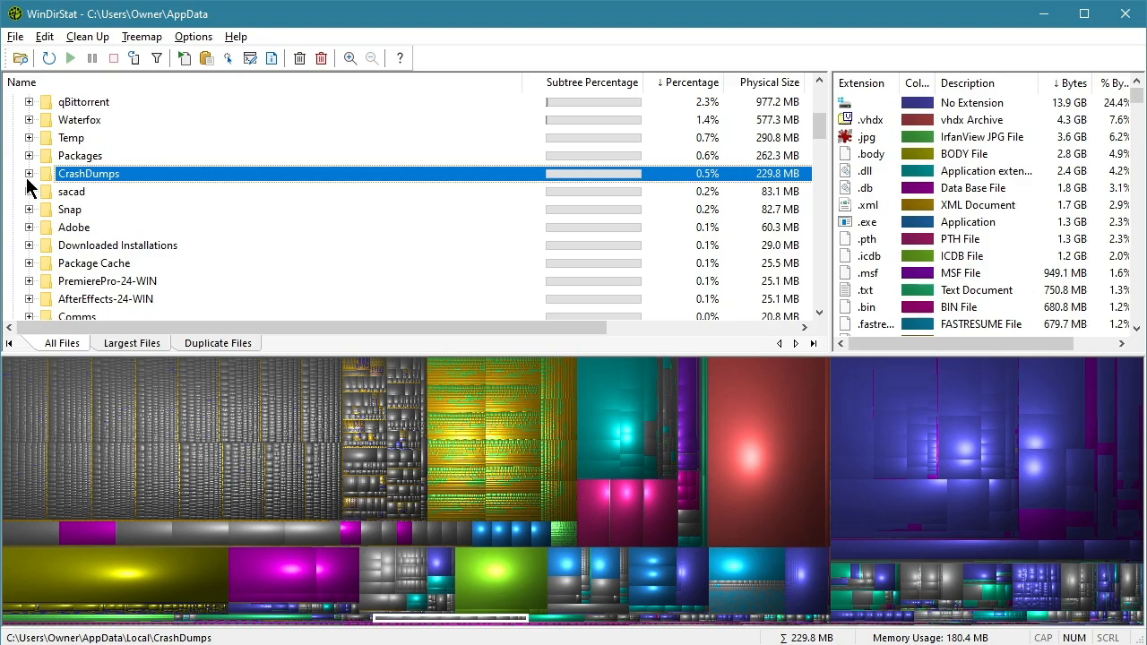
left_click(29, 174)
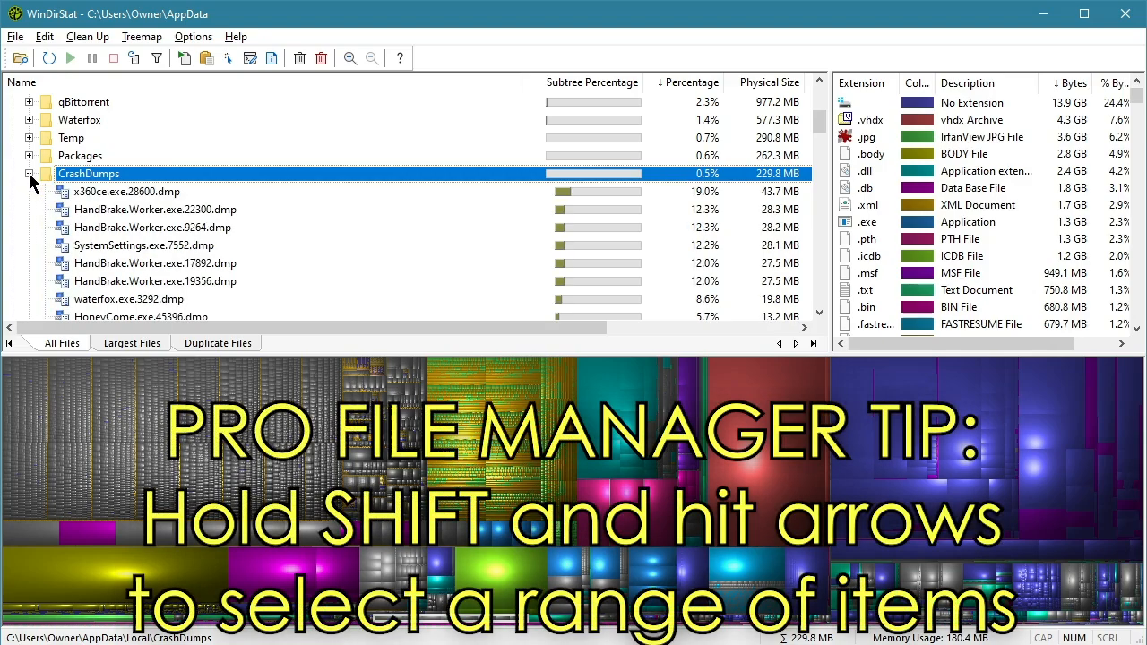
left_click(125, 190)
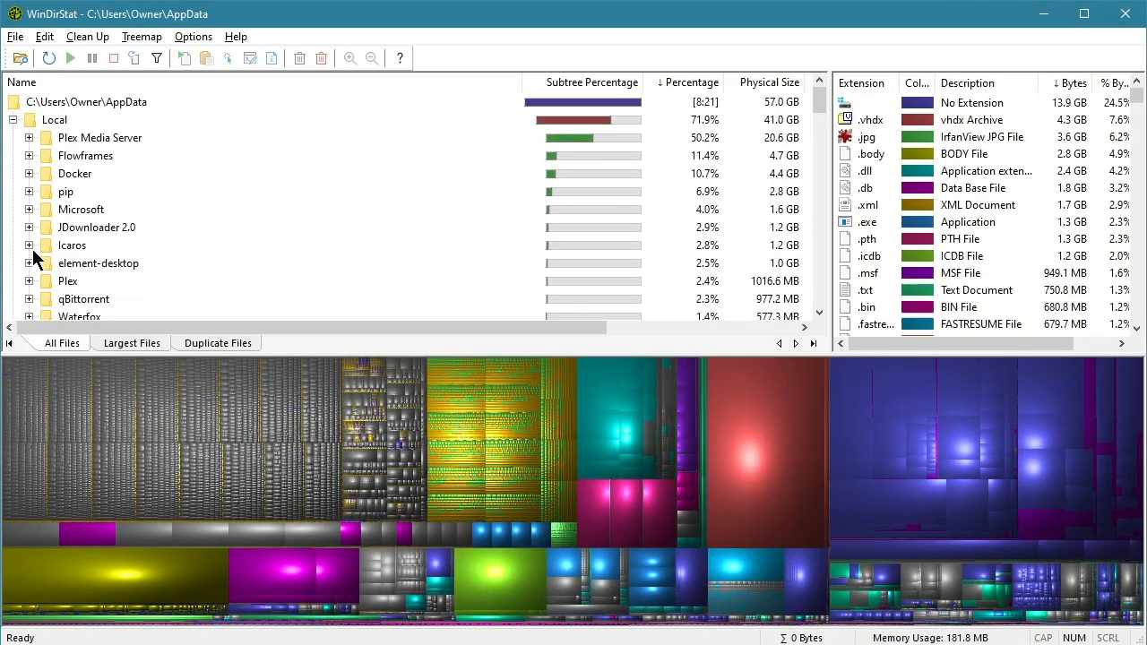
mouse_move(309, 211)
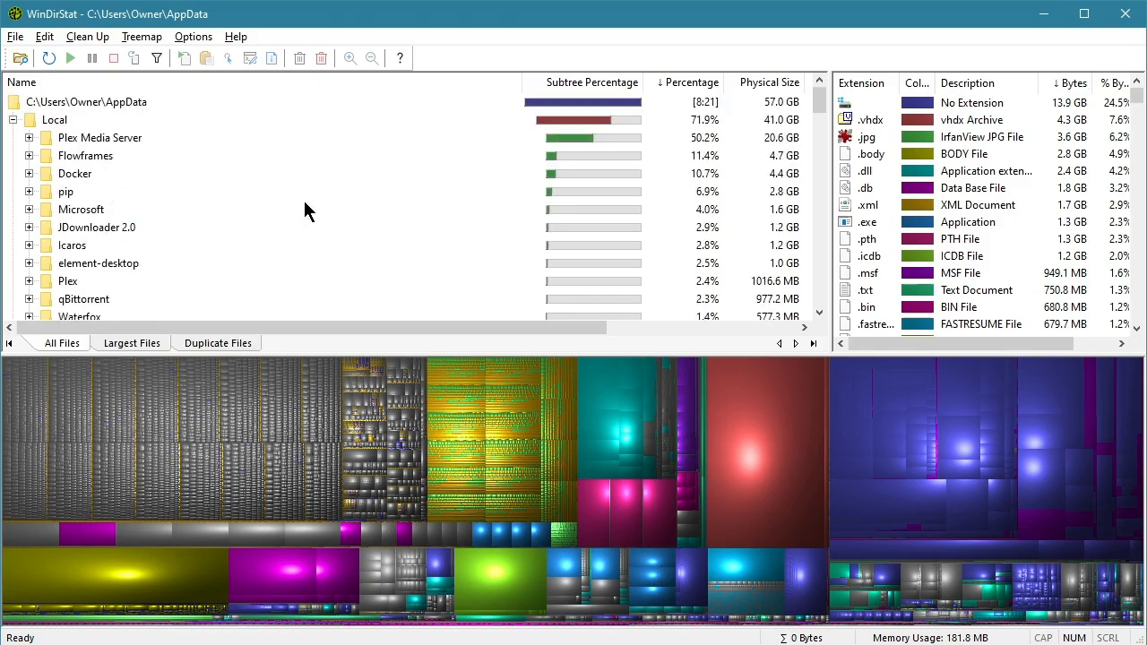
mouse_move(115, 155)
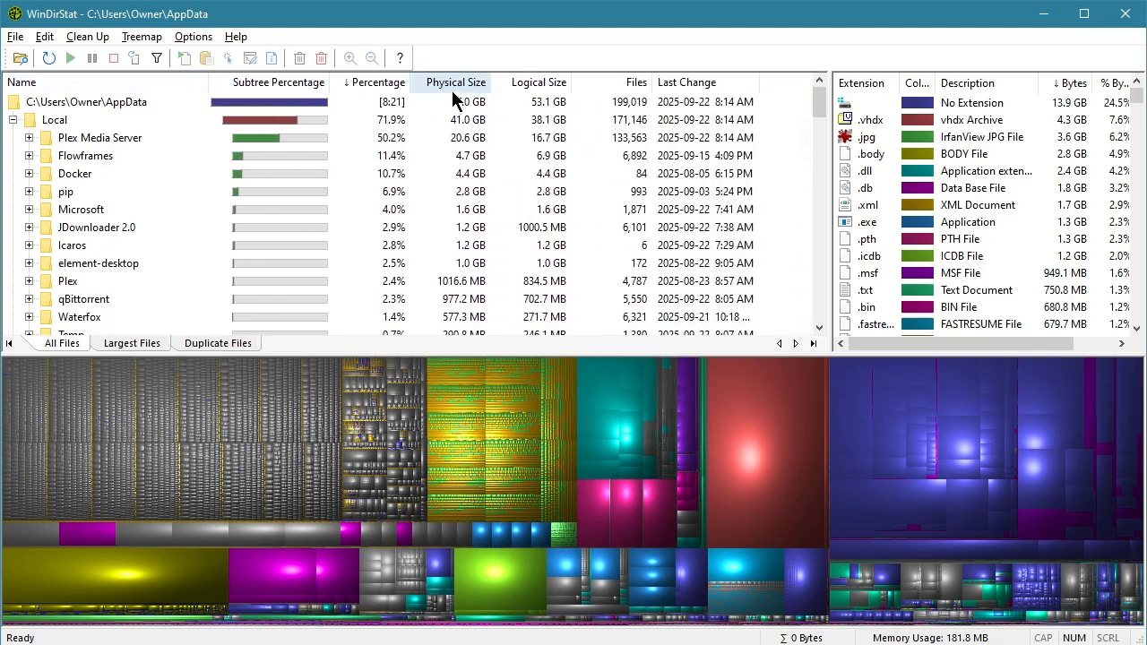
Step: Reveal Logical Size, Files and Last Change columns, then highlight Plex Media Server's 20.6 GB entry under Local
left_click(376, 82)
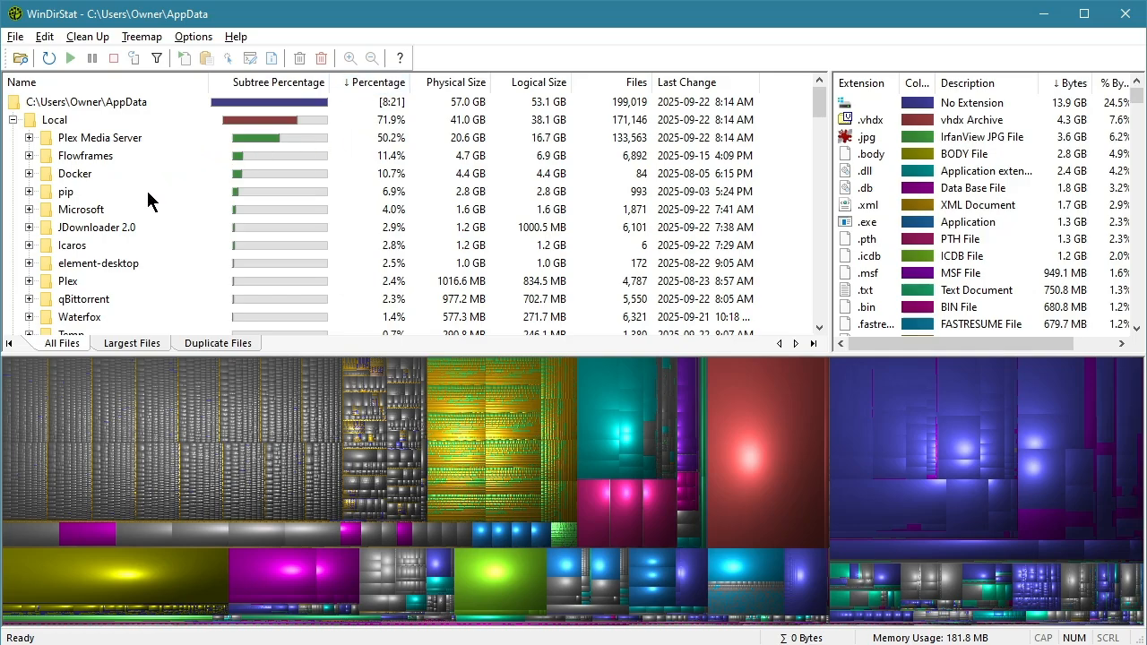
left_click(89, 100)
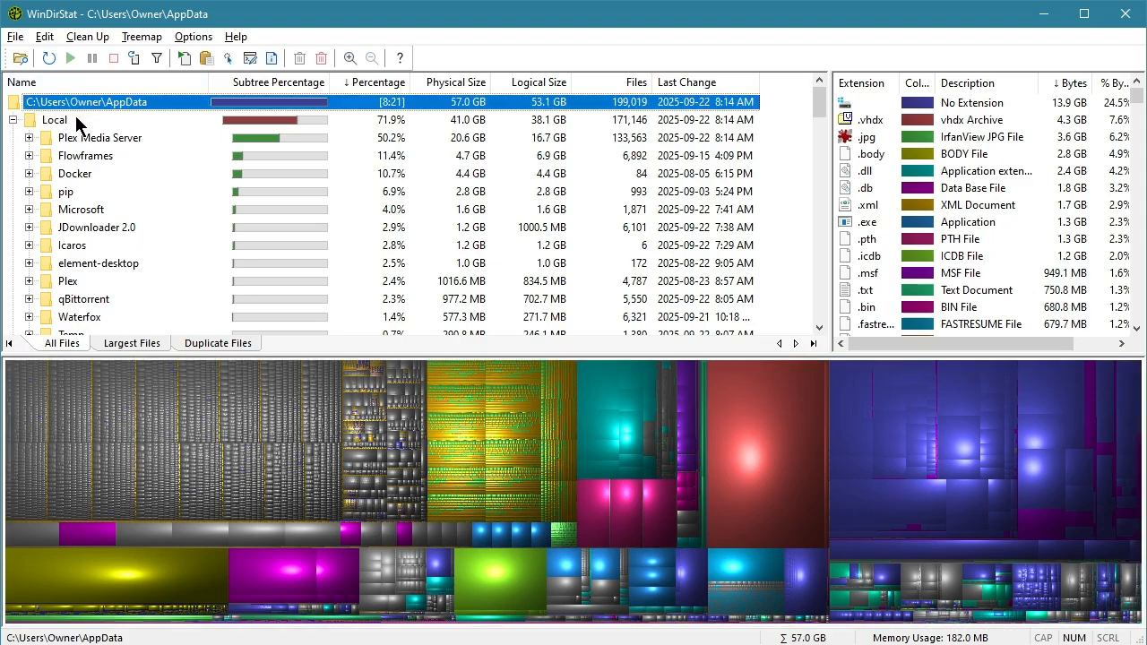
left_click(100, 136)
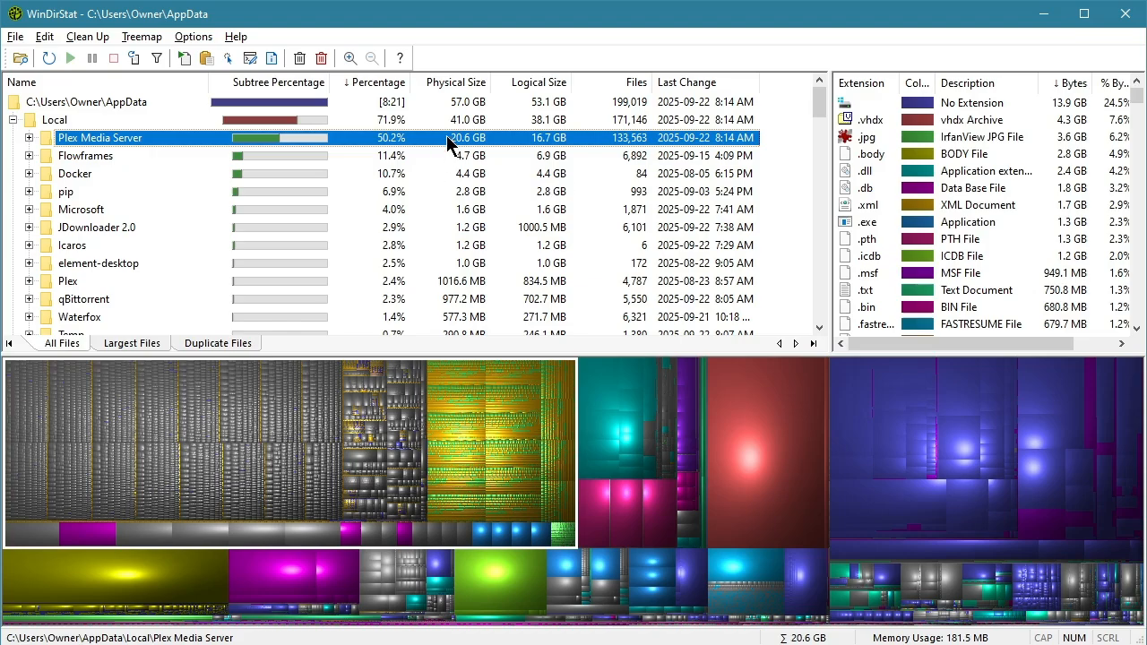
left_click(54, 118)
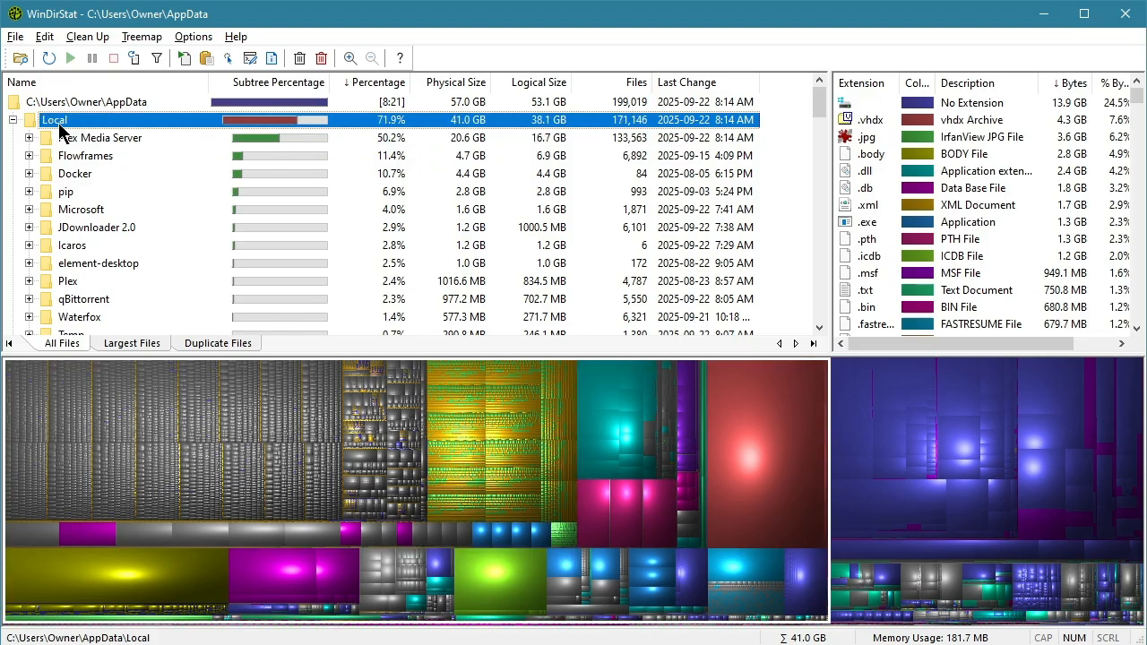
left_click(101, 137)
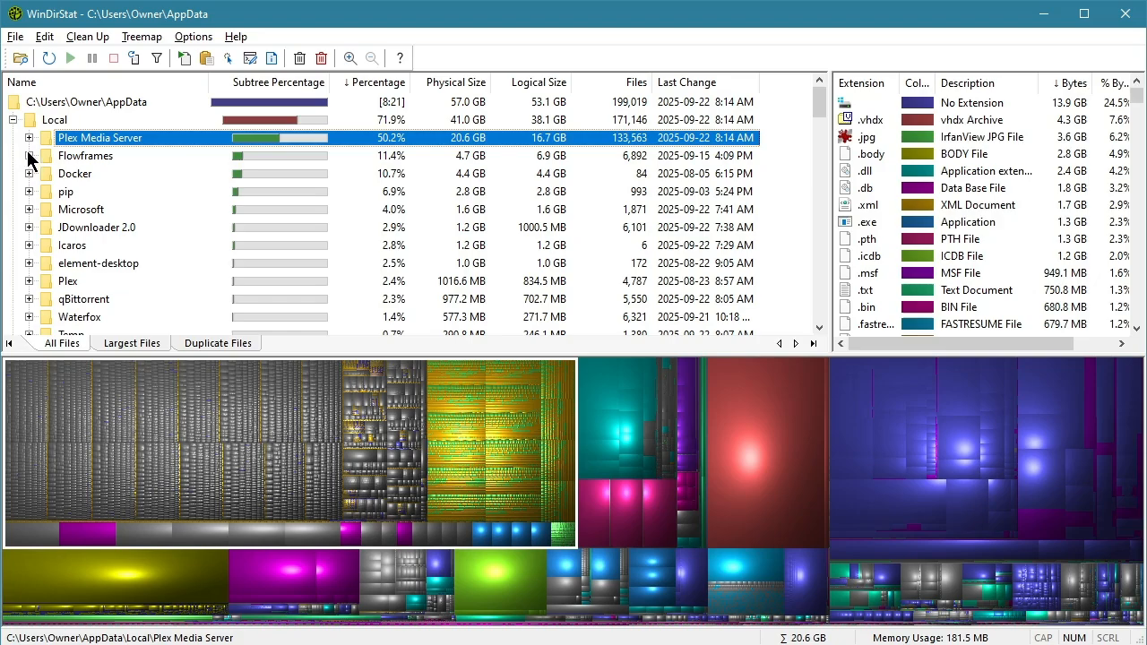
mouse_move(35, 196)
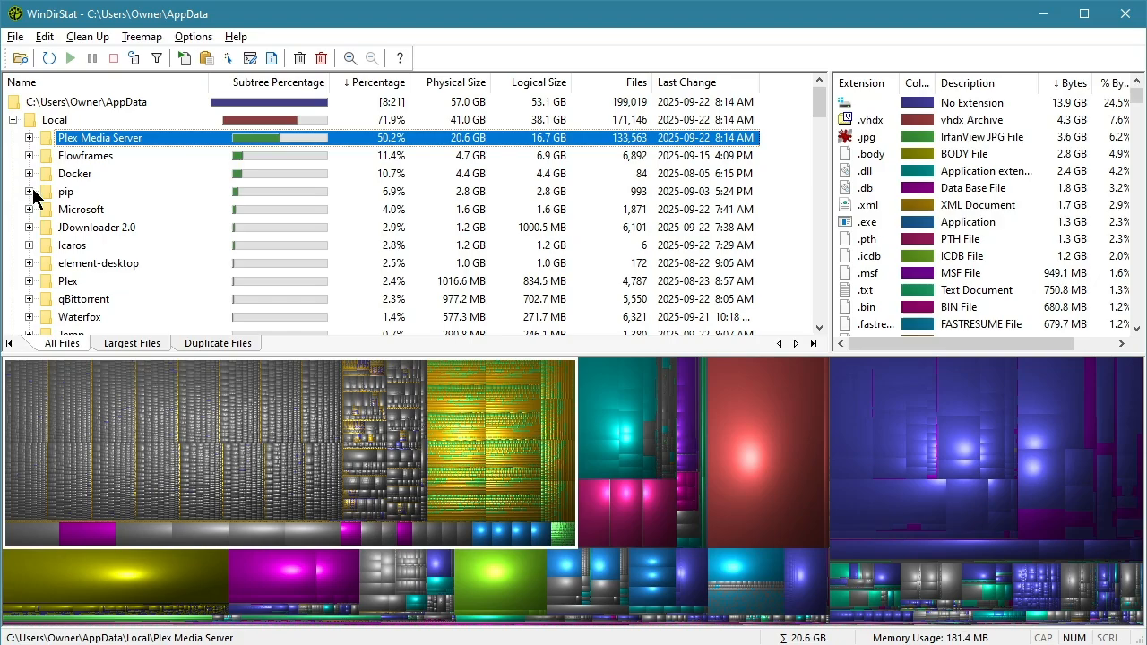
left_click(64, 190)
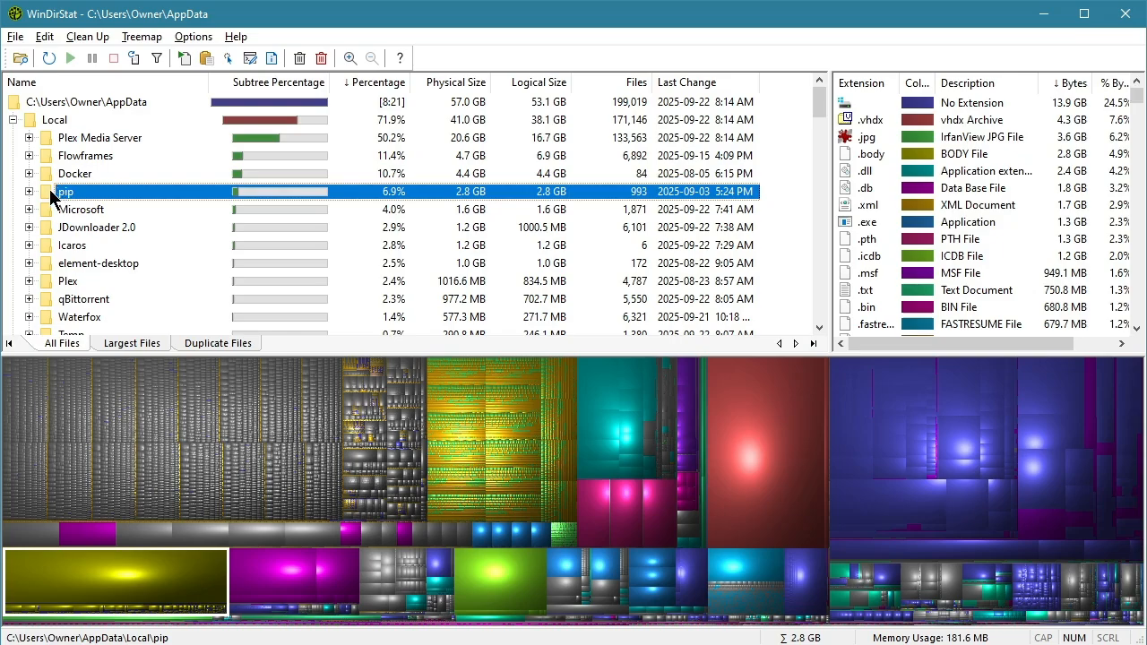
left_click(29, 190)
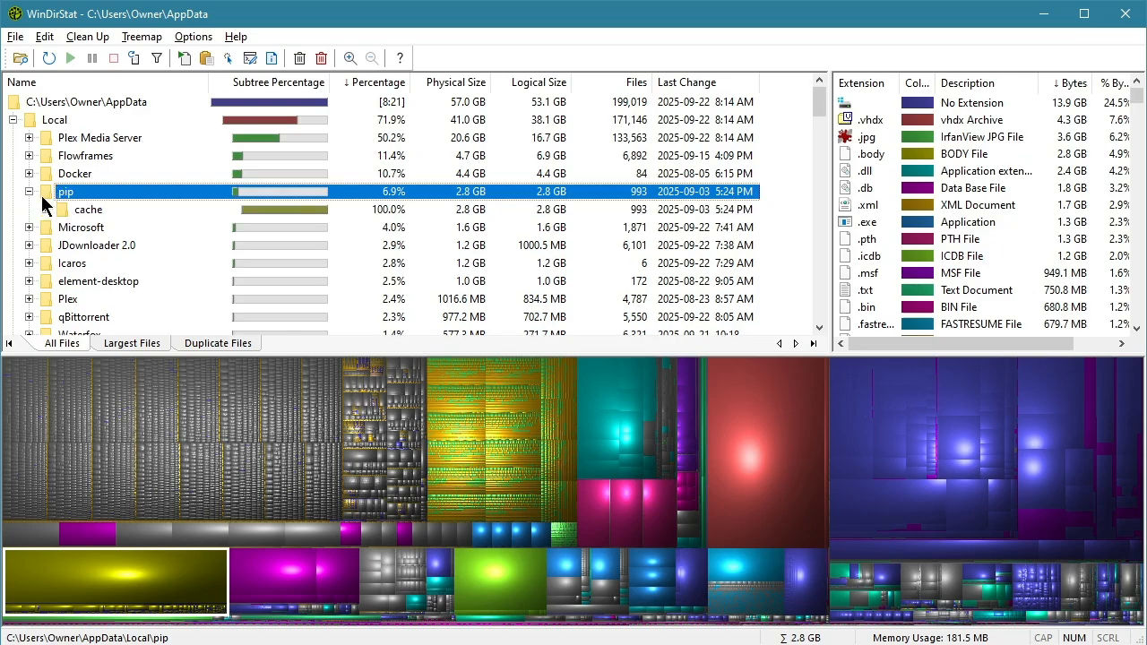
left_click(61, 208)
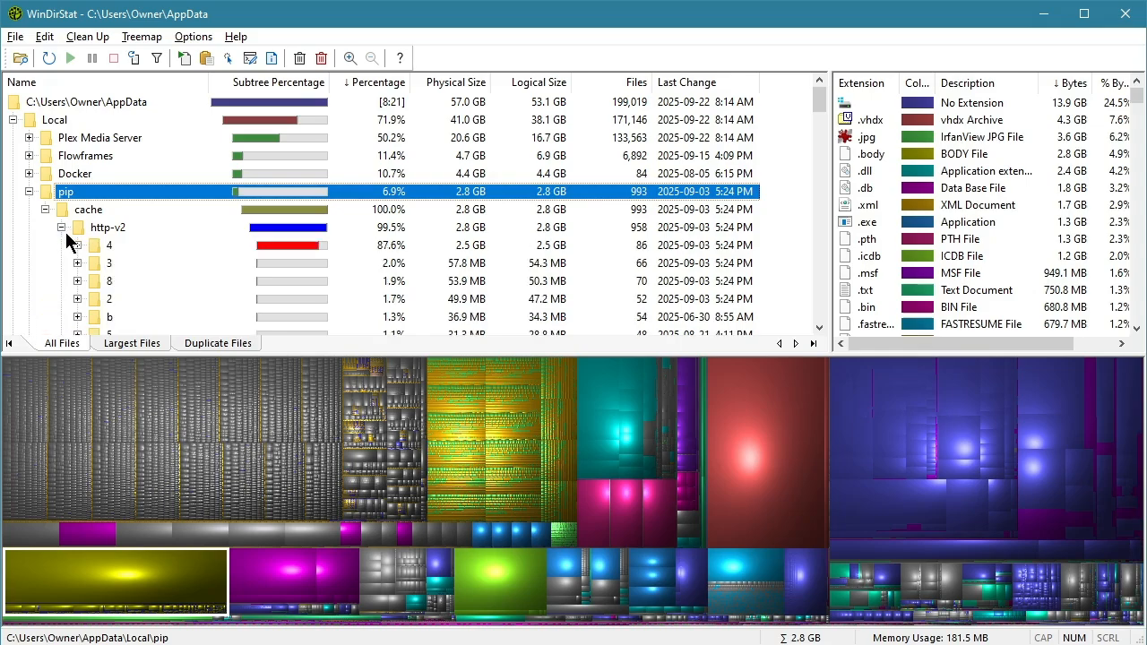
left_click(77, 243)
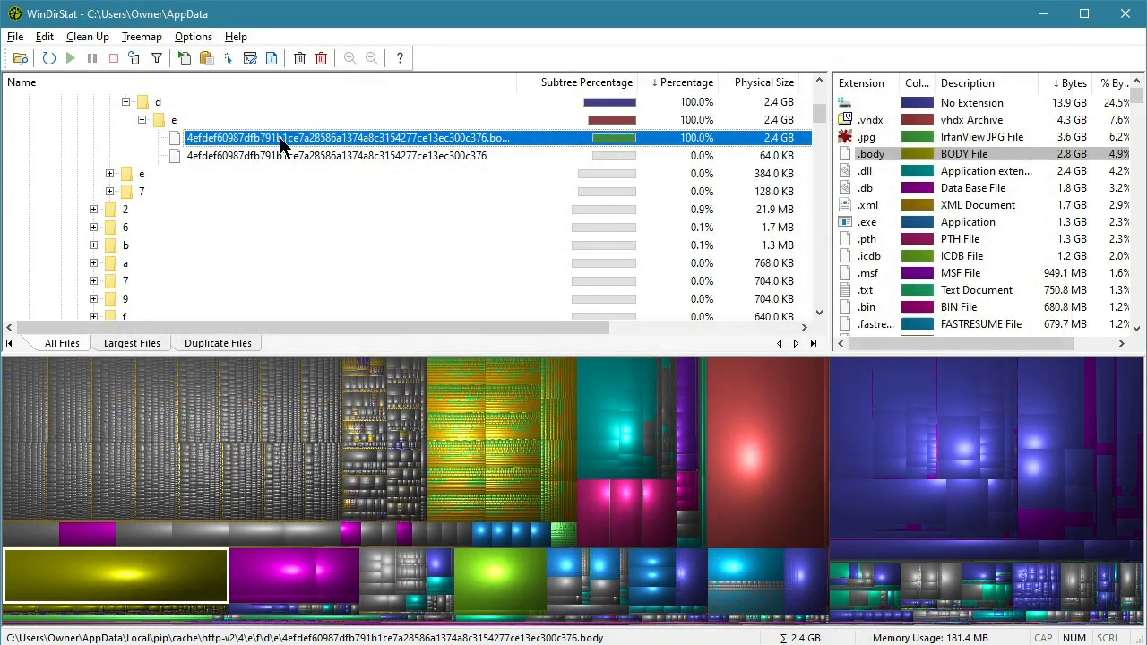
mouse_move(251, 145)
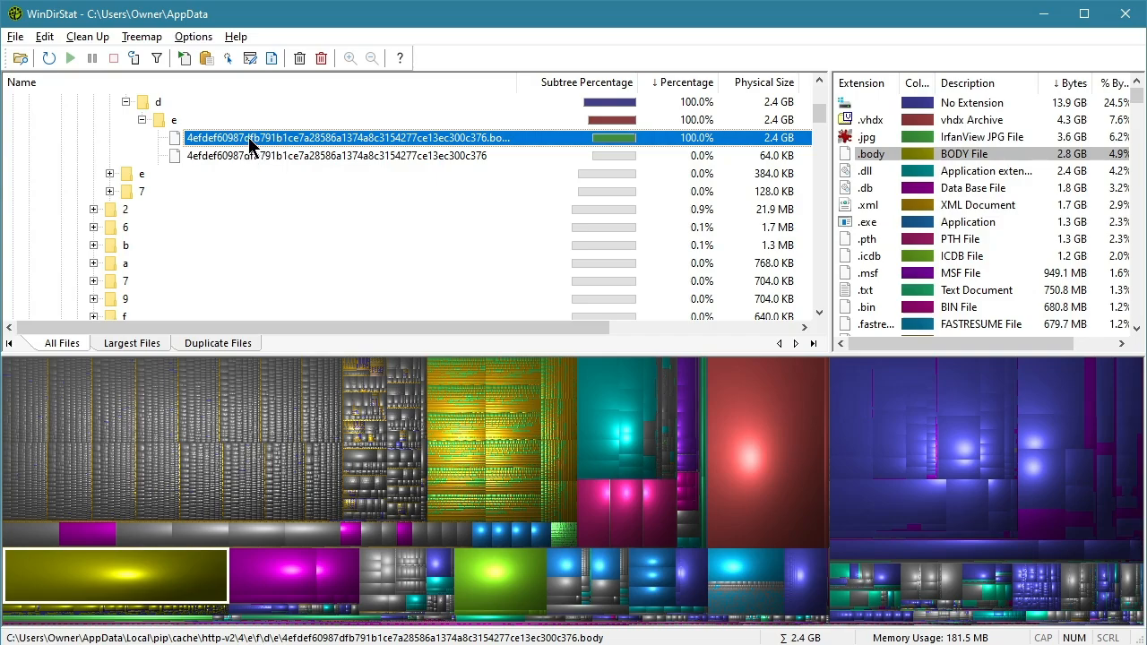
mouse_move(549, 323)
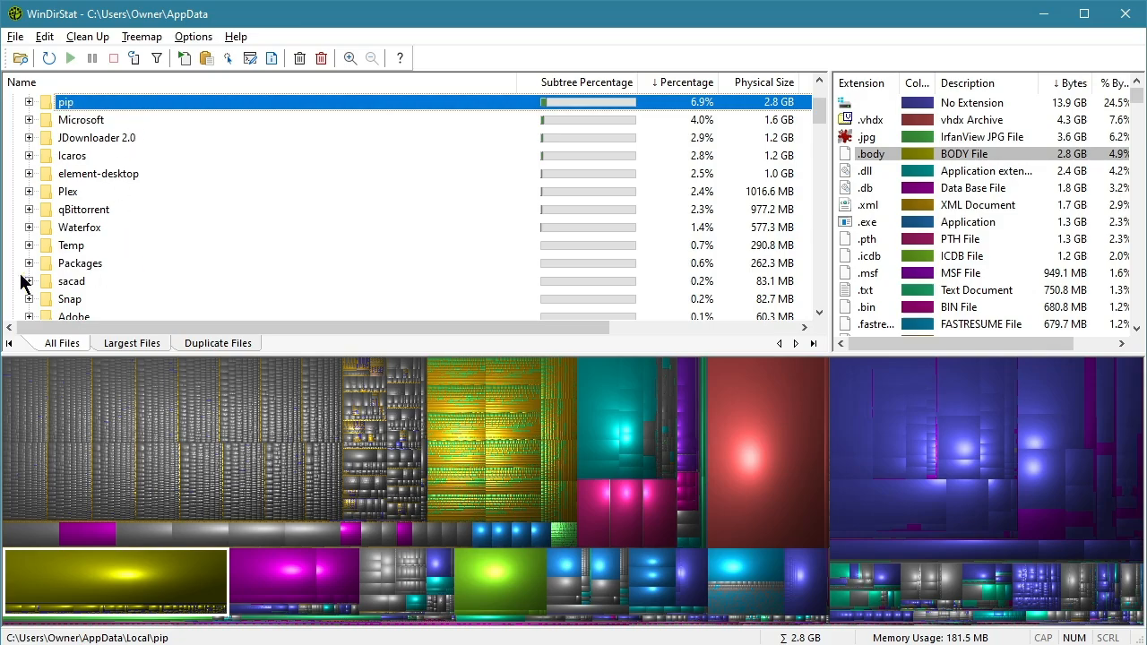
Step: Collapse Local so AppData shows only Local, Roaming and LocalLow totalling 57.0 GB
left_click(71, 243)
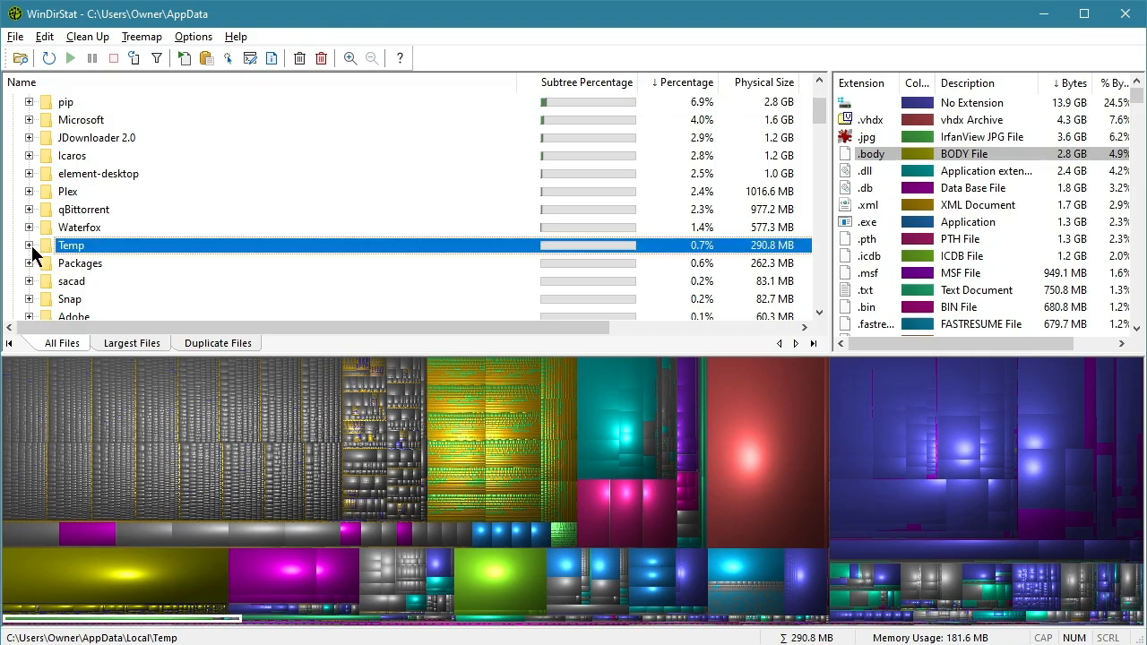
scroll("down", 3)
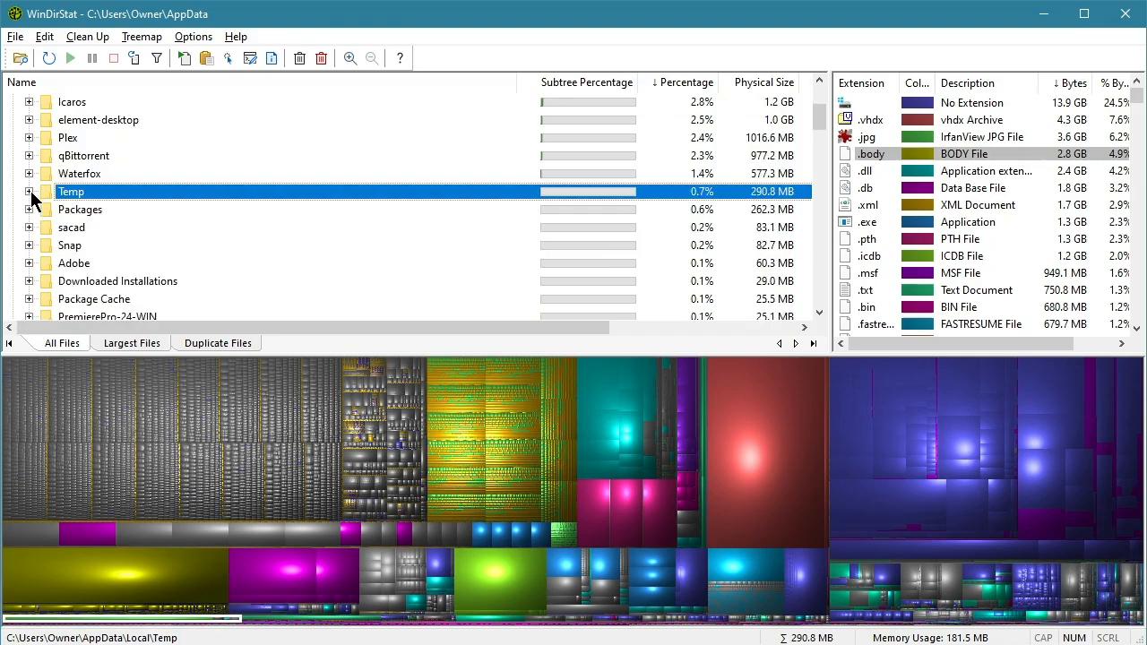
scroll("down", 3)
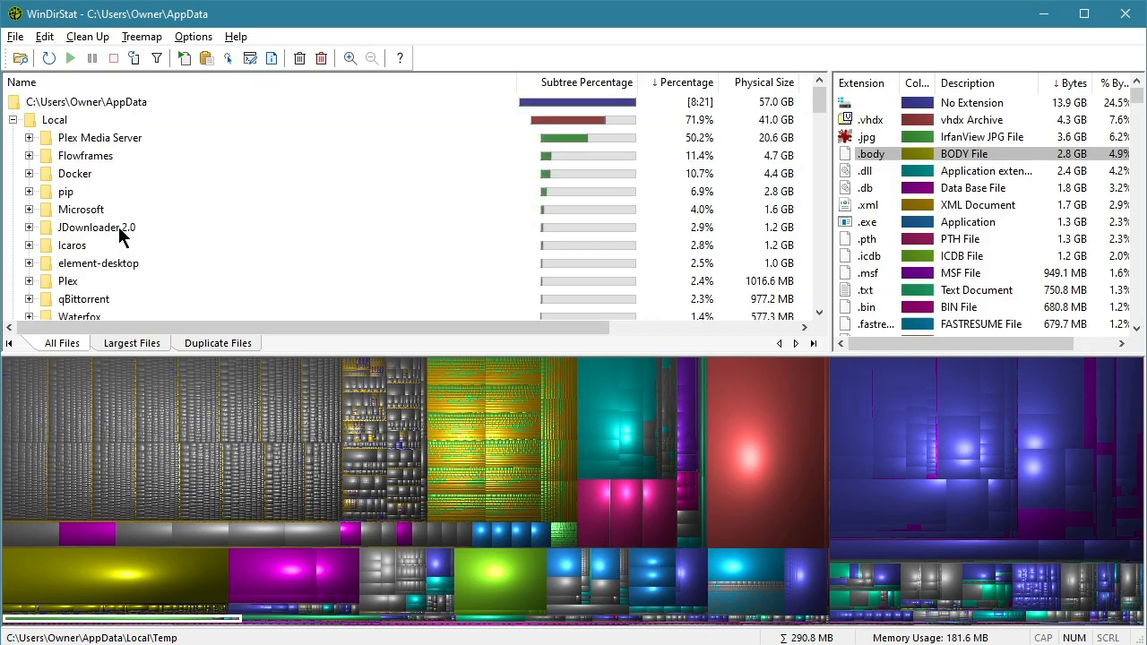
left_click(14, 121)
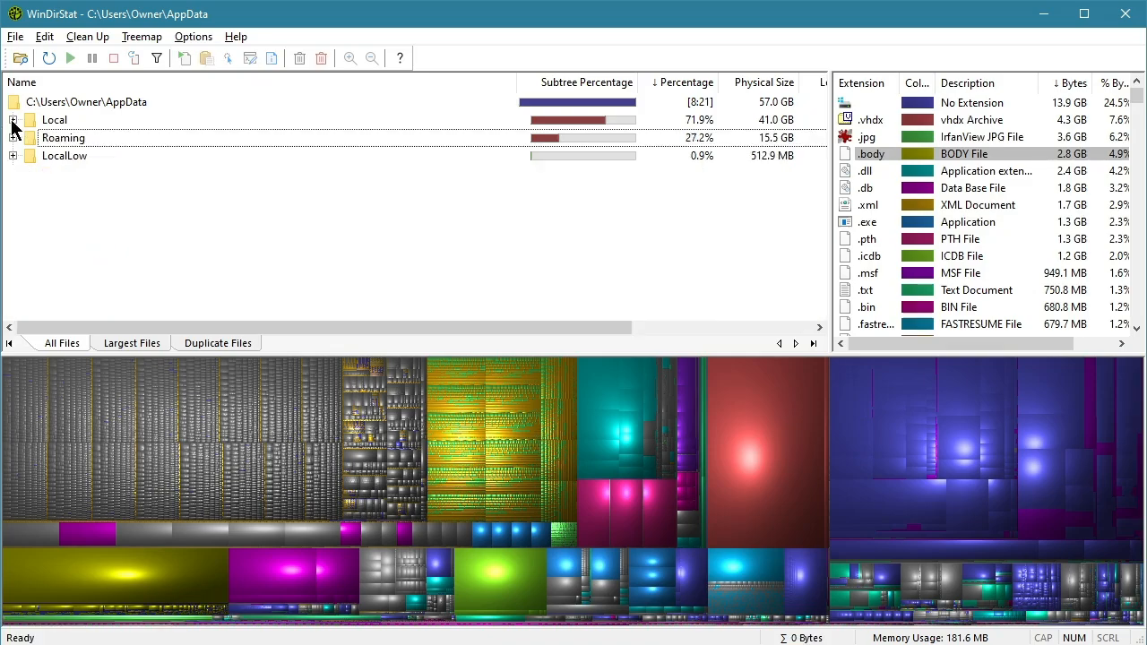
left_click(65, 136)
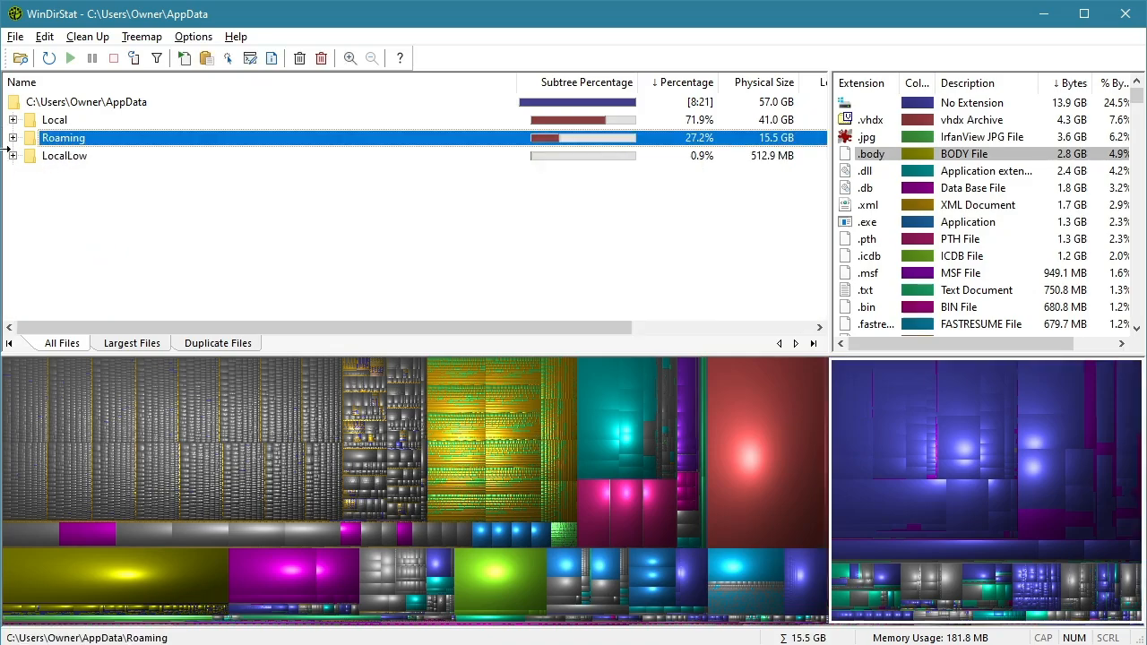
left_click(12, 136)
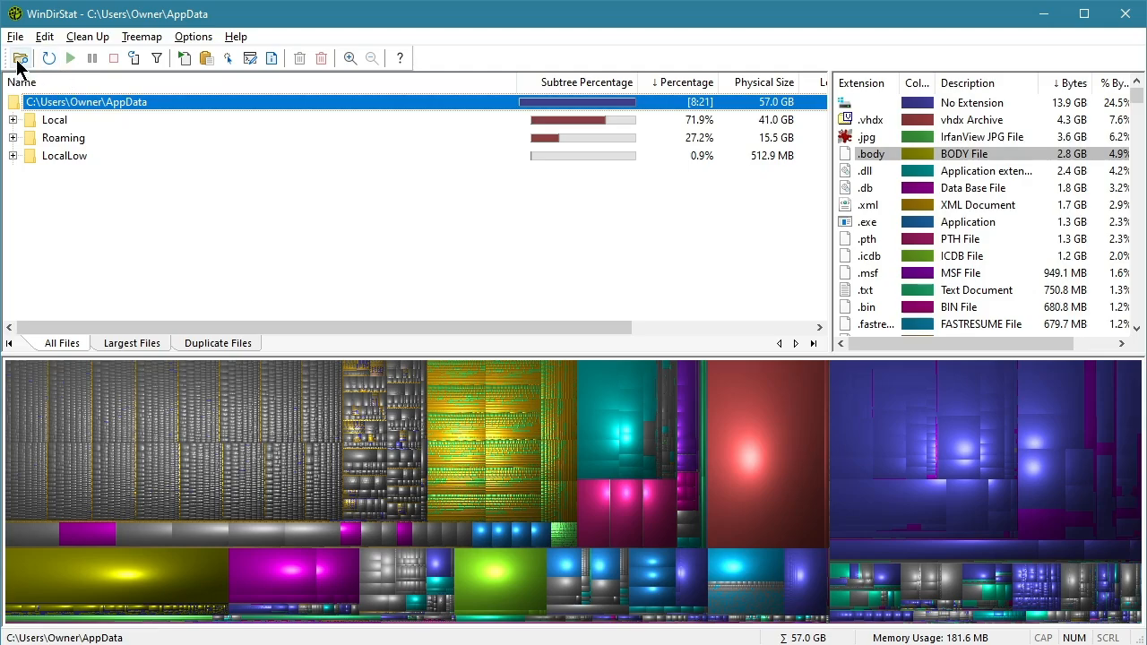
left_click(20, 58)
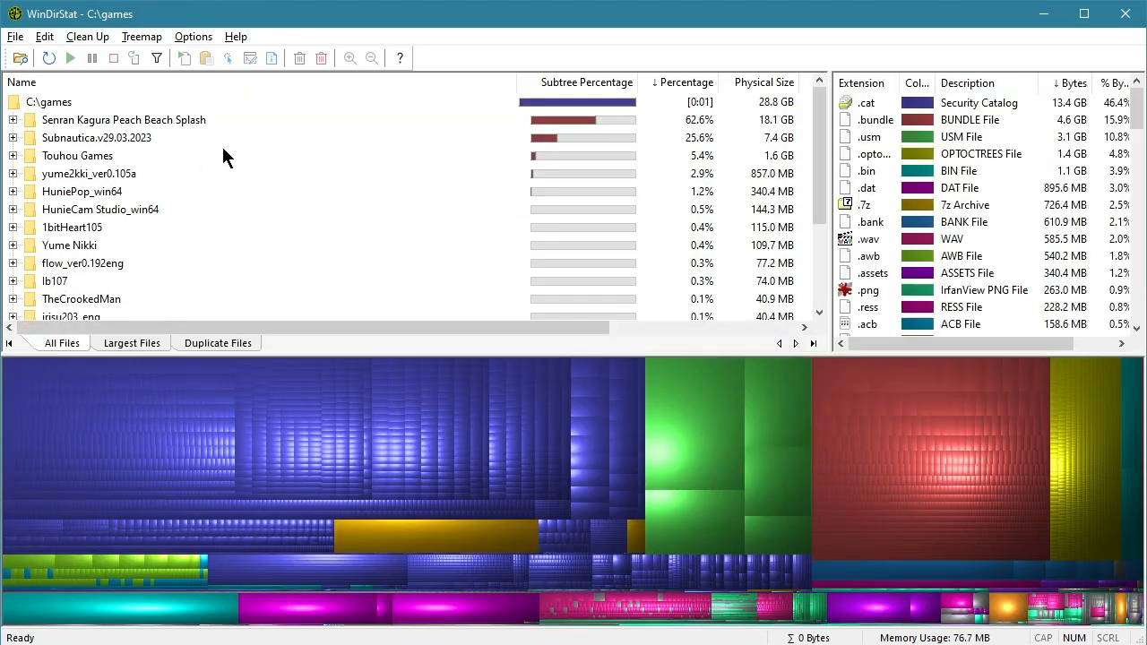
left_click(124, 118)
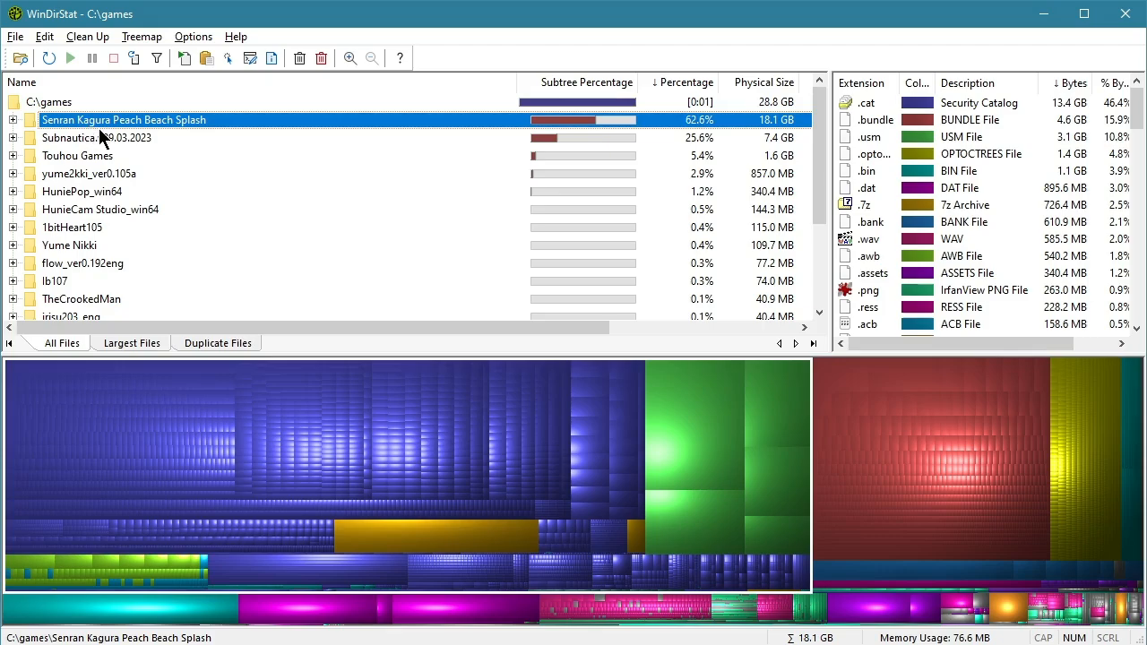
mouse_move(115, 126)
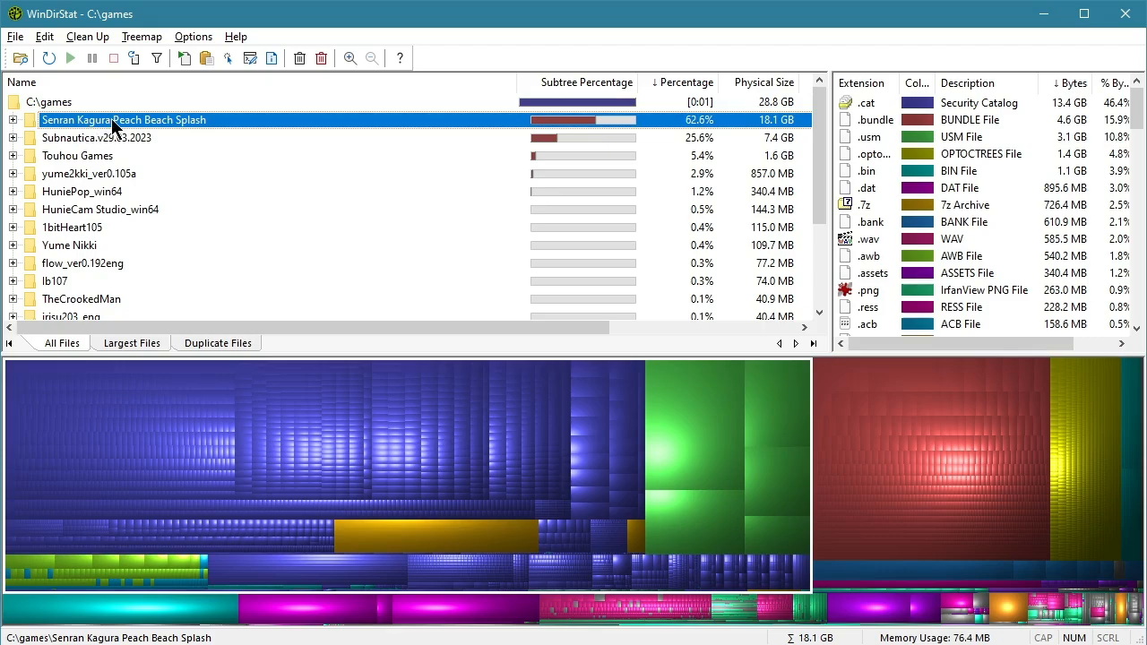
mouse_move(140, 147)
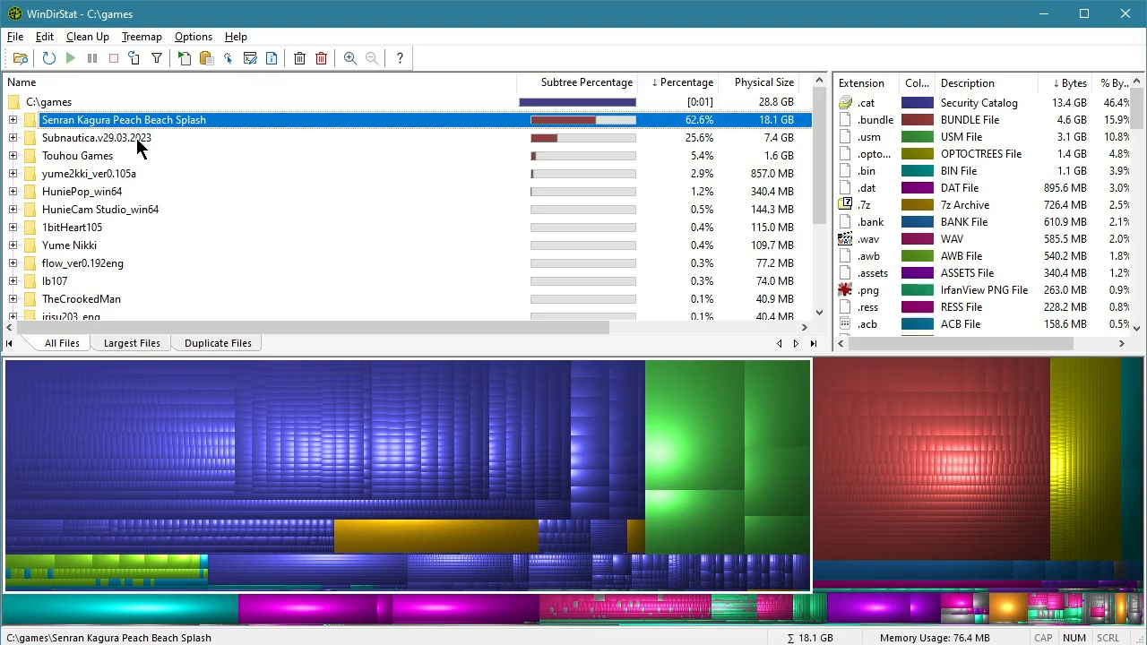
mouse_move(75, 142)
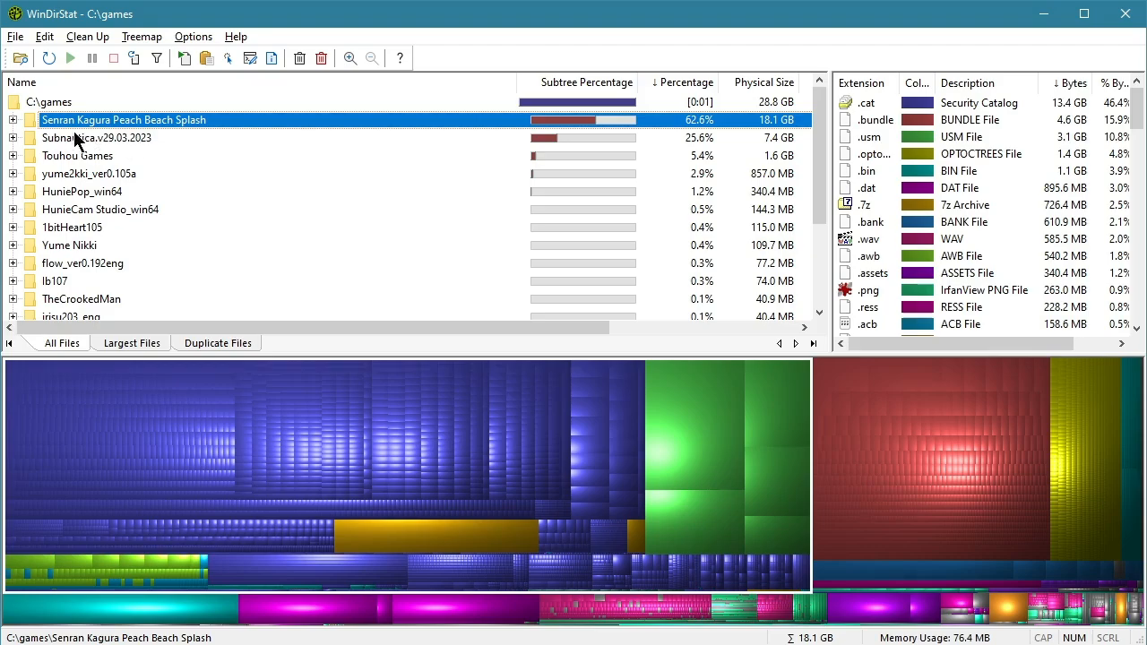
left_click(14, 118)
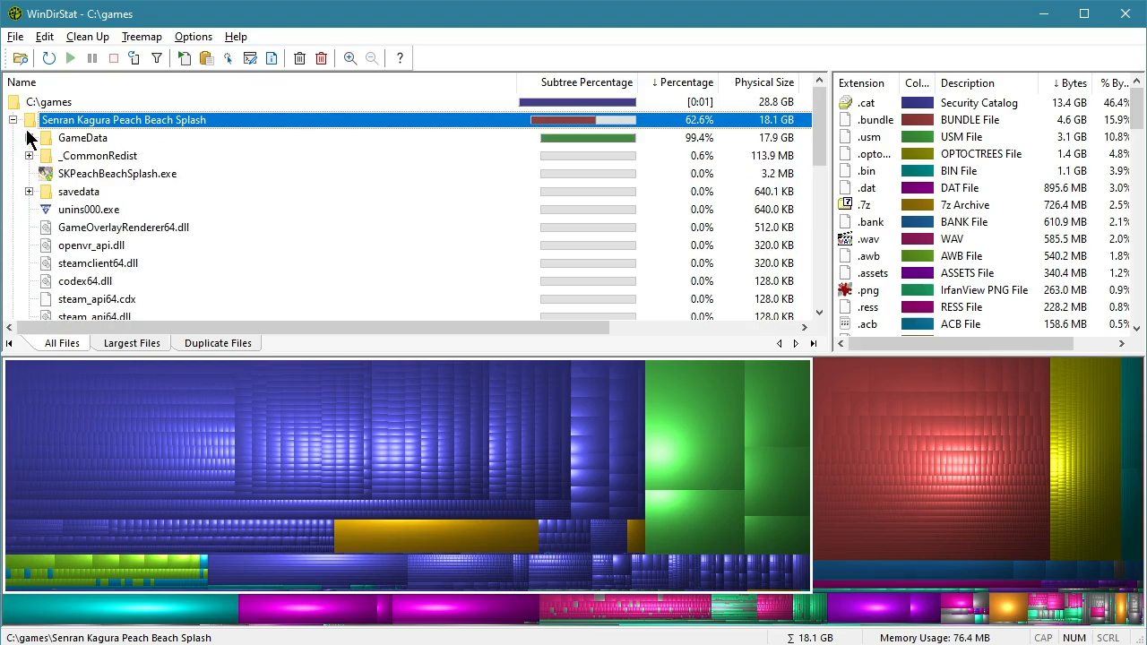
left_click(29, 136)
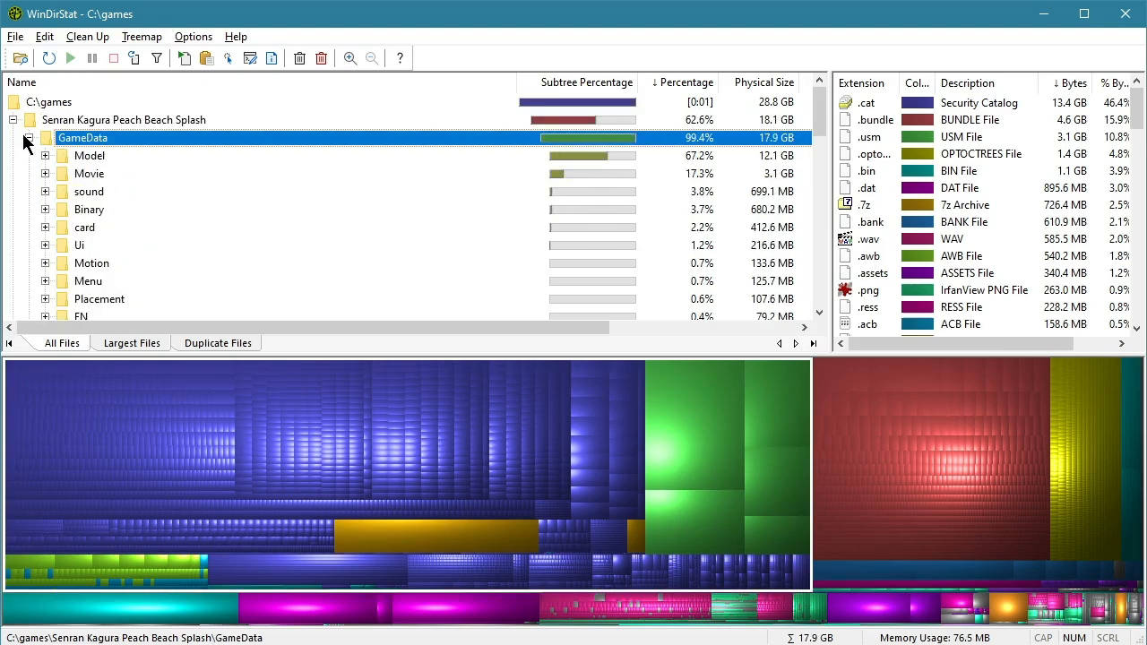
left_click(29, 118)
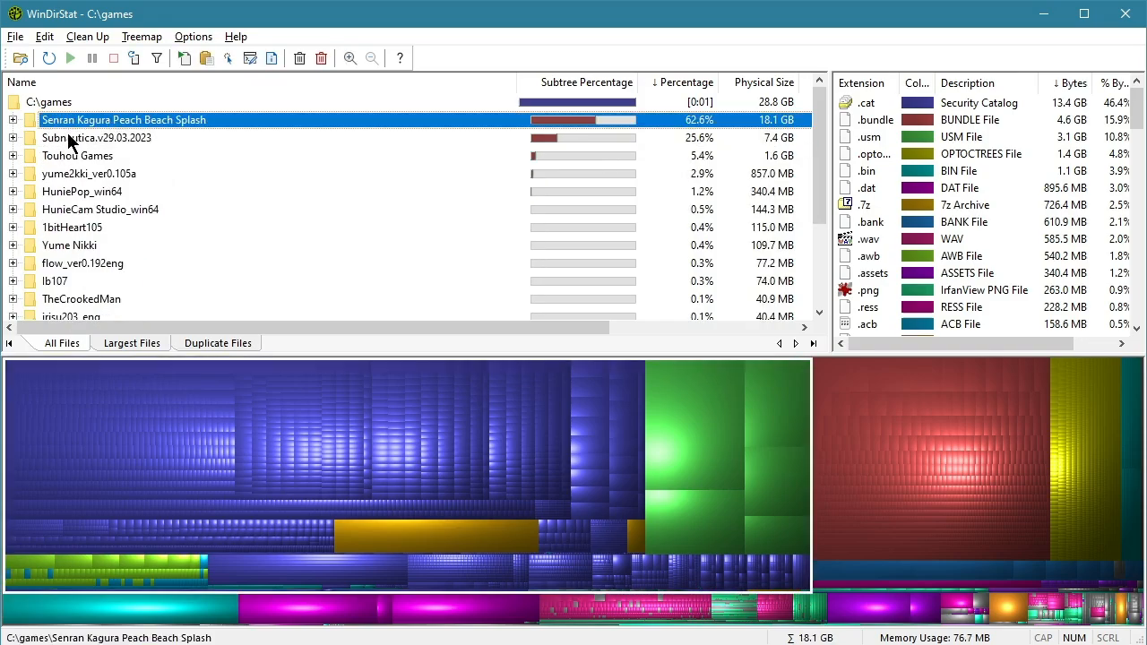
left_click(77, 154)
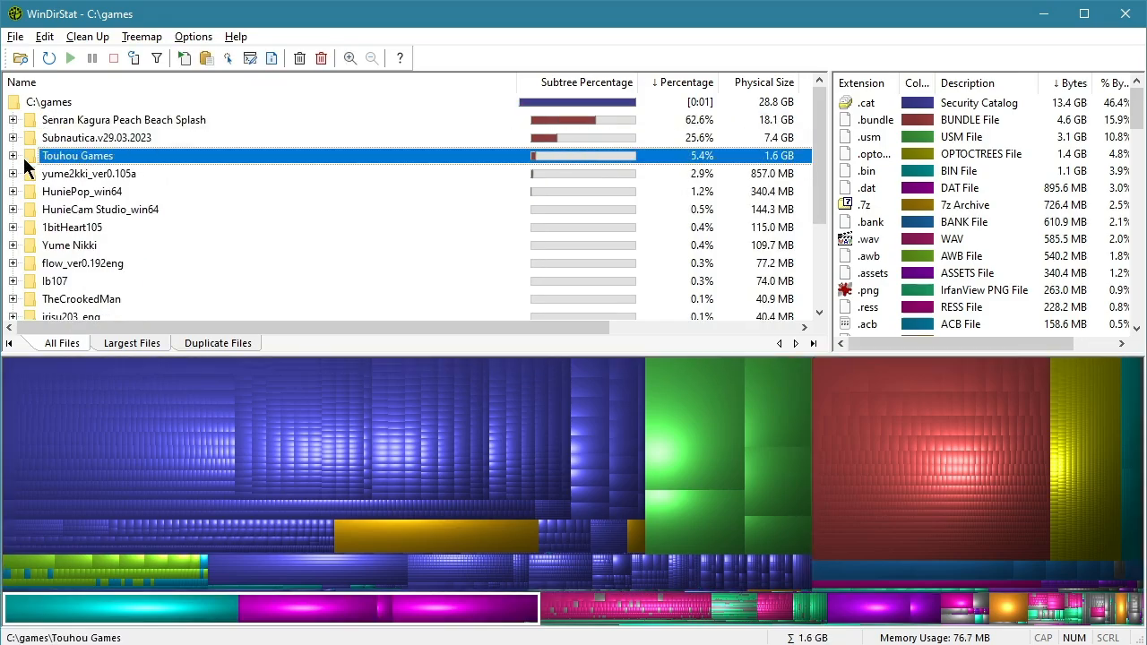
left_click(14, 154)
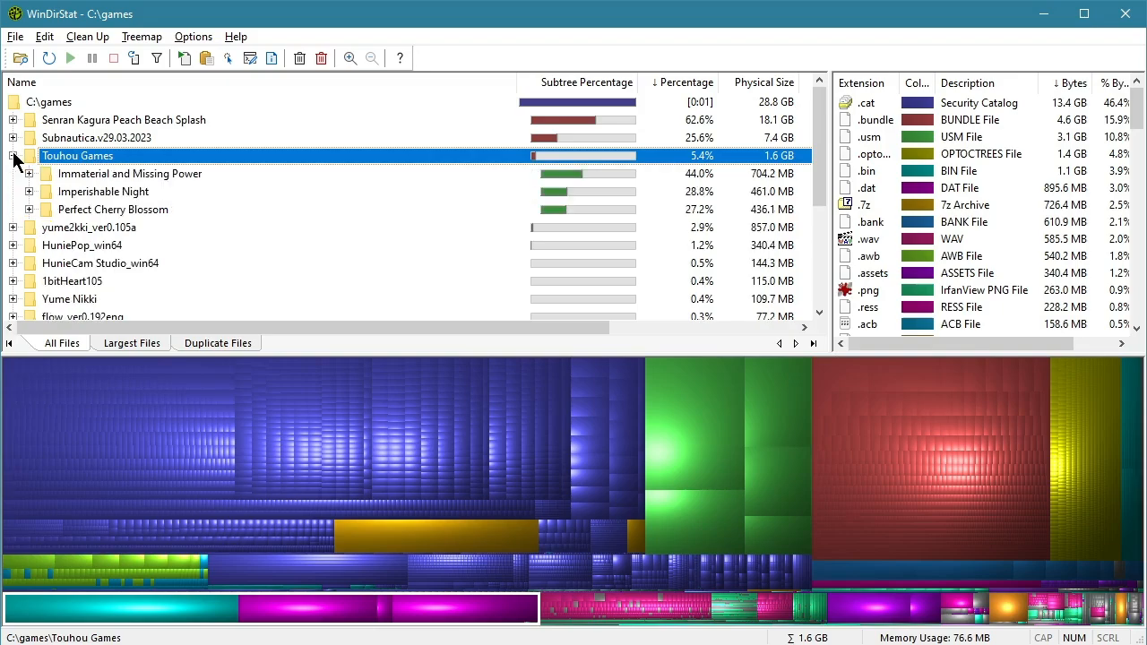
left_click(28, 208)
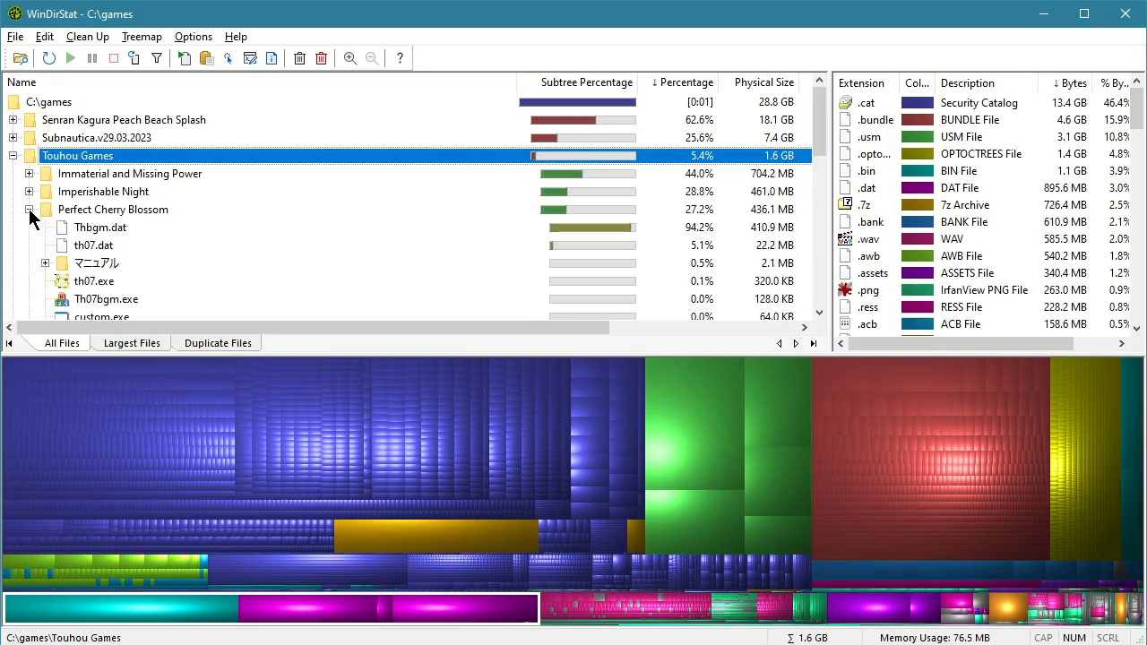
left_click(12, 154)
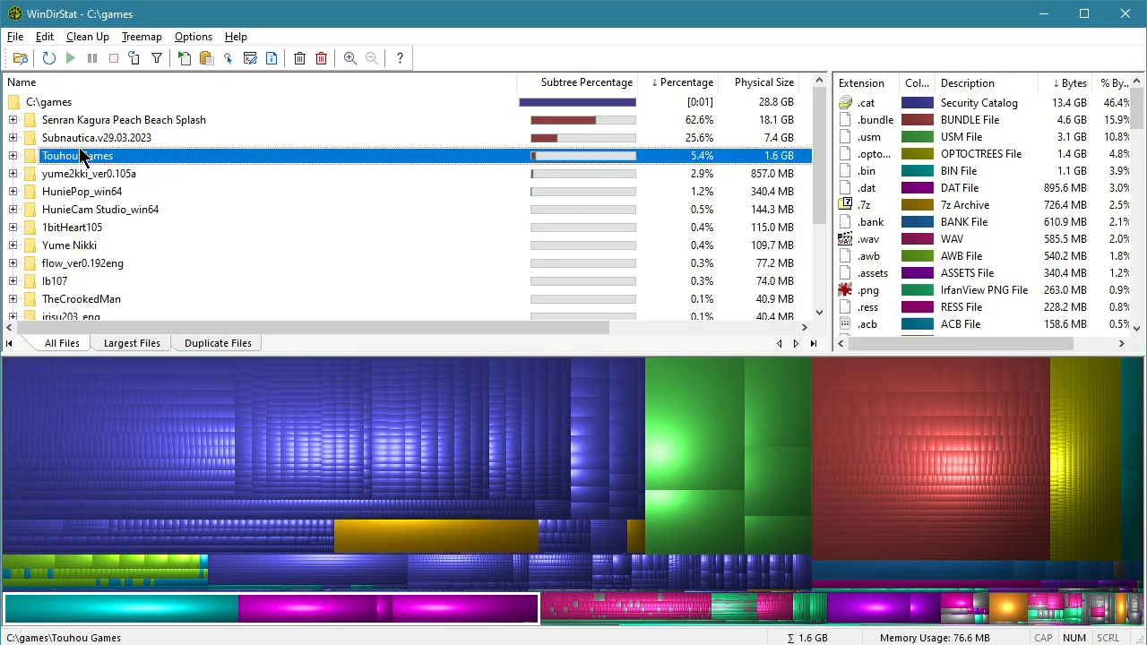
left_click(89, 173)
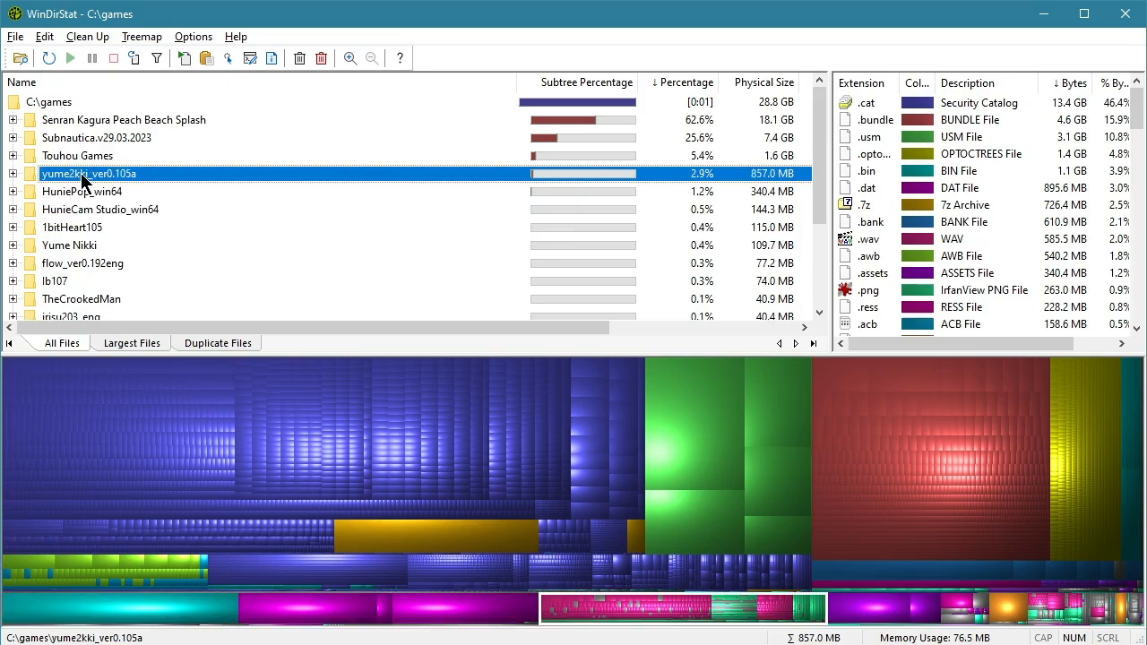
scroll("down", 3)
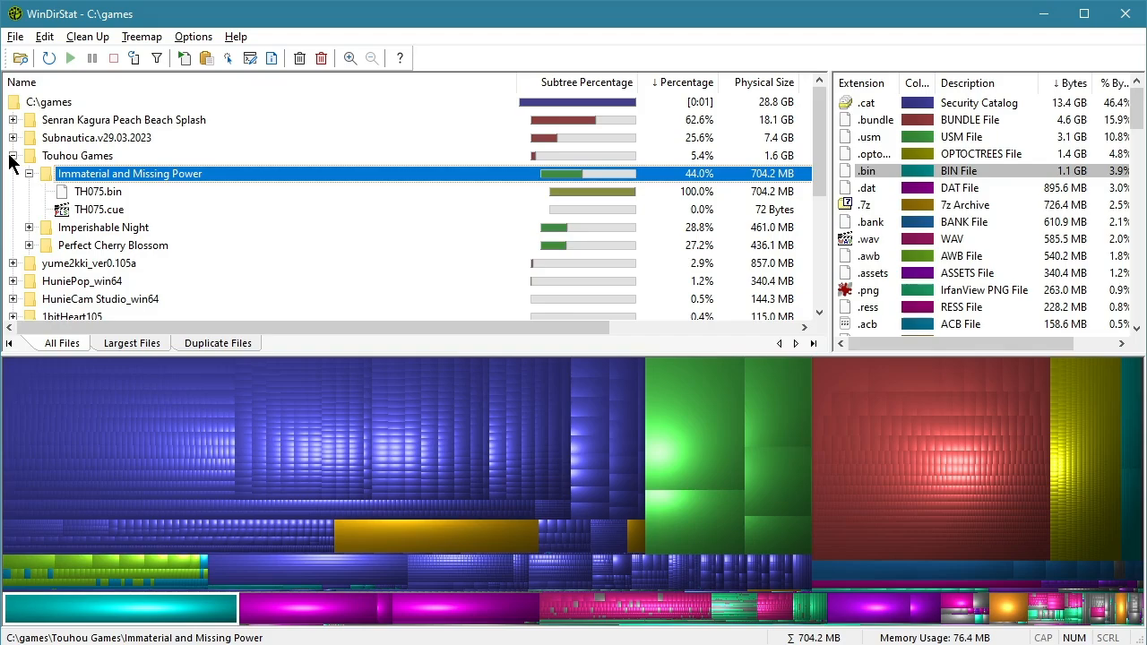
left_click(15, 154)
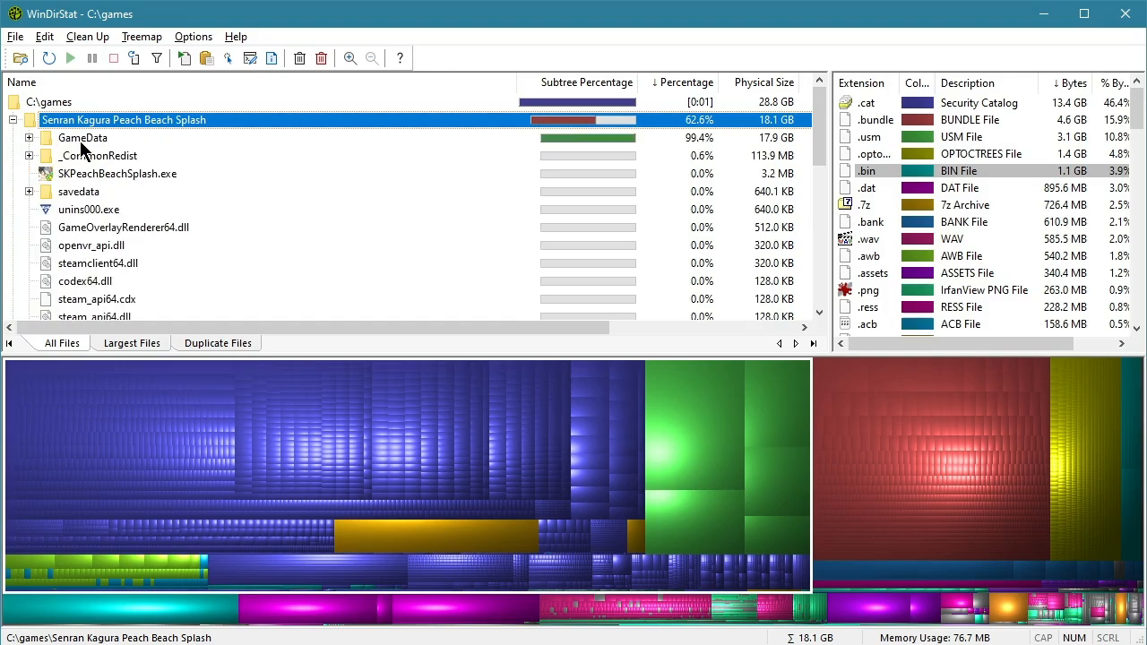
left_click(29, 137)
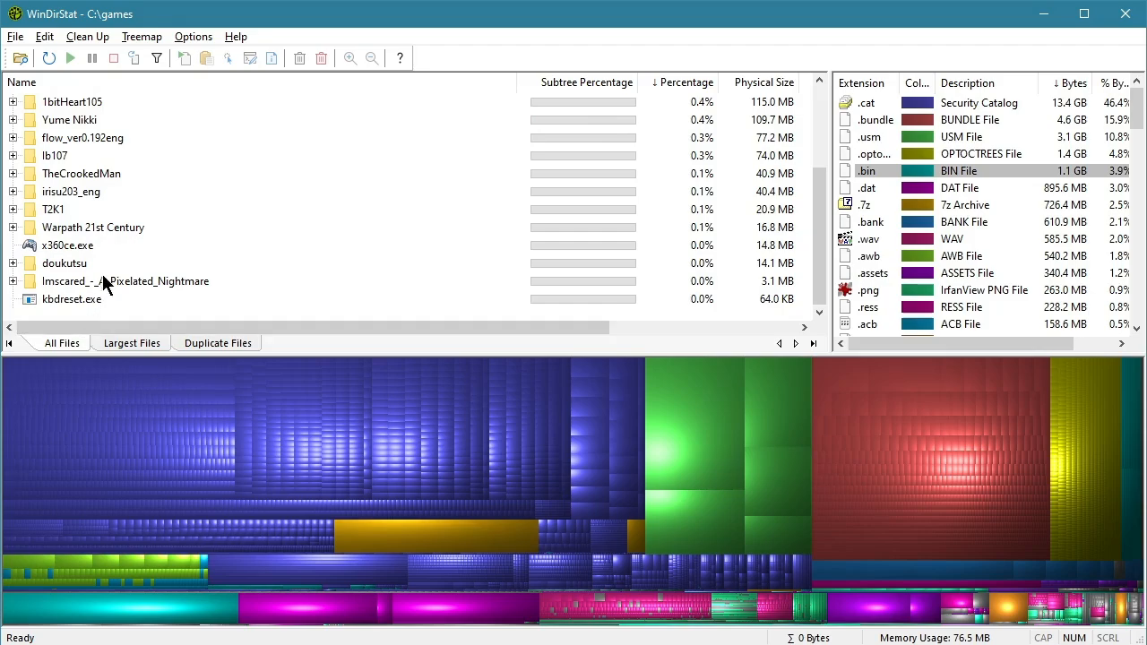
left_click(65, 262)
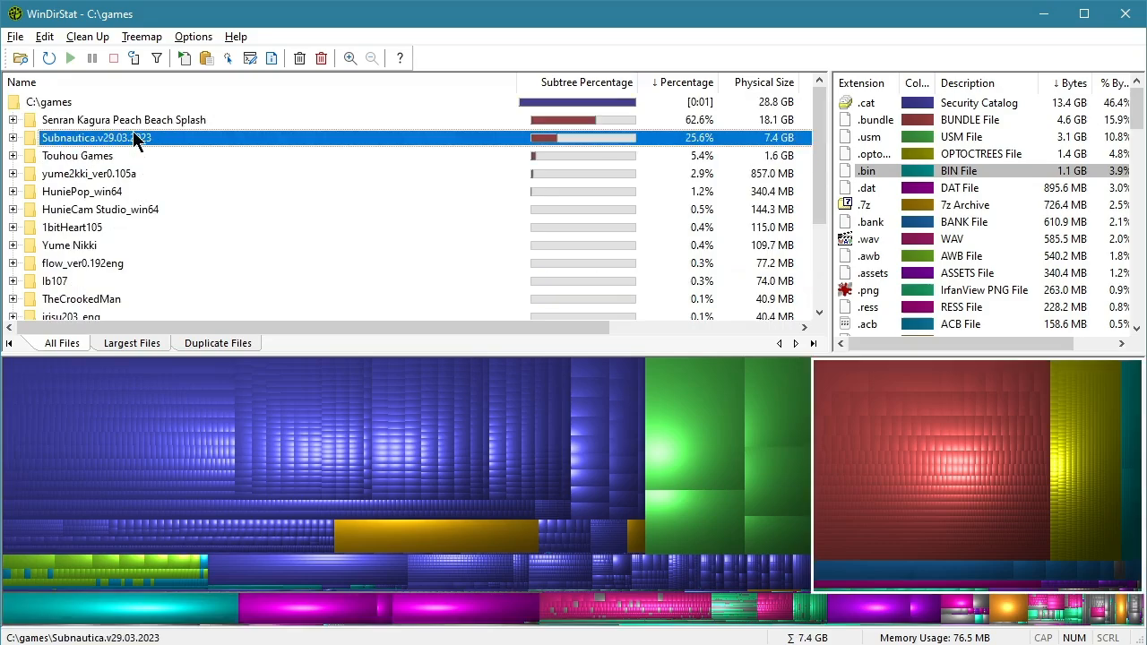
left_click(123, 118)
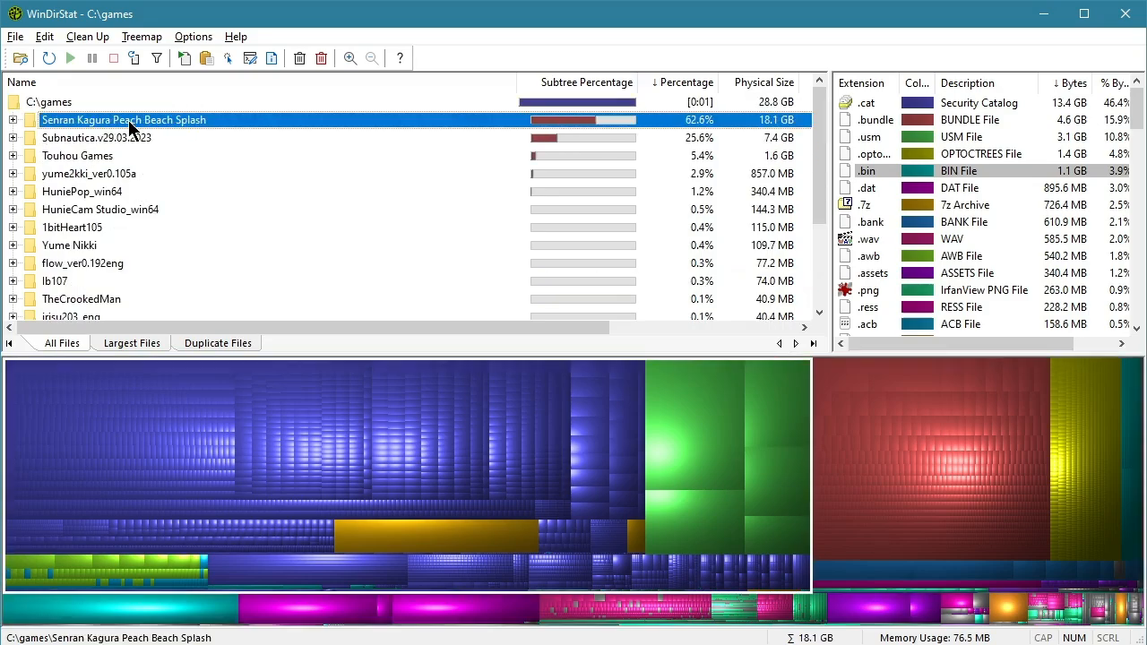
mouse_move(197, 123)
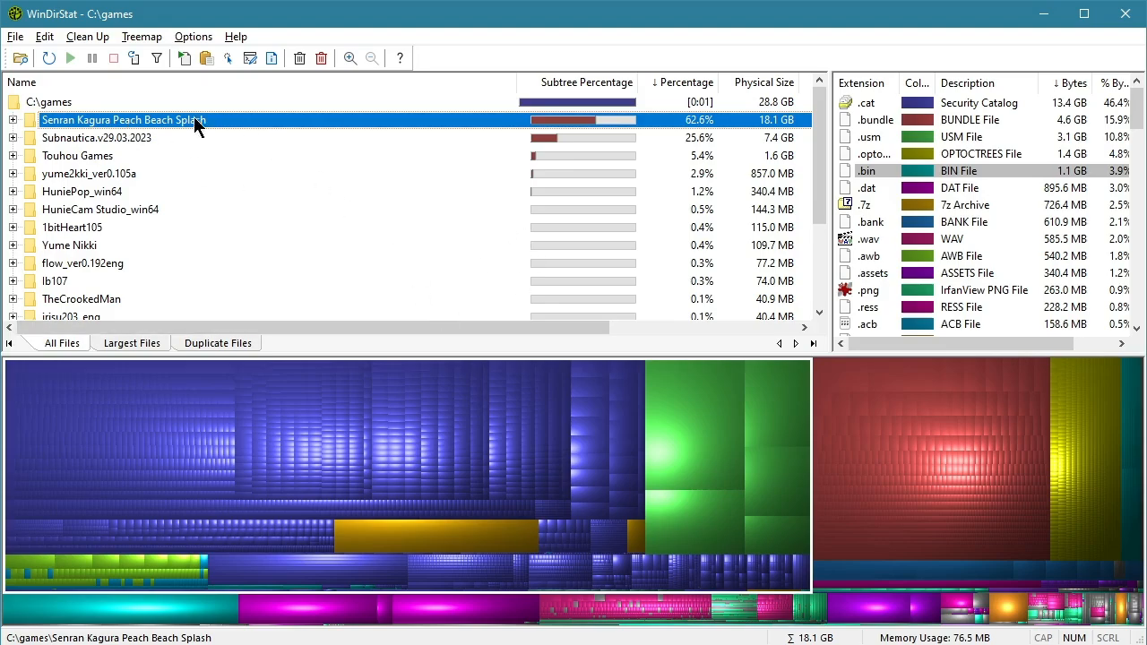
mouse_move(348, 142)
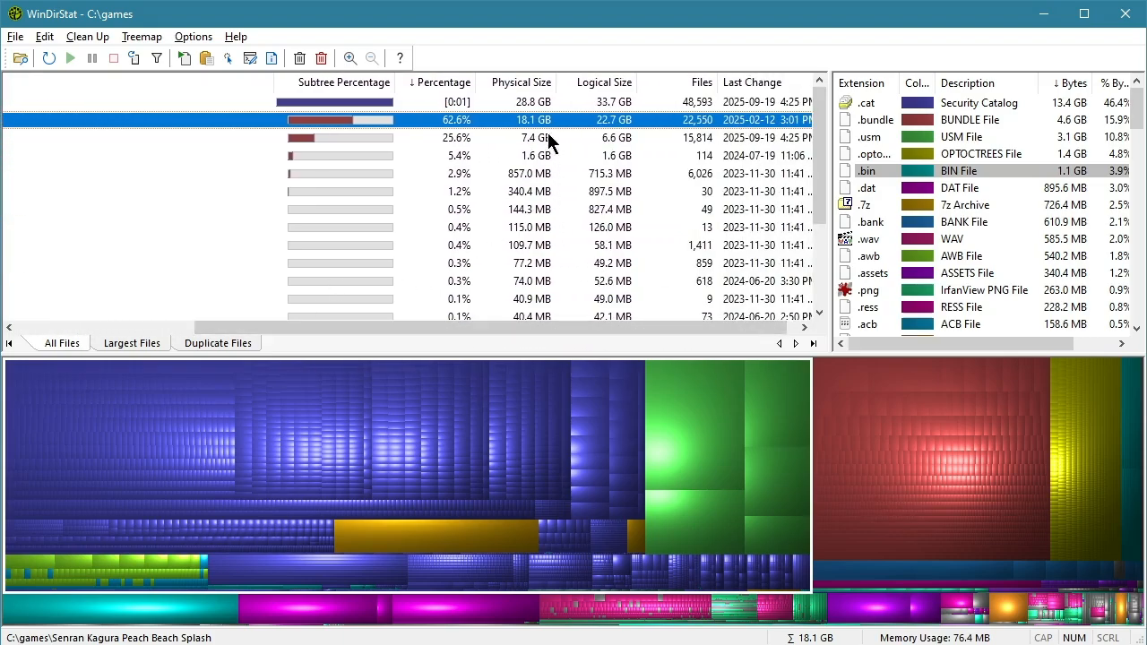
mouse_move(672, 349)
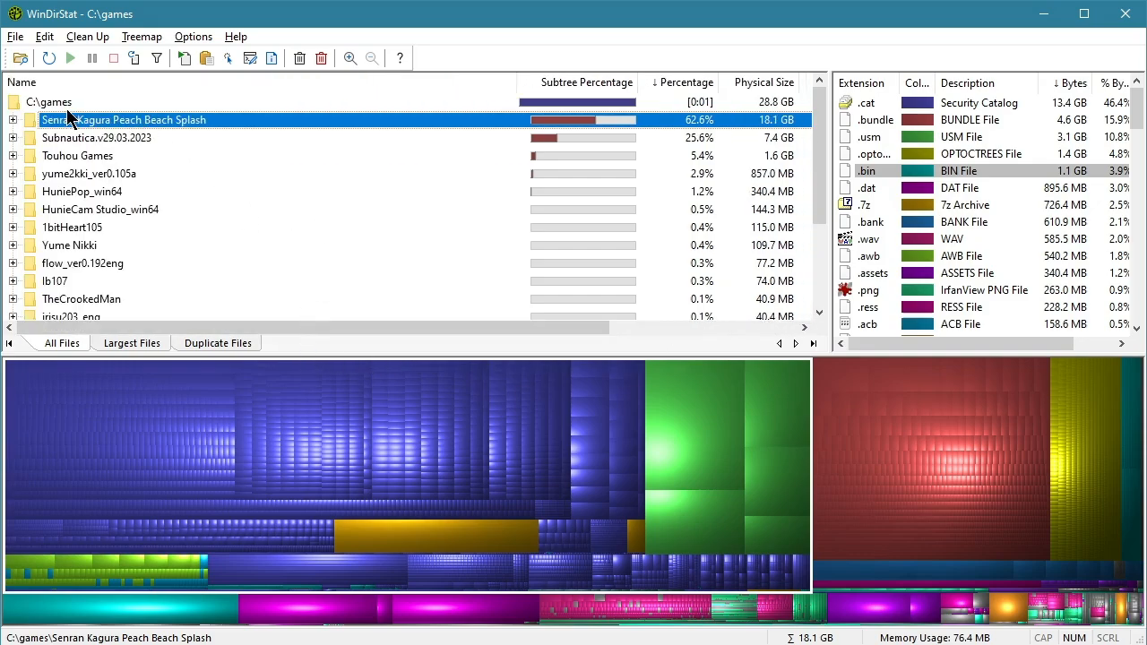
left_click(50, 101)
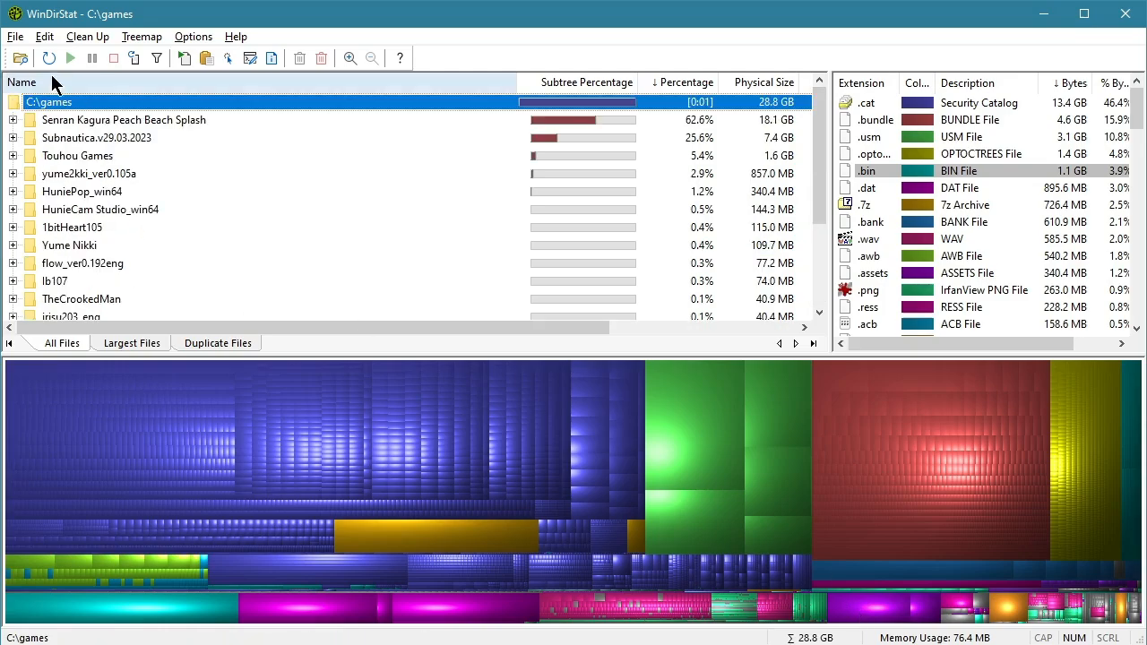
Step: Scan C:\programs (893.6 MB) and pick zsnesw.exe and the Ocarina of Time archive from the treemap
left_click(19, 58)
type("C:\\prog")
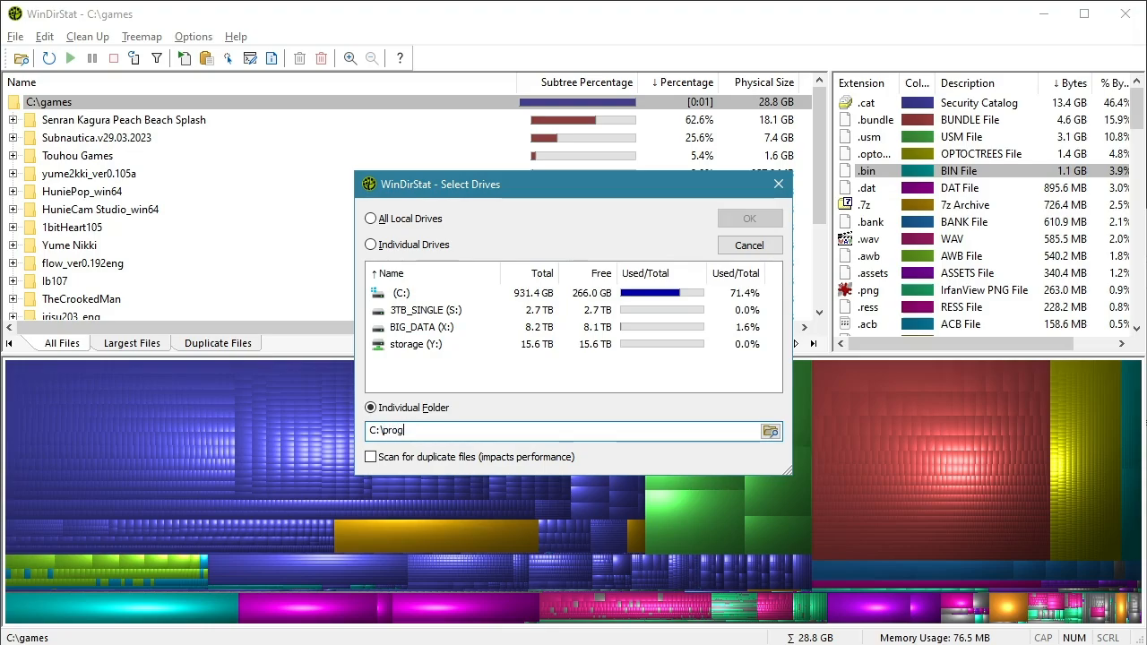
left_click(749, 219)
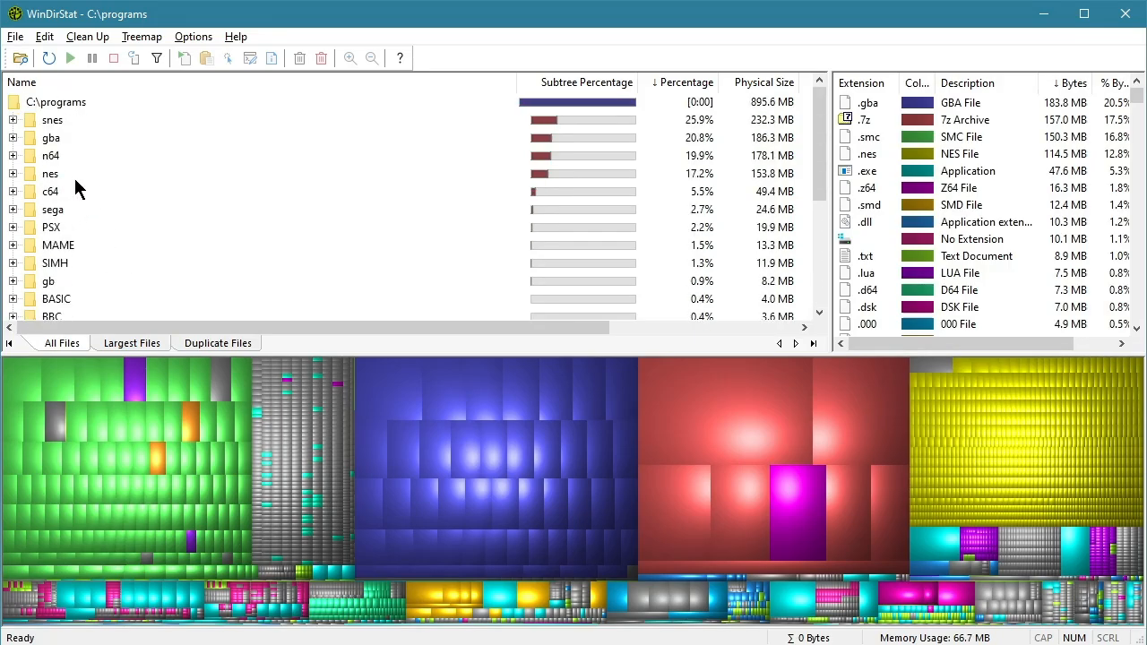
mouse_move(111, 204)
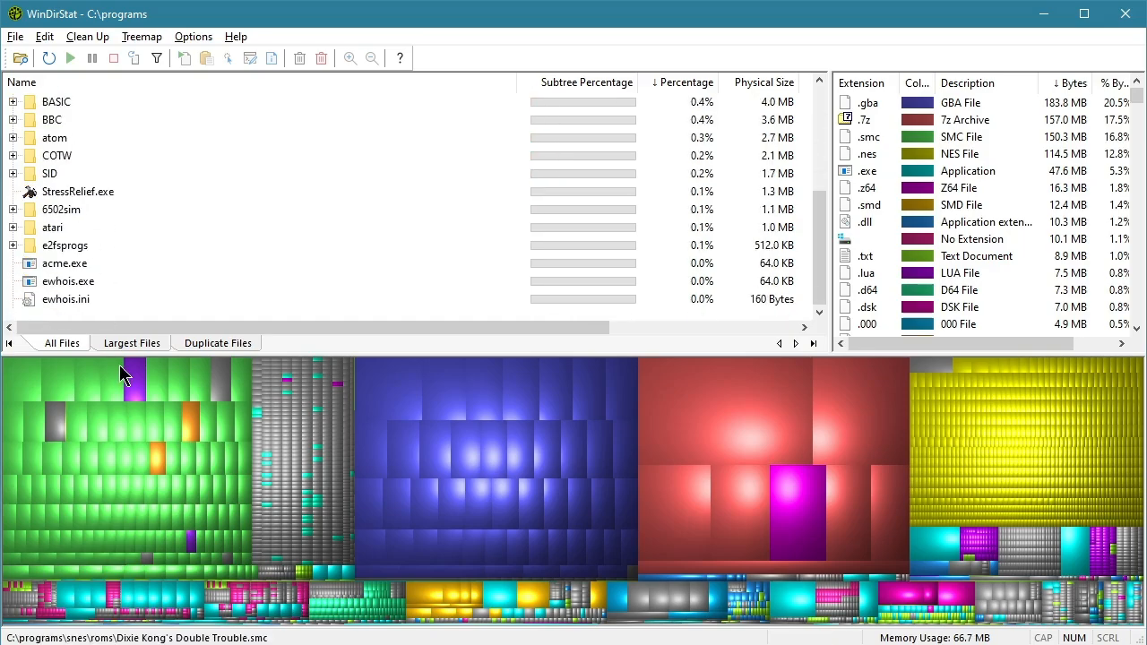
left_click(52, 119)
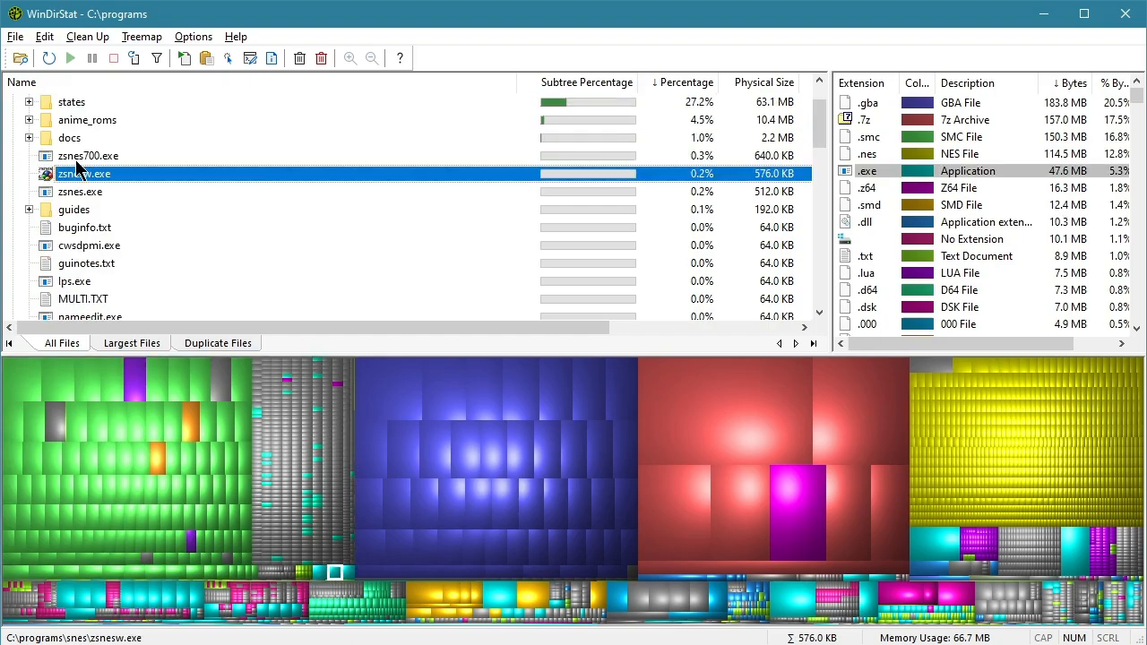
left_click(79, 190)
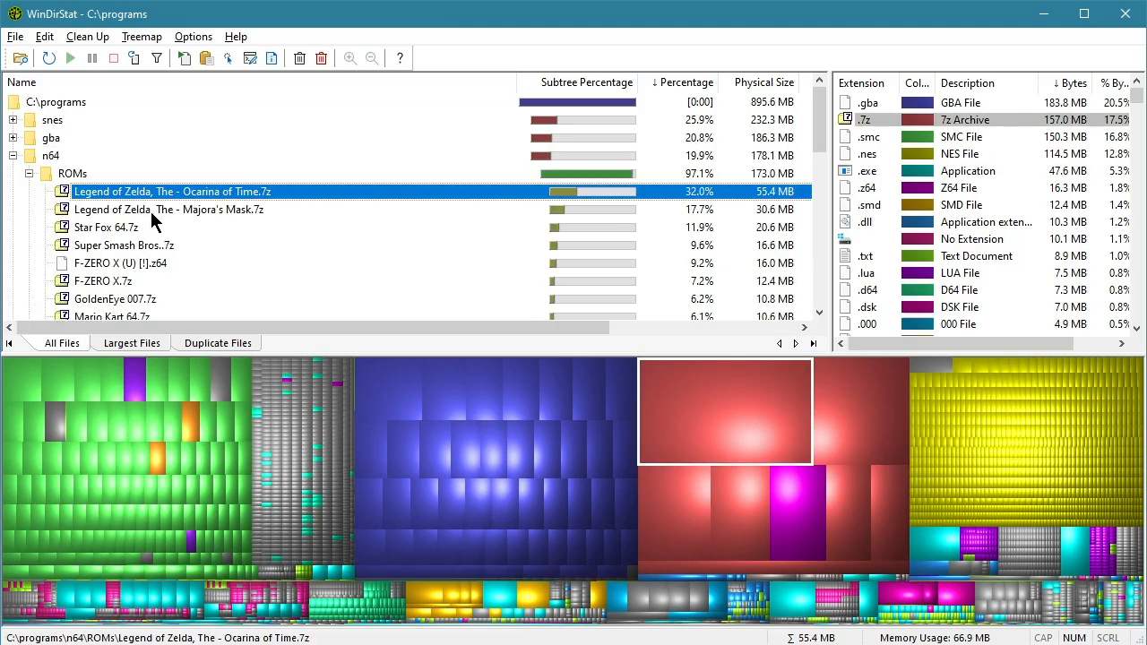
mouse_move(158, 208)
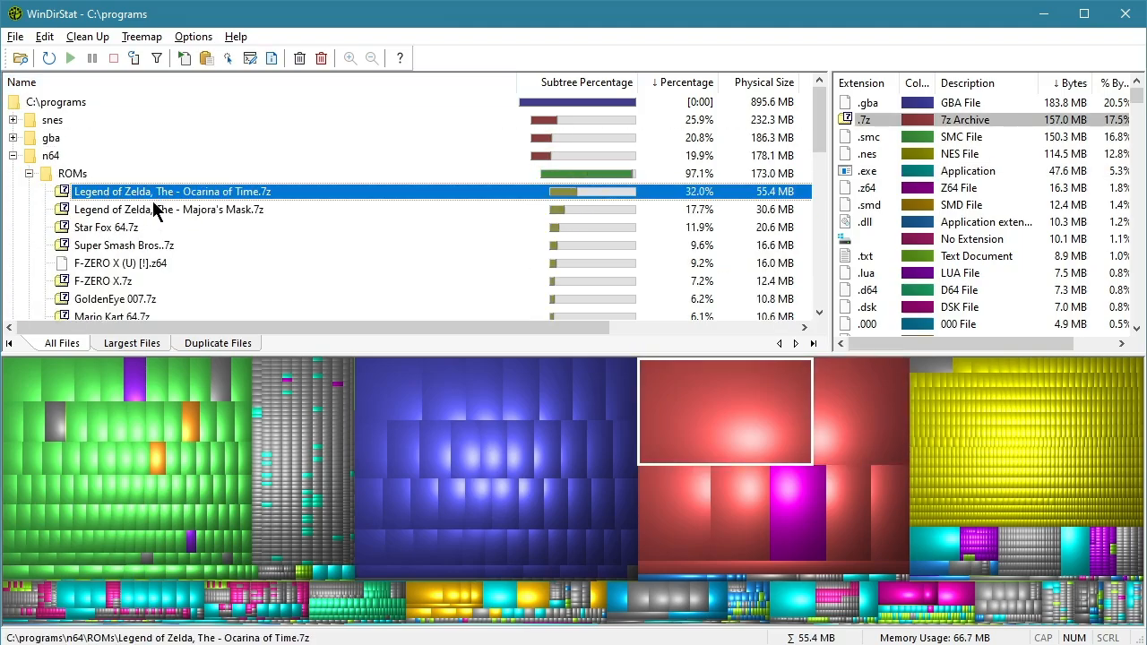
mouse_move(108, 199)
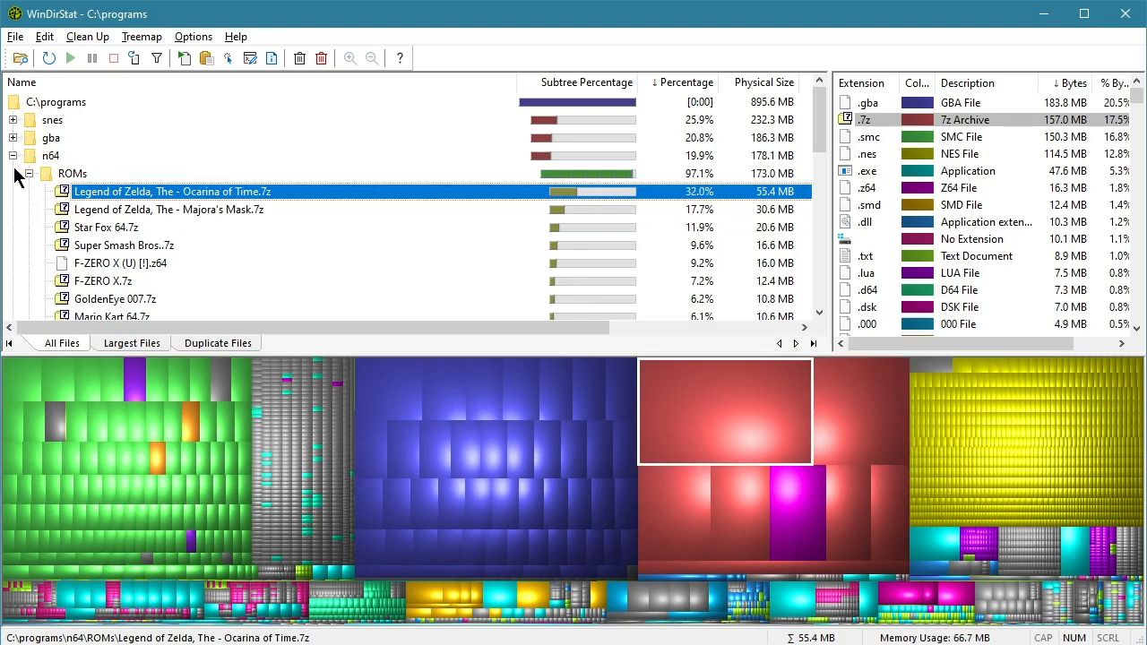
Step: Collapse n64 and browse inside the nes and SIMH subfolders
left_click(15, 154)
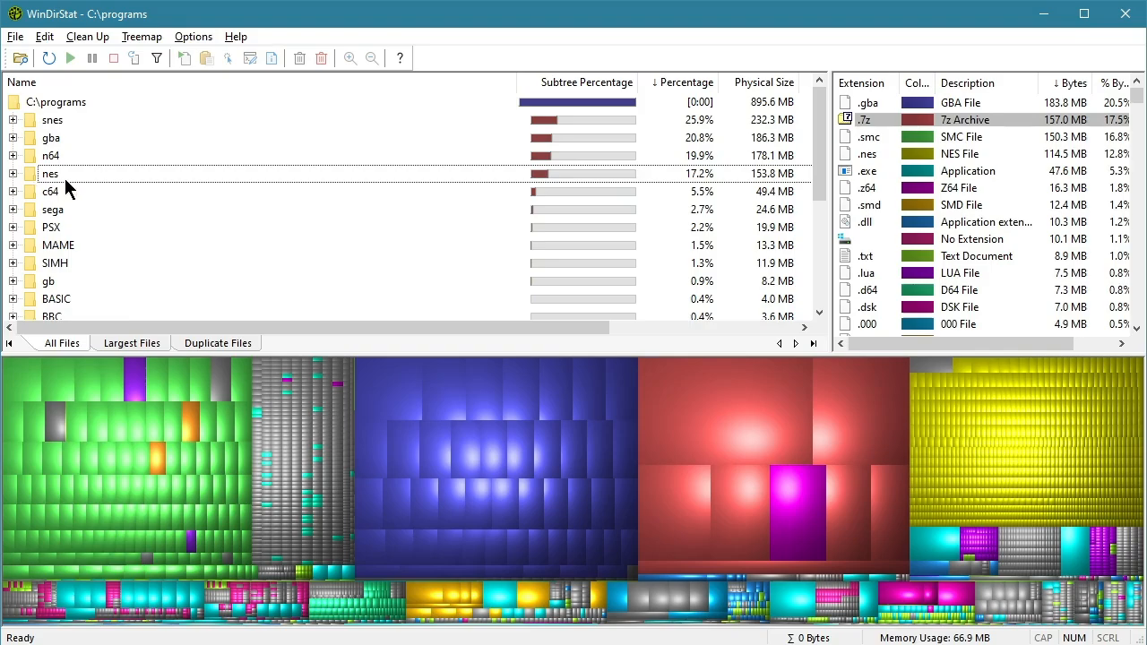
left_click(51, 172)
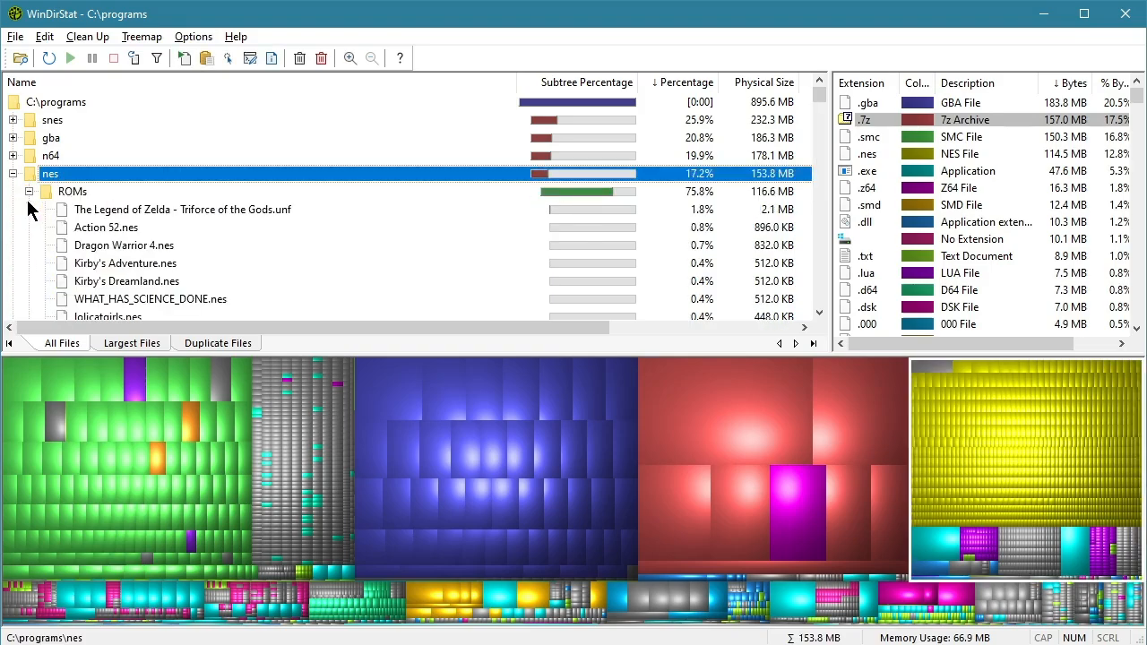
left_click(183, 208)
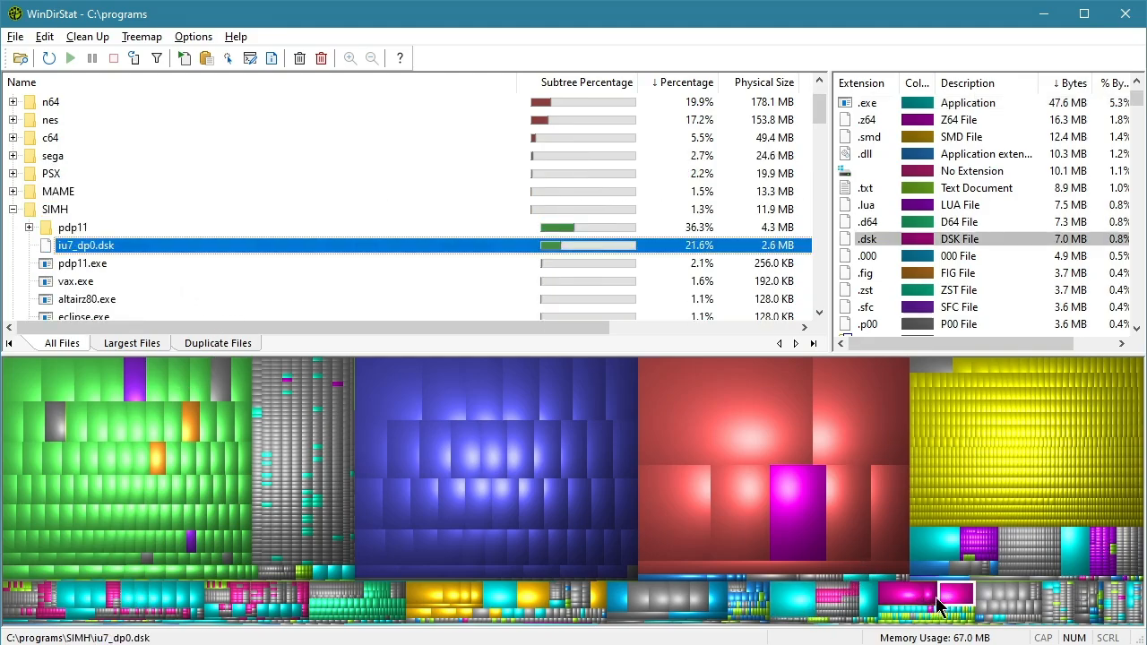
left_click(54, 208)
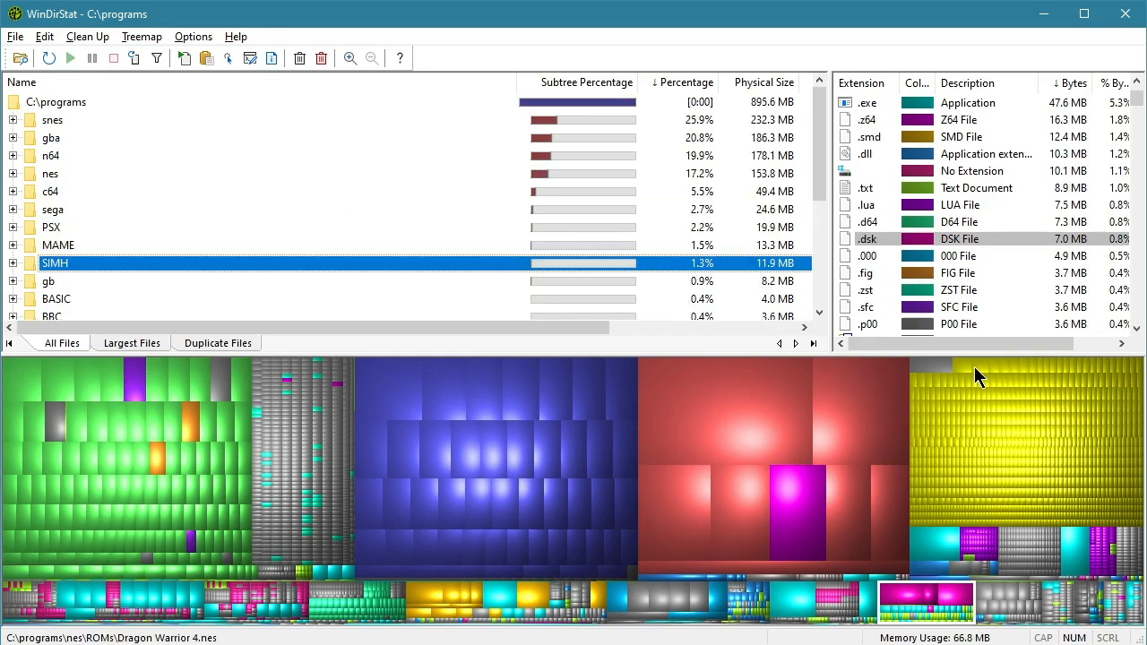
left_click(14, 172)
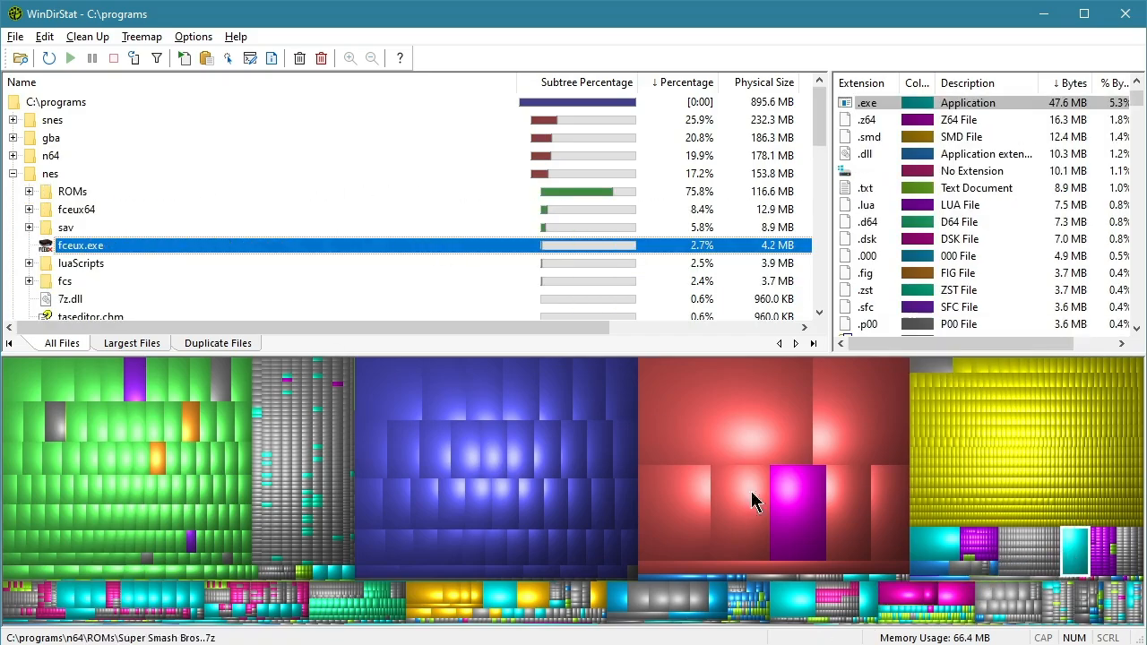
left_click(51, 172)
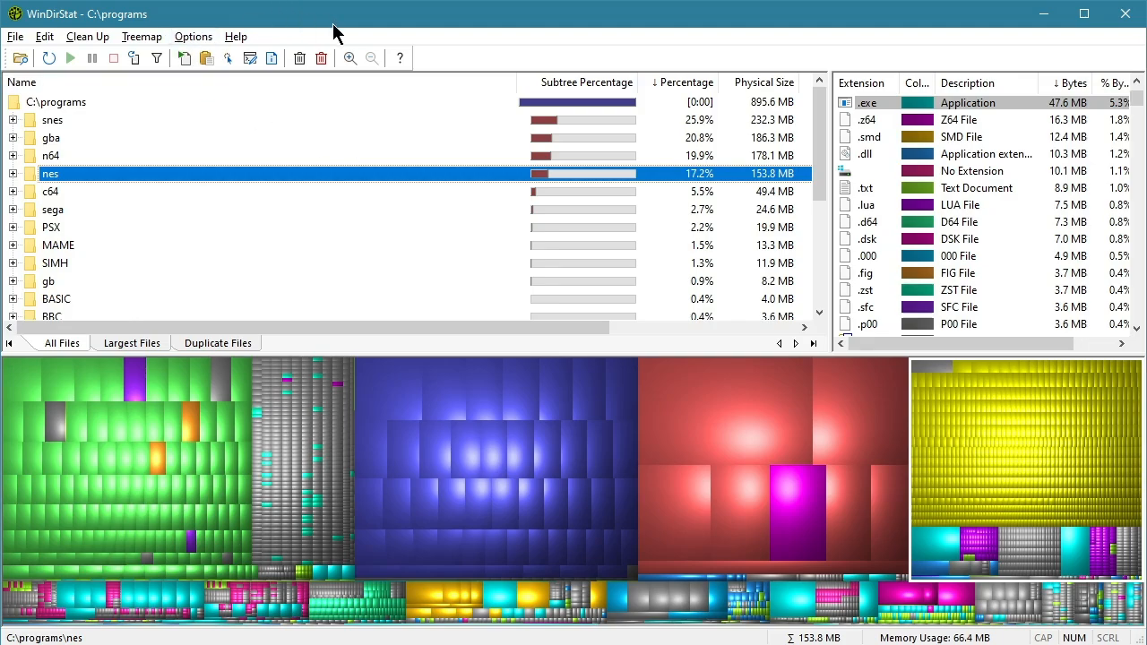
mouse_move(262, 473)
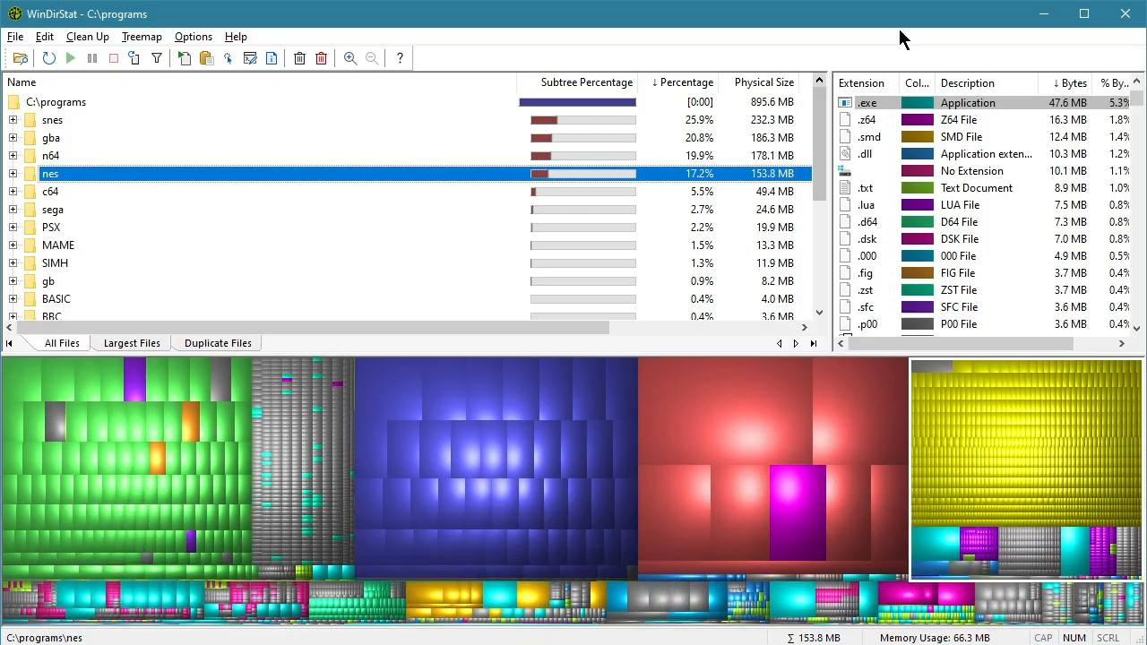
mouse_move(1056, 43)
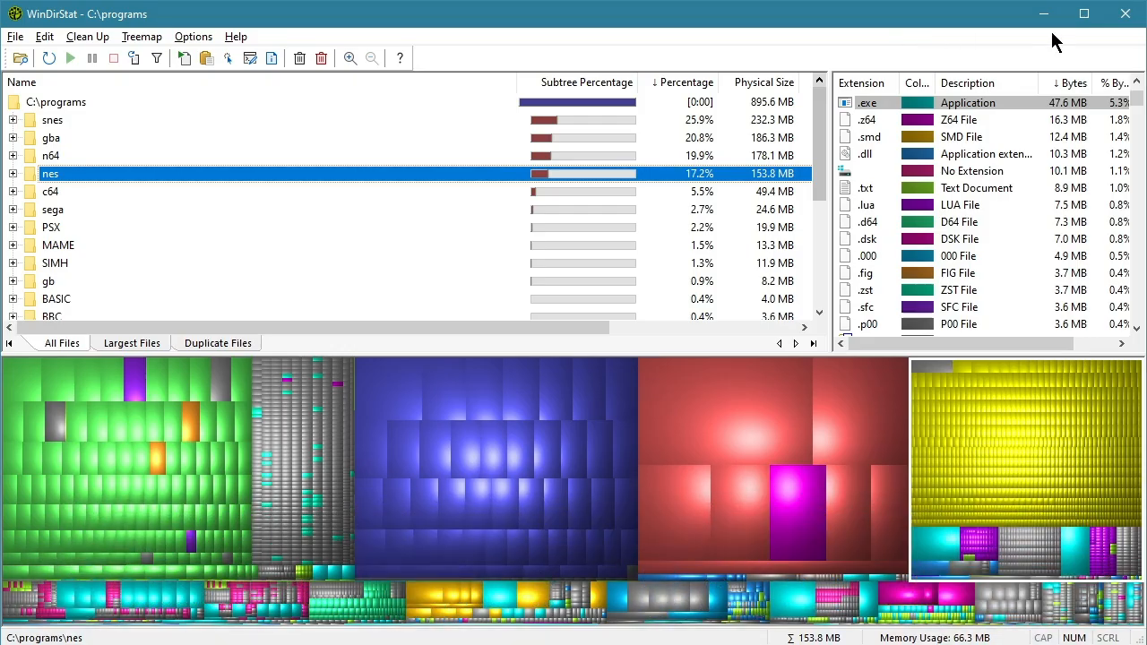